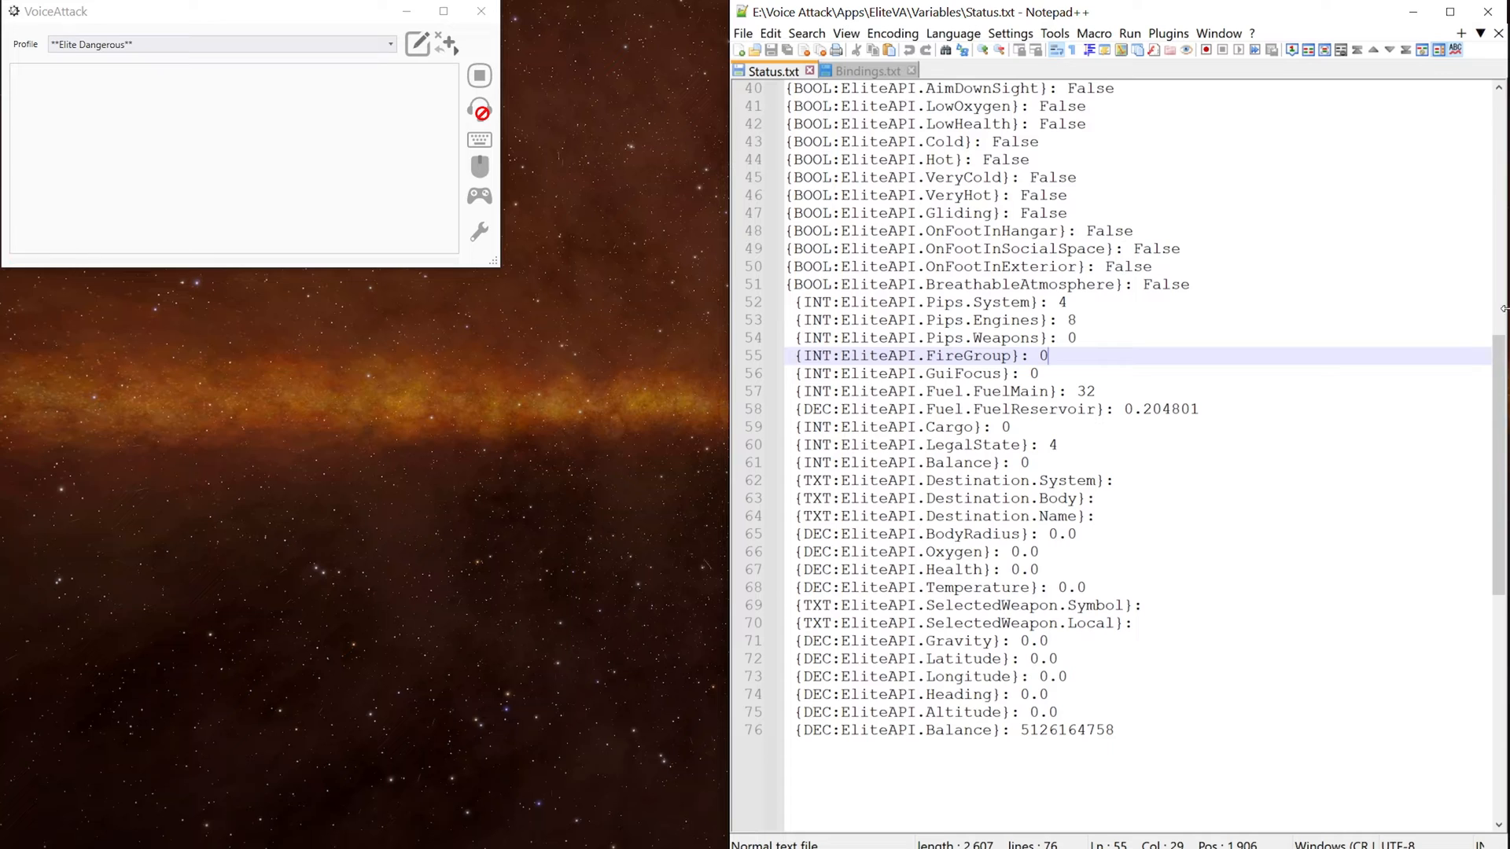
Check Bindings.txt, return to Status.txt, then open the Elite Dangerous profile for editing.
{"action": "left_click", "coordinate": [865, 70]}
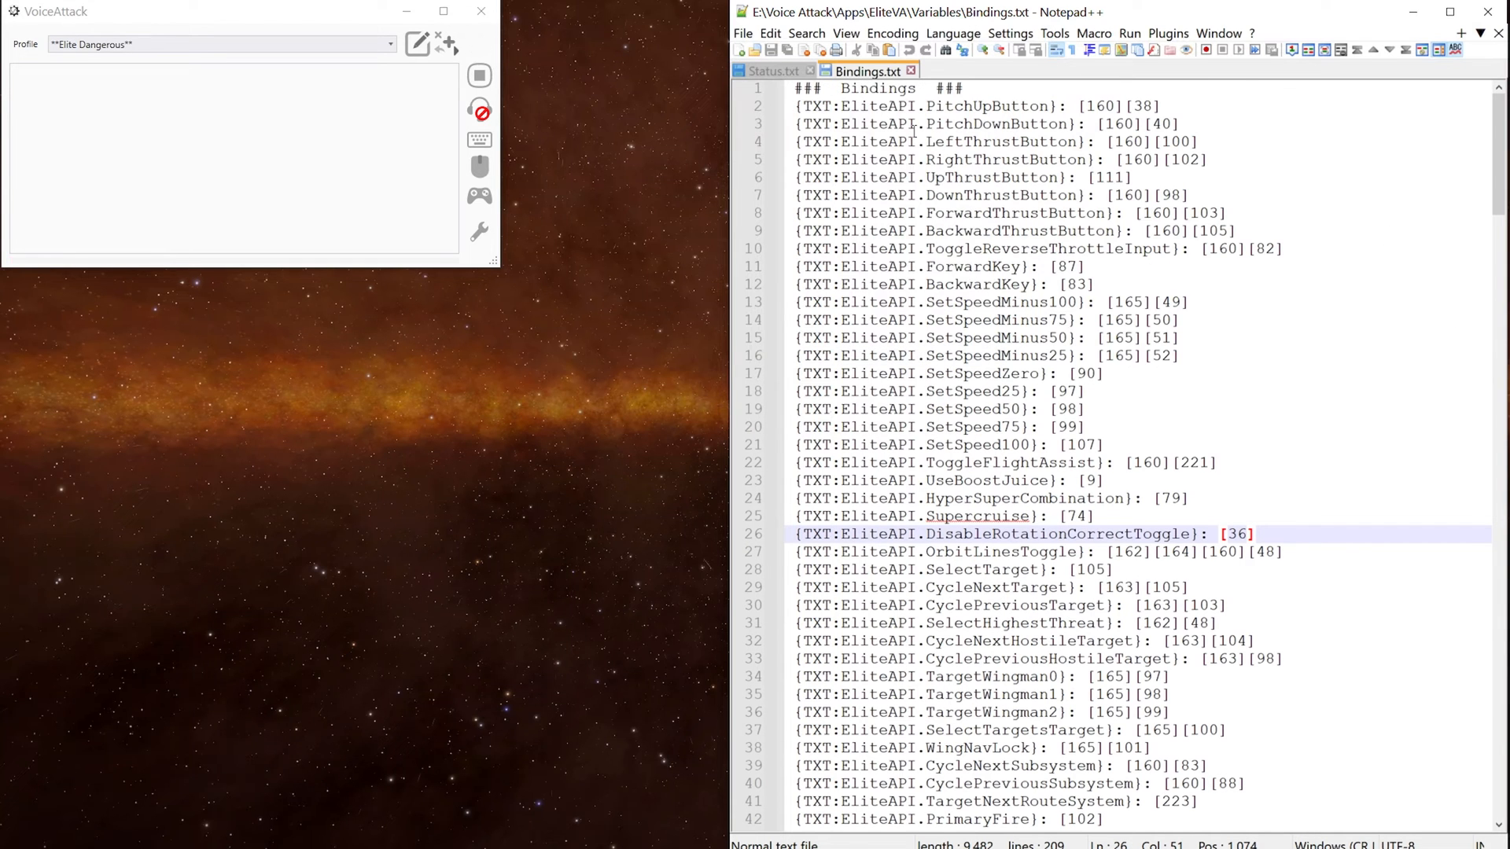
{"action": "left_click", "coordinate": [767, 69]}
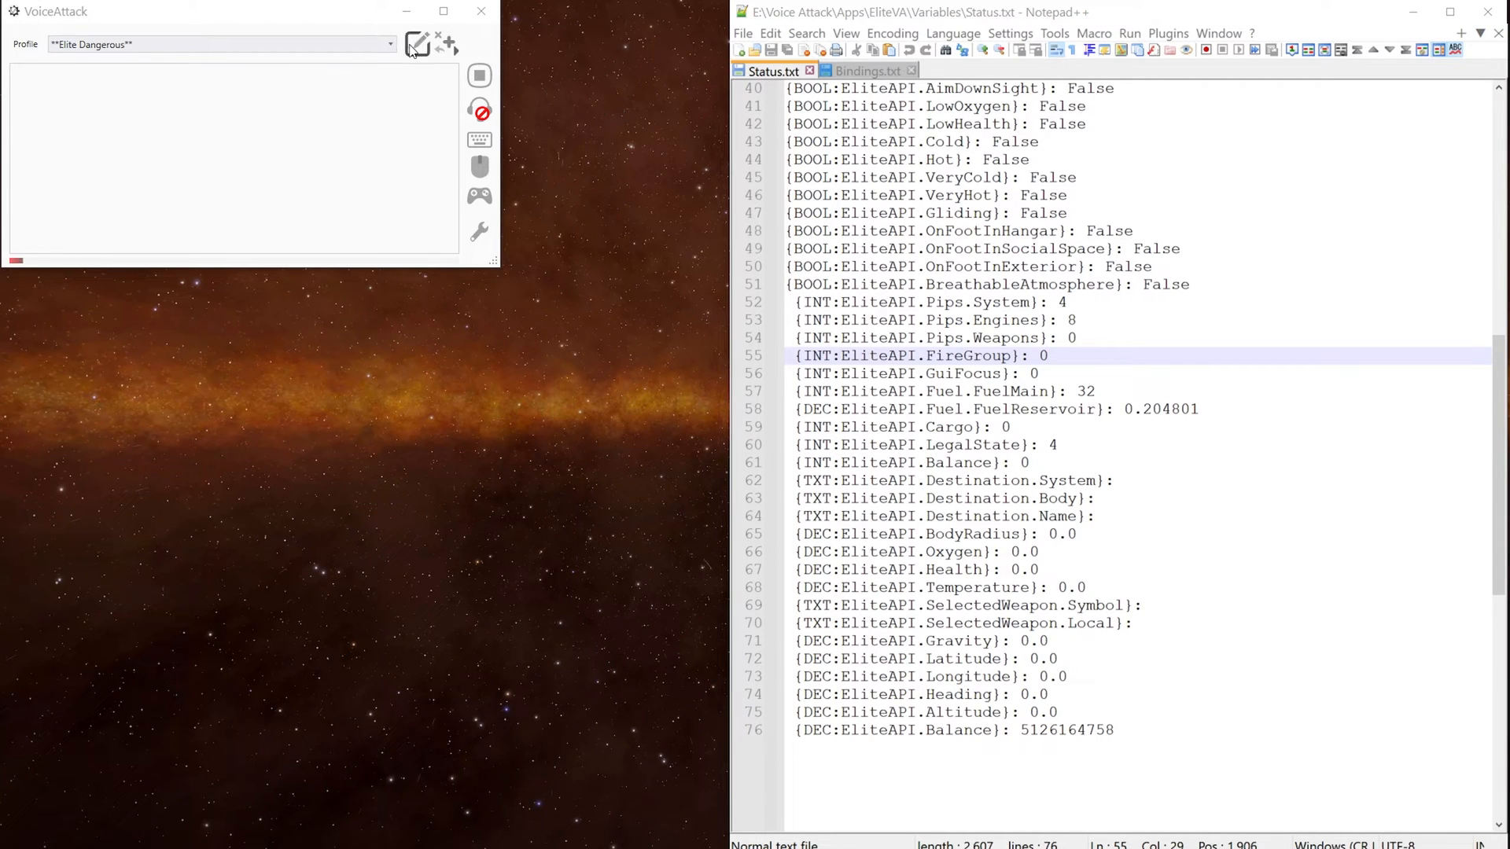
{"action": "left_click", "coordinate": [417, 44]}
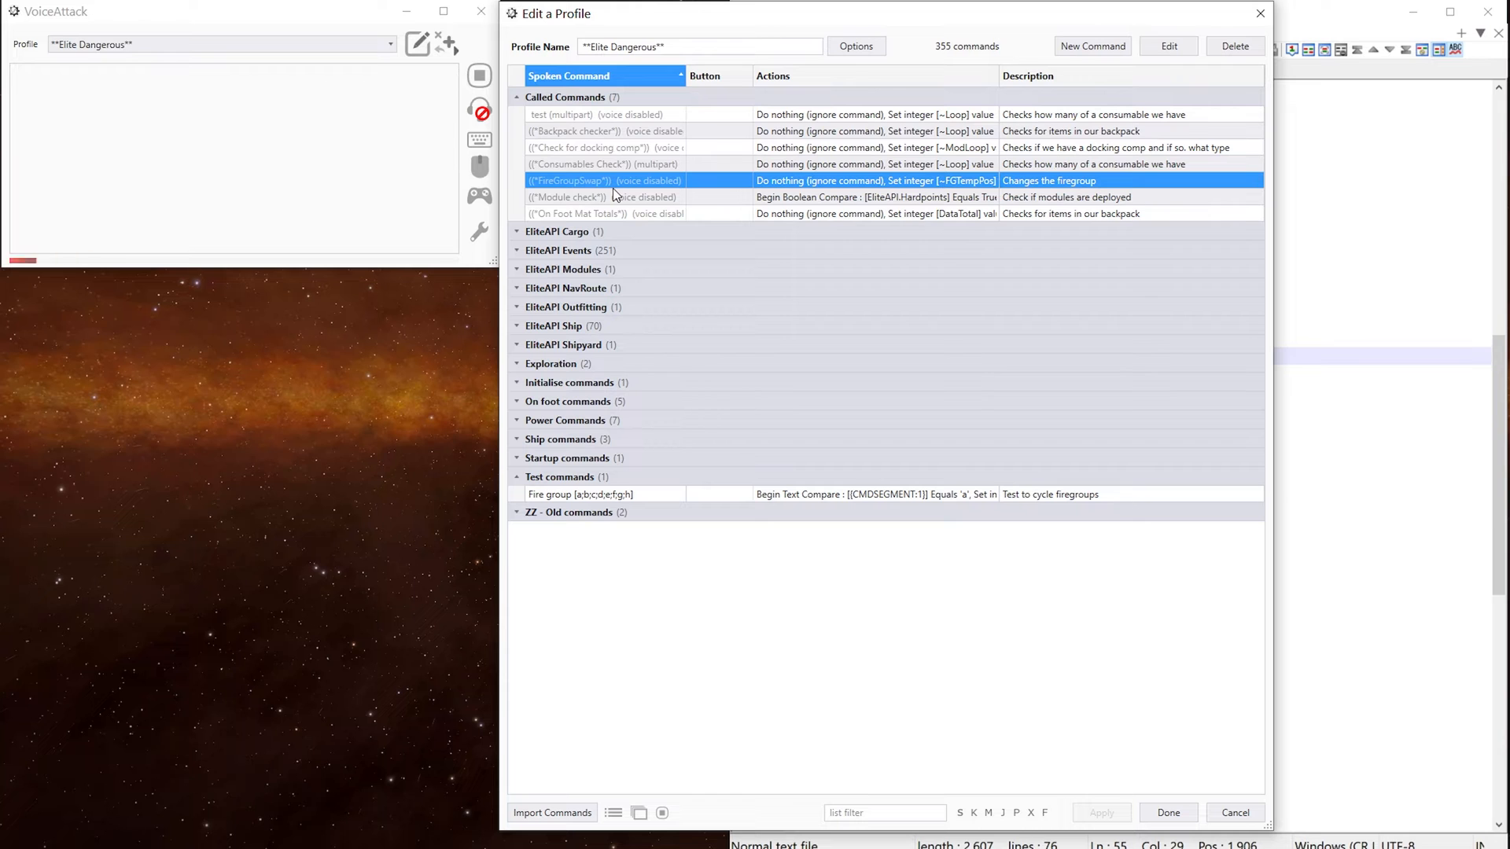
Open the FireGroupSwap command from Called Commands to inspect its fire-group loop.
{"action": "double_click", "coordinate": [568, 180]}
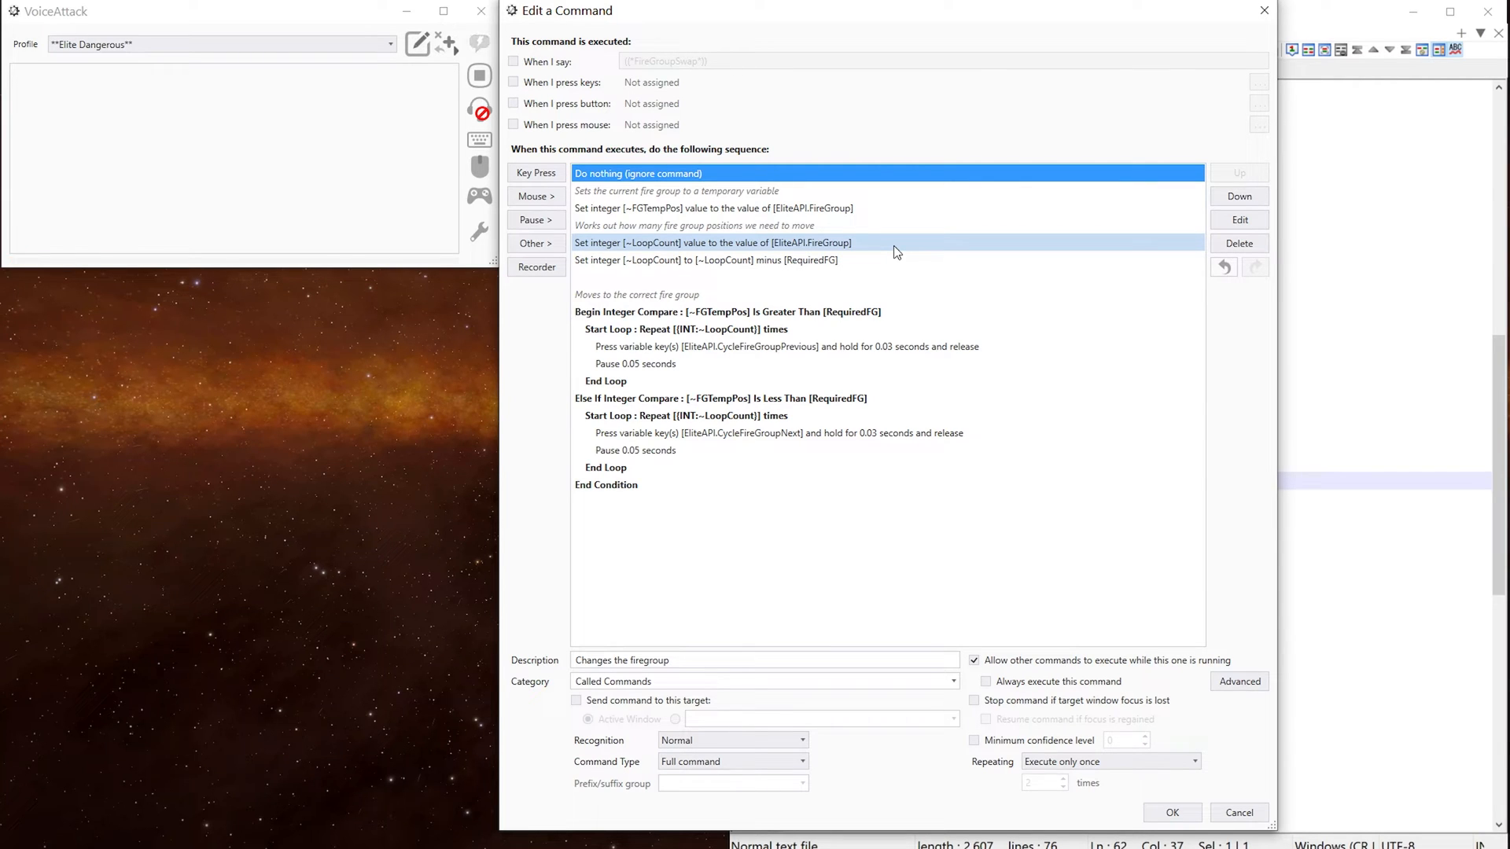
{"action": "left_click", "coordinate": [703, 260]}
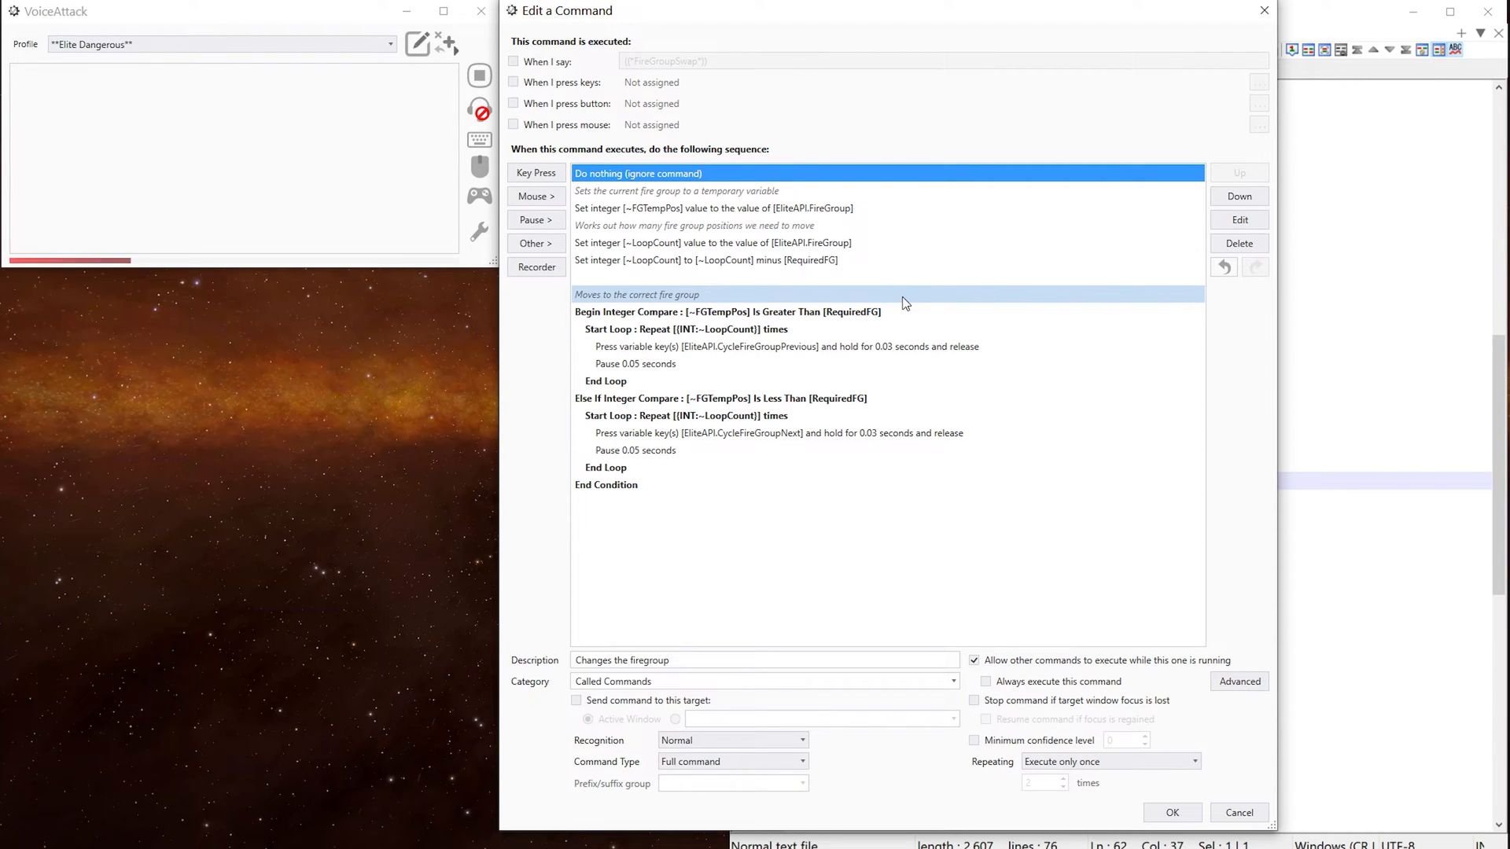
Inspect the Begin Integer Compare and nearby actions, then cancel the FireGroupSwap editor unchanged.
{"action": "left_click", "coordinate": [726, 312]}
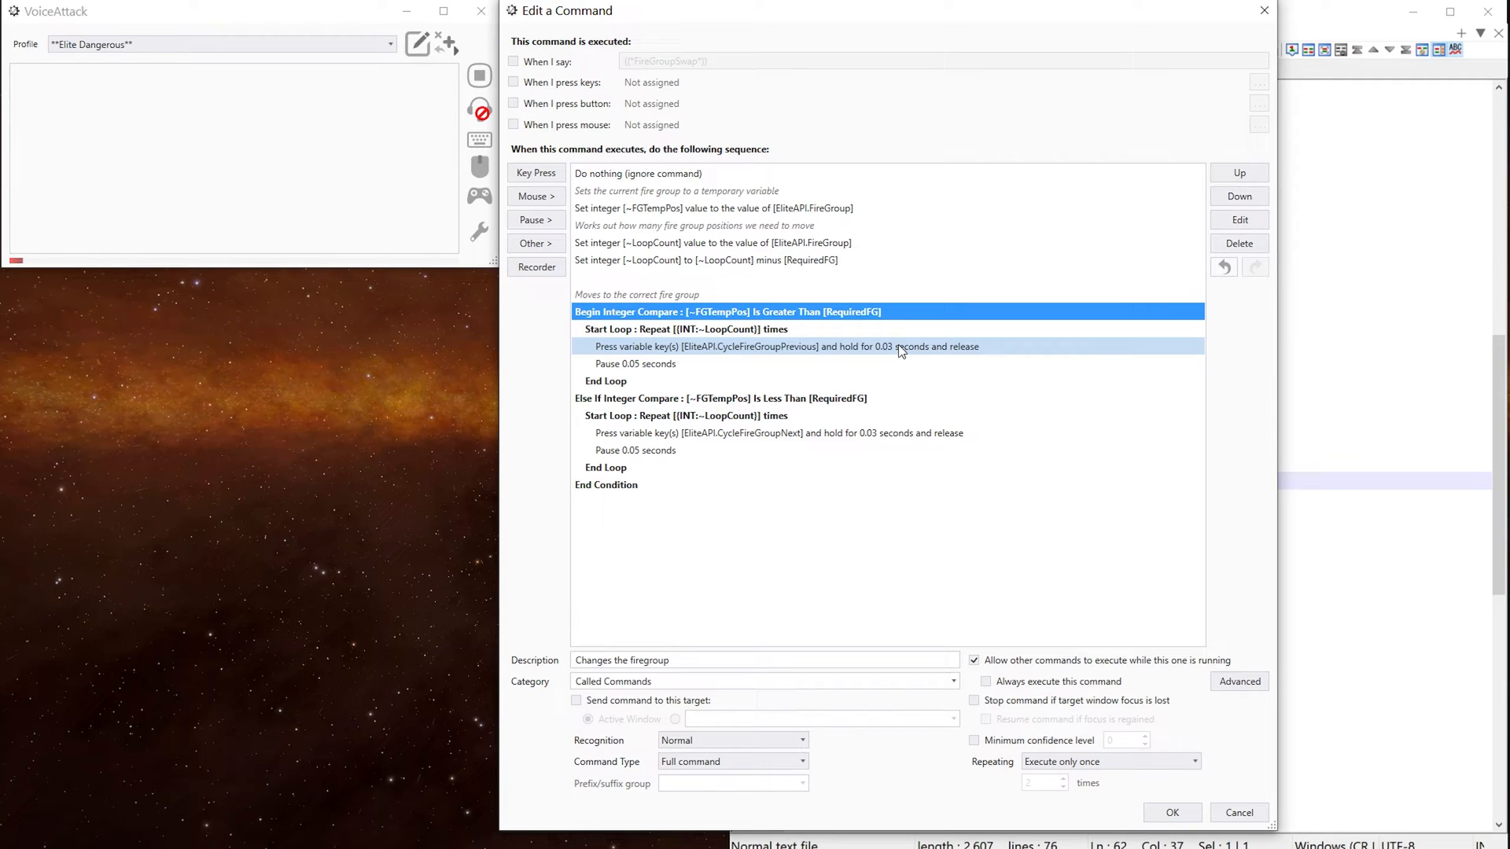
{"action": "left_click", "coordinate": [721, 398]}
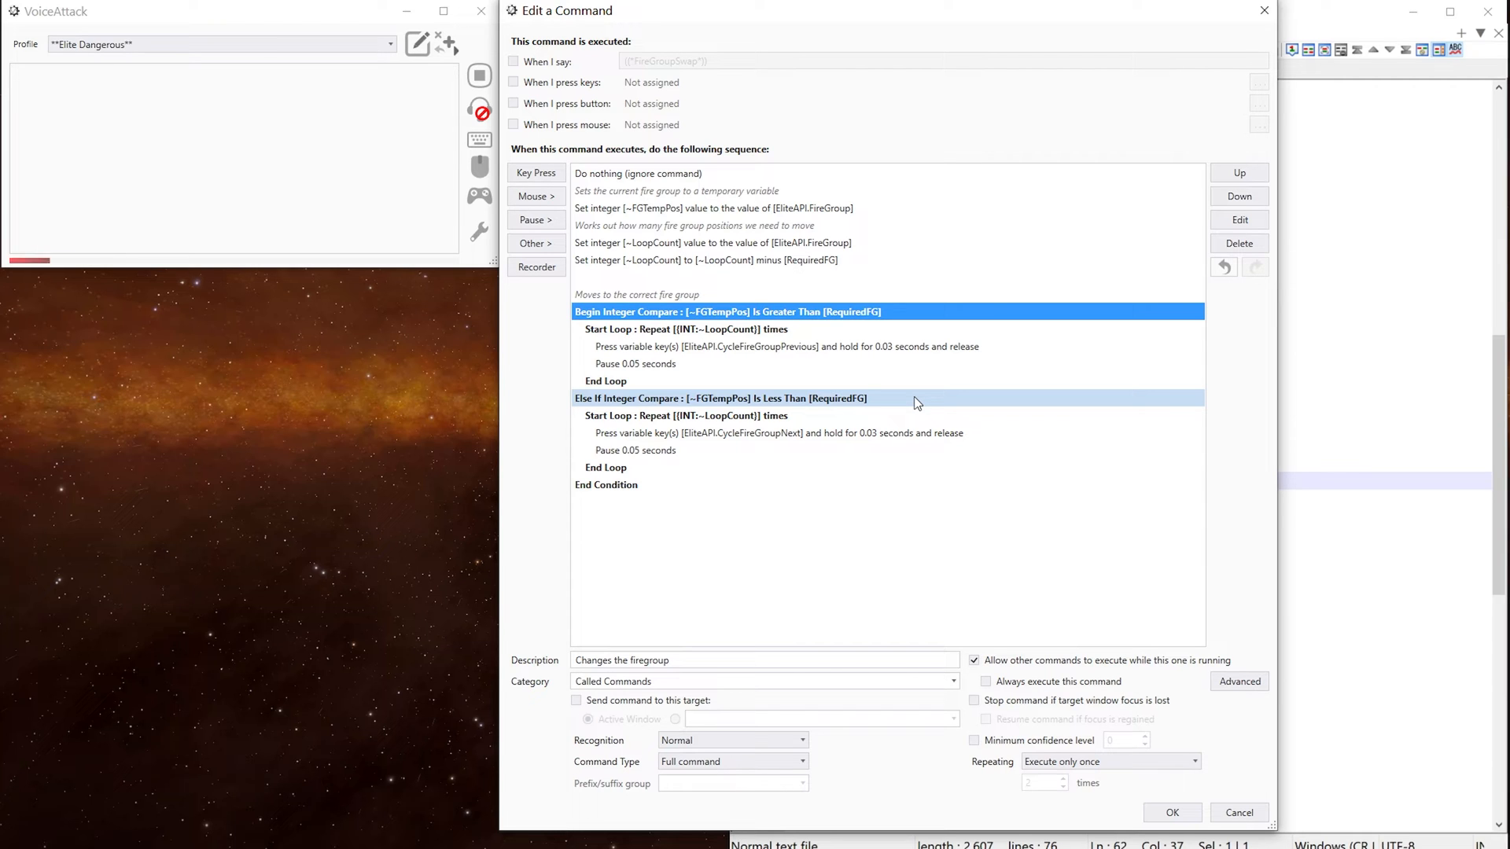
{"action": "left_click", "coordinate": [686, 415]}
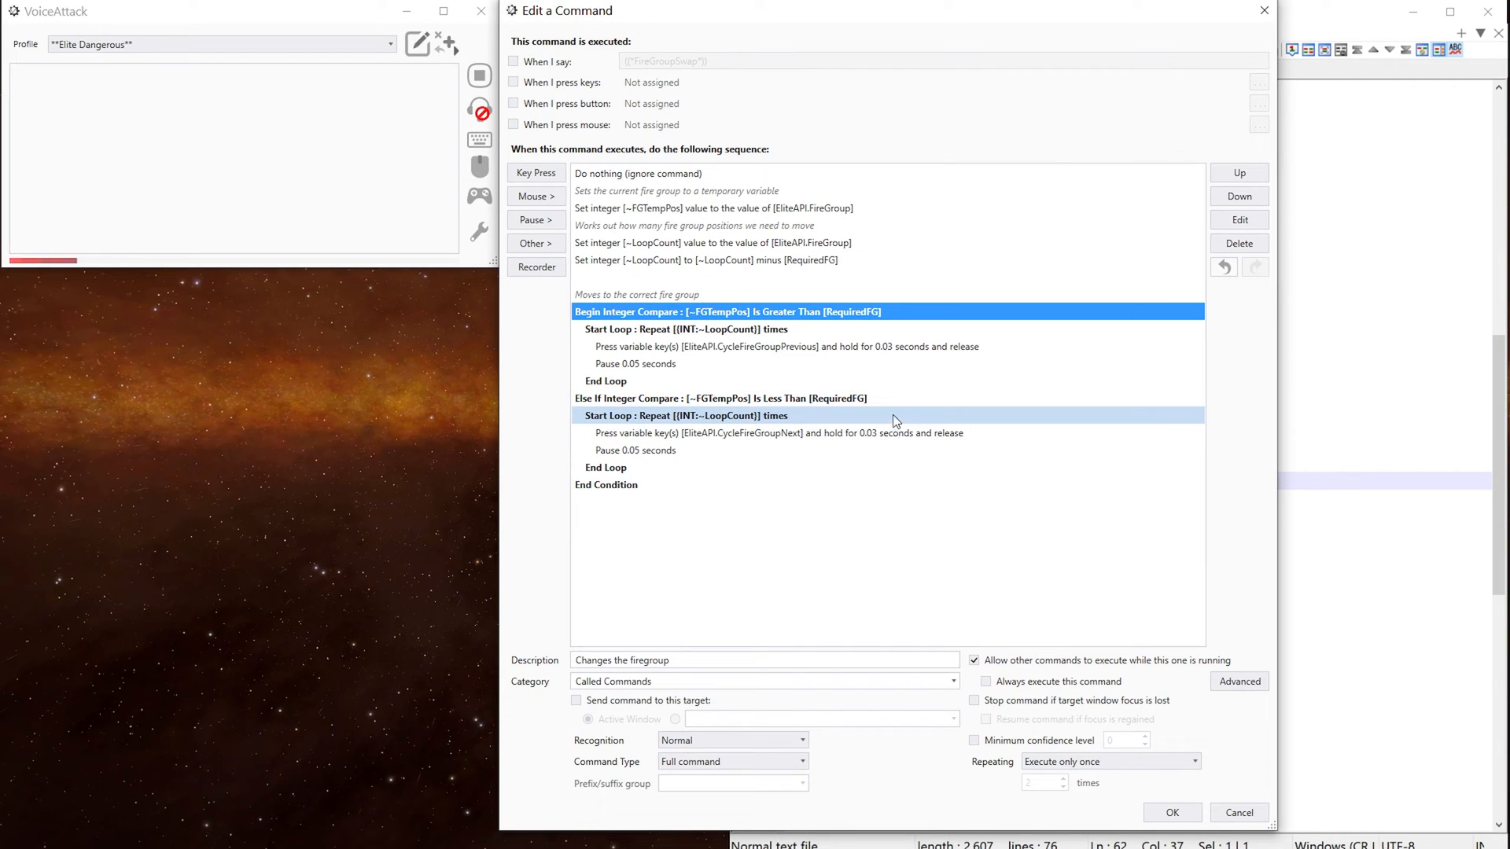
{"action": "left_click", "coordinate": [770, 432]}
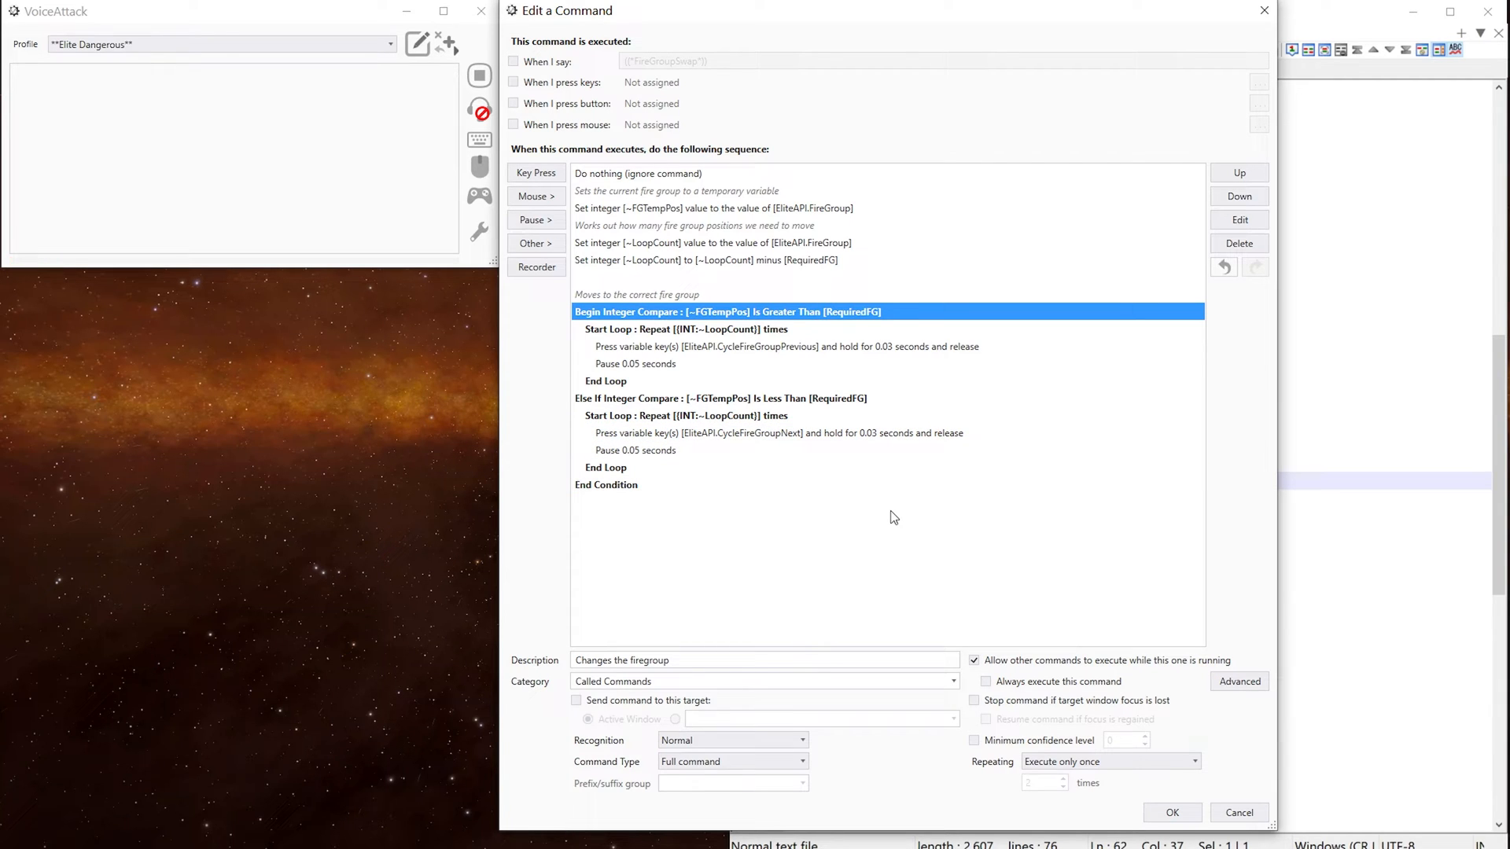
{"action": "left_click", "coordinate": [1171, 811]}
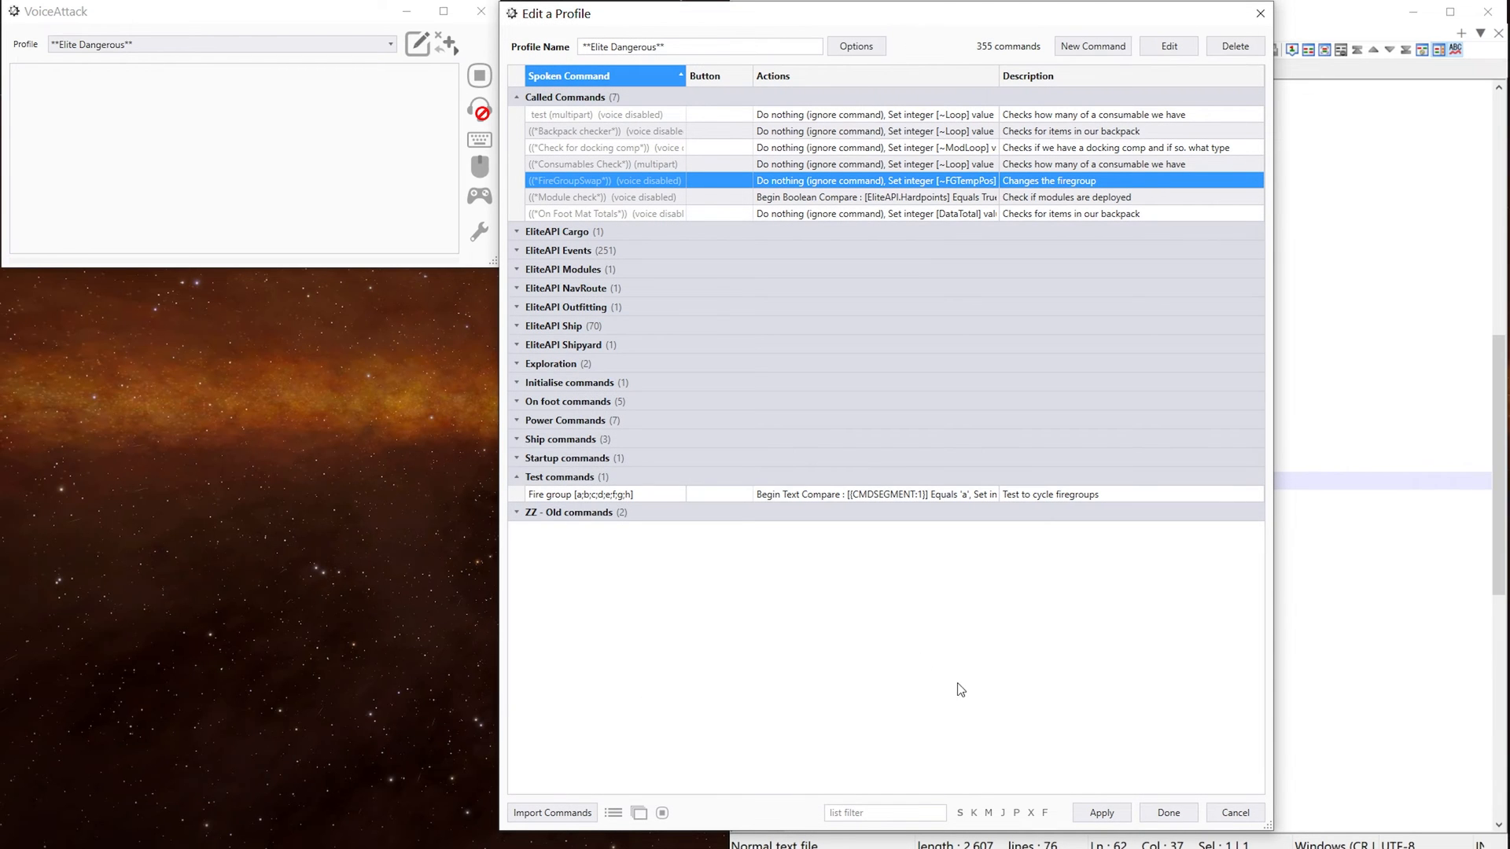
{"action": "left_click", "coordinate": [582, 494]}
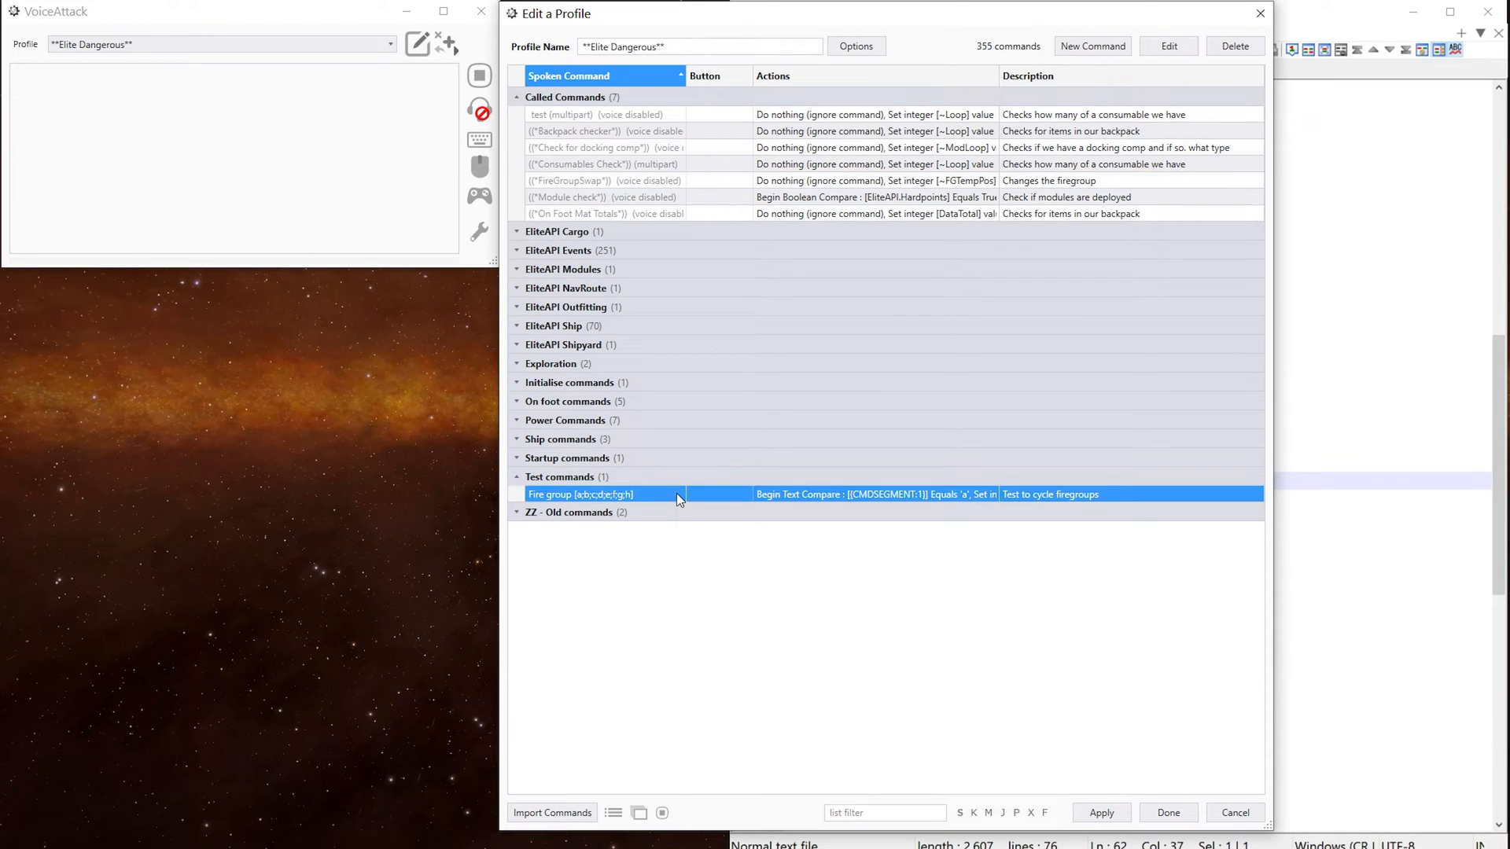
Open Fire group test and inspect its bracketed letter phrase and RequiredFG 0 step.
{"action": "double_click", "coordinate": [581, 494]}
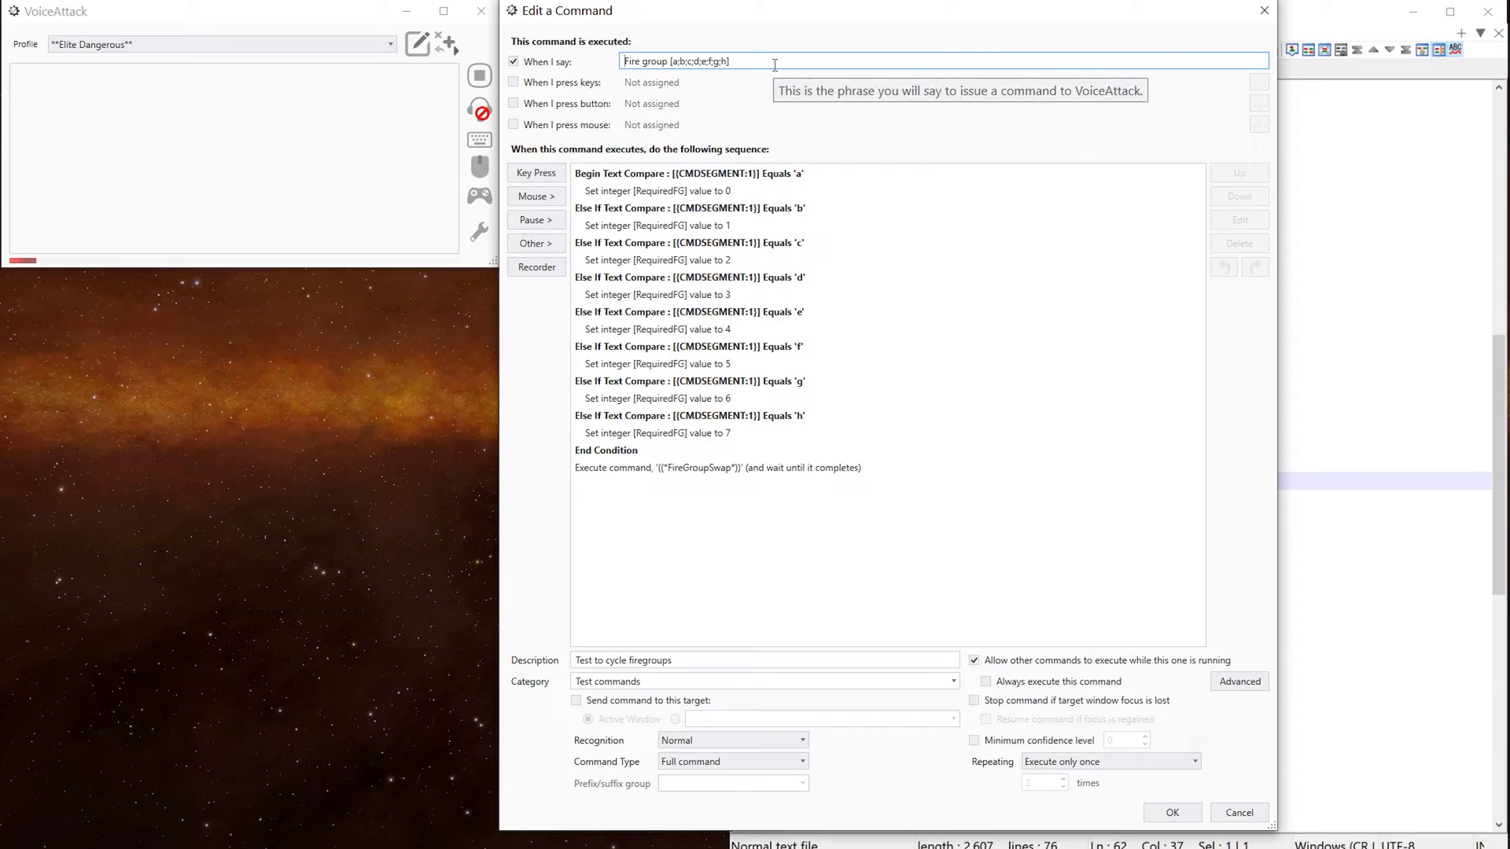
{"action": "mouse_move", "coordinate": [701, 76]}
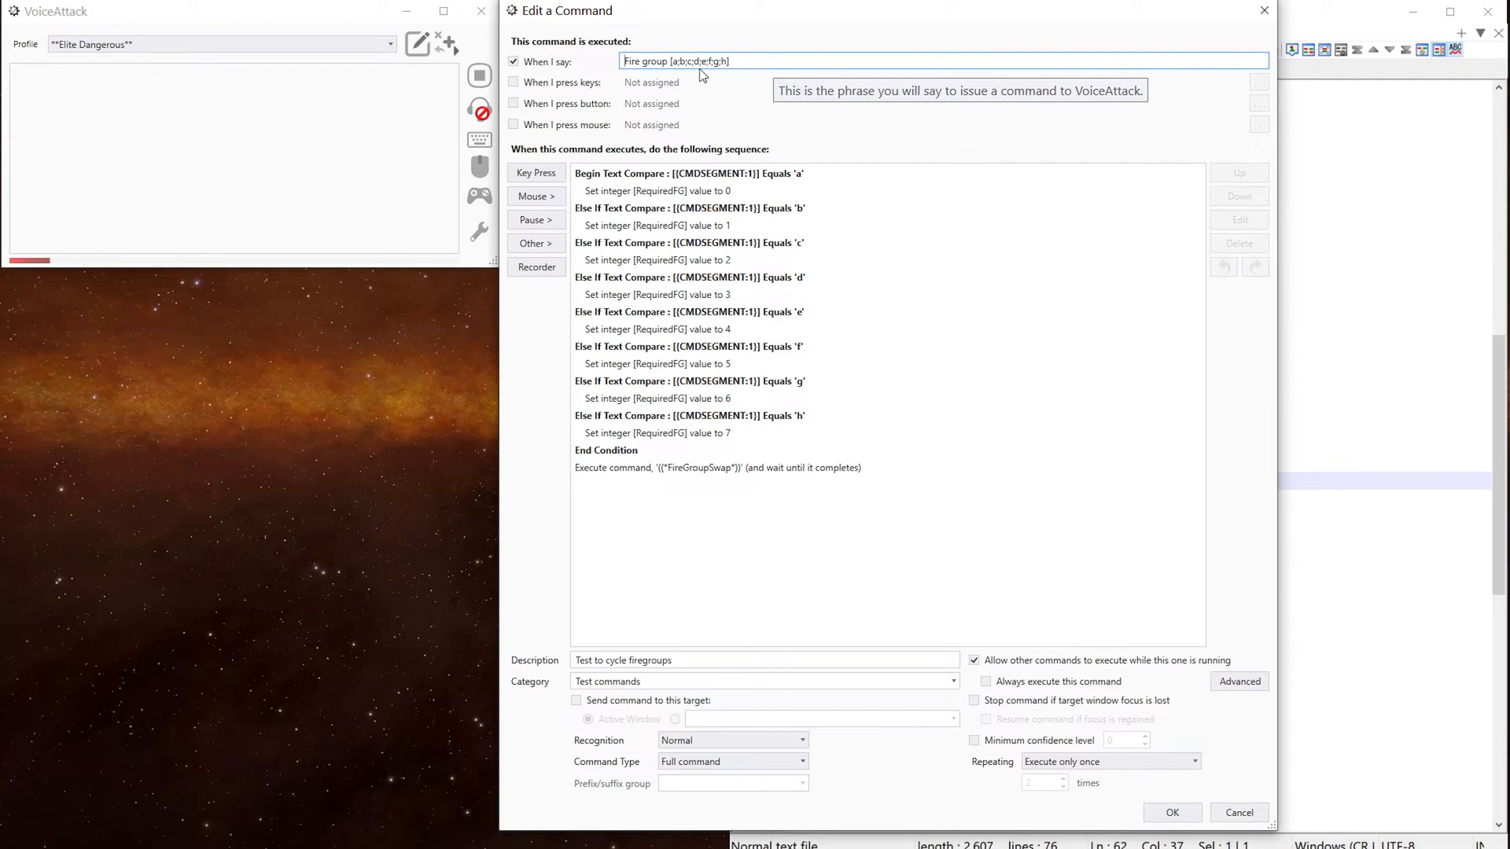
{"action": "mouse_move", "coordinate": [721, 86]}
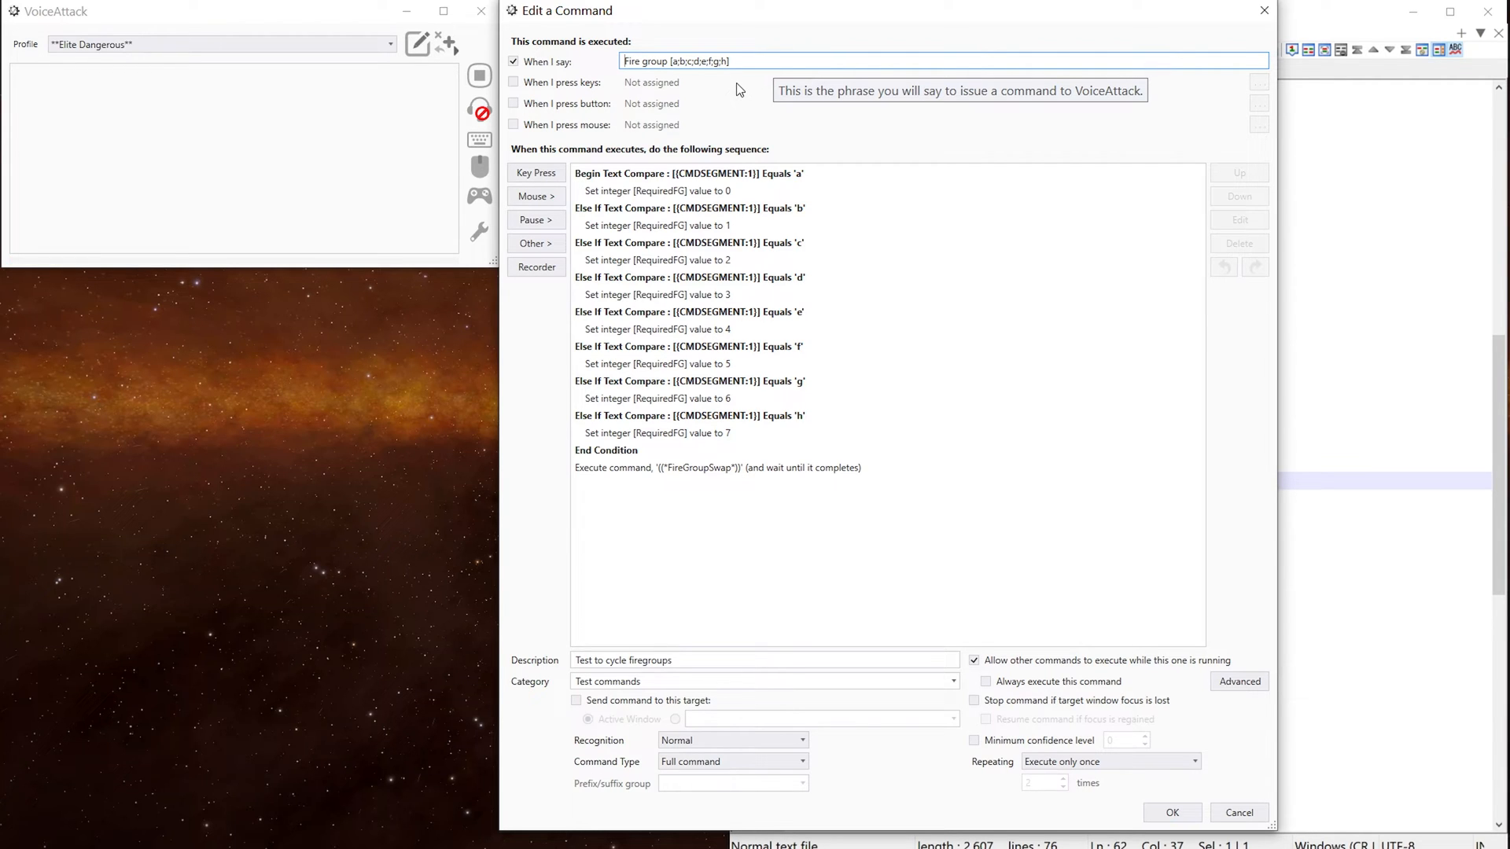
{"action": "left_click", "coordinate": [689, 172]}
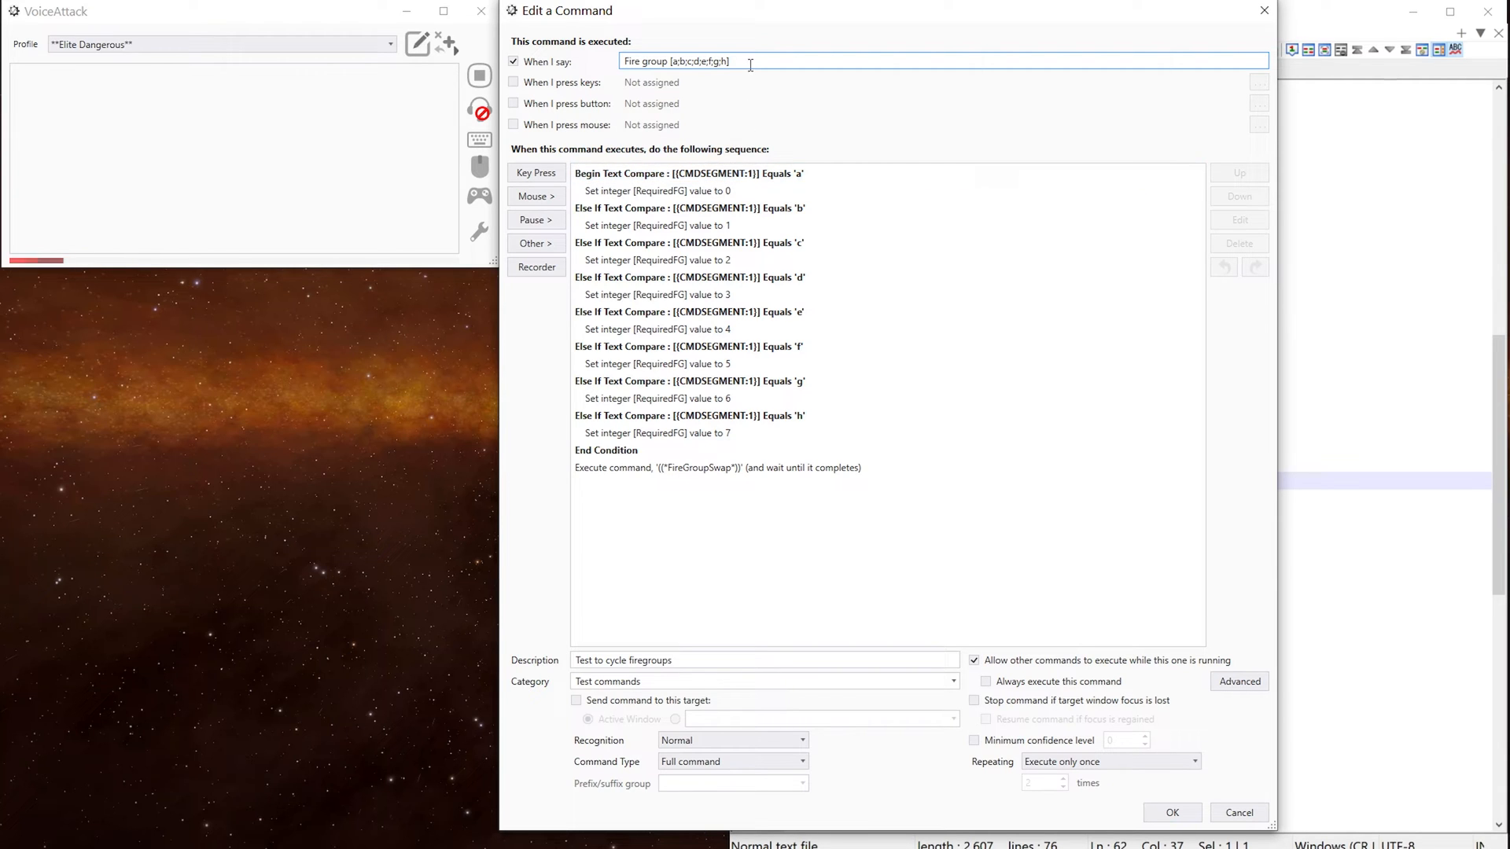
{"action": "double_click", "coordinate": [696, 60]}
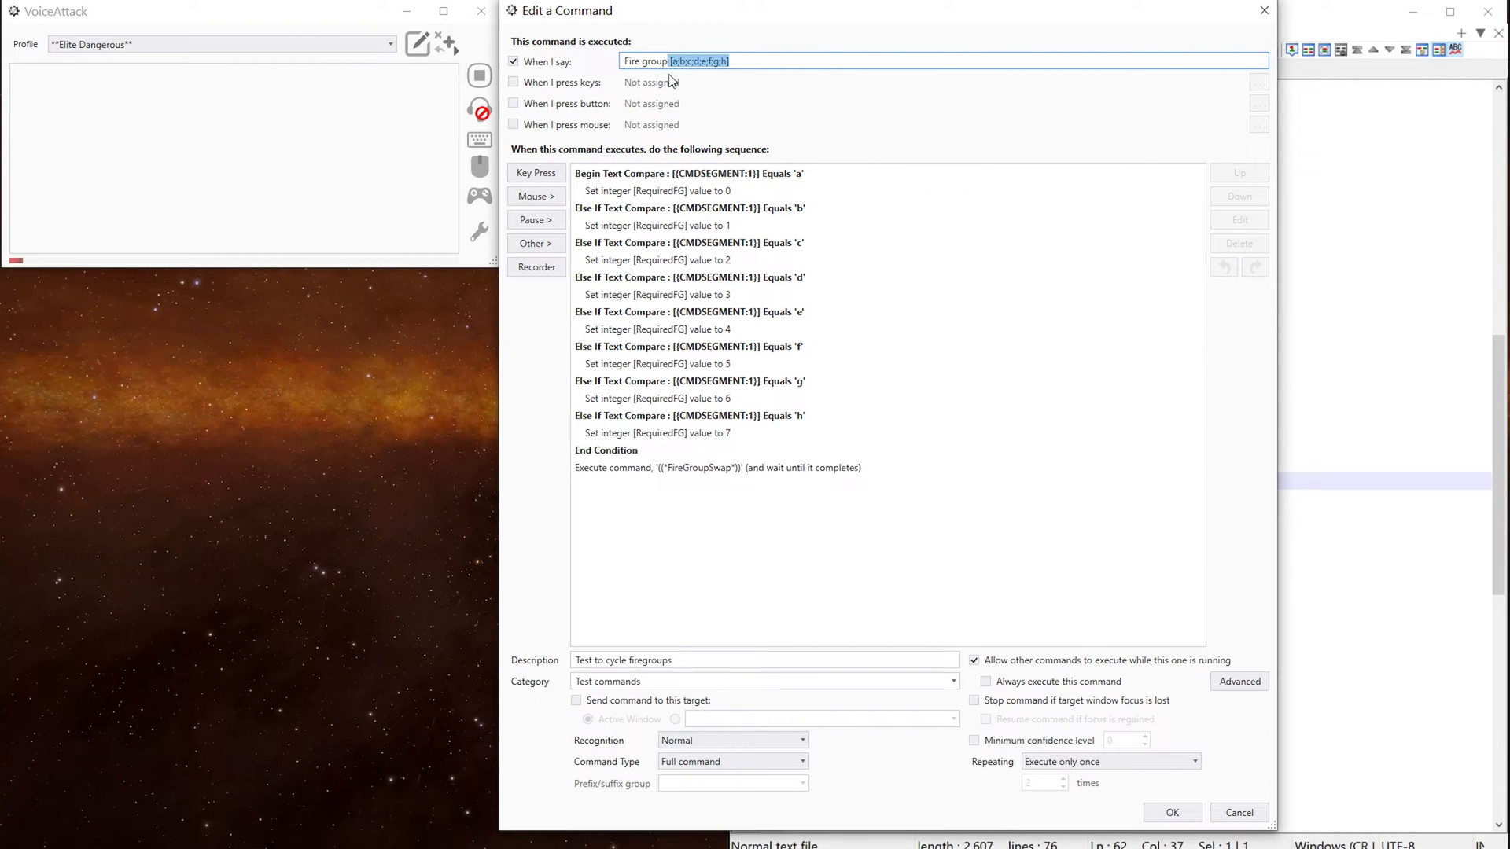
{"action": "left_click", "coordinate": [689, 173]}
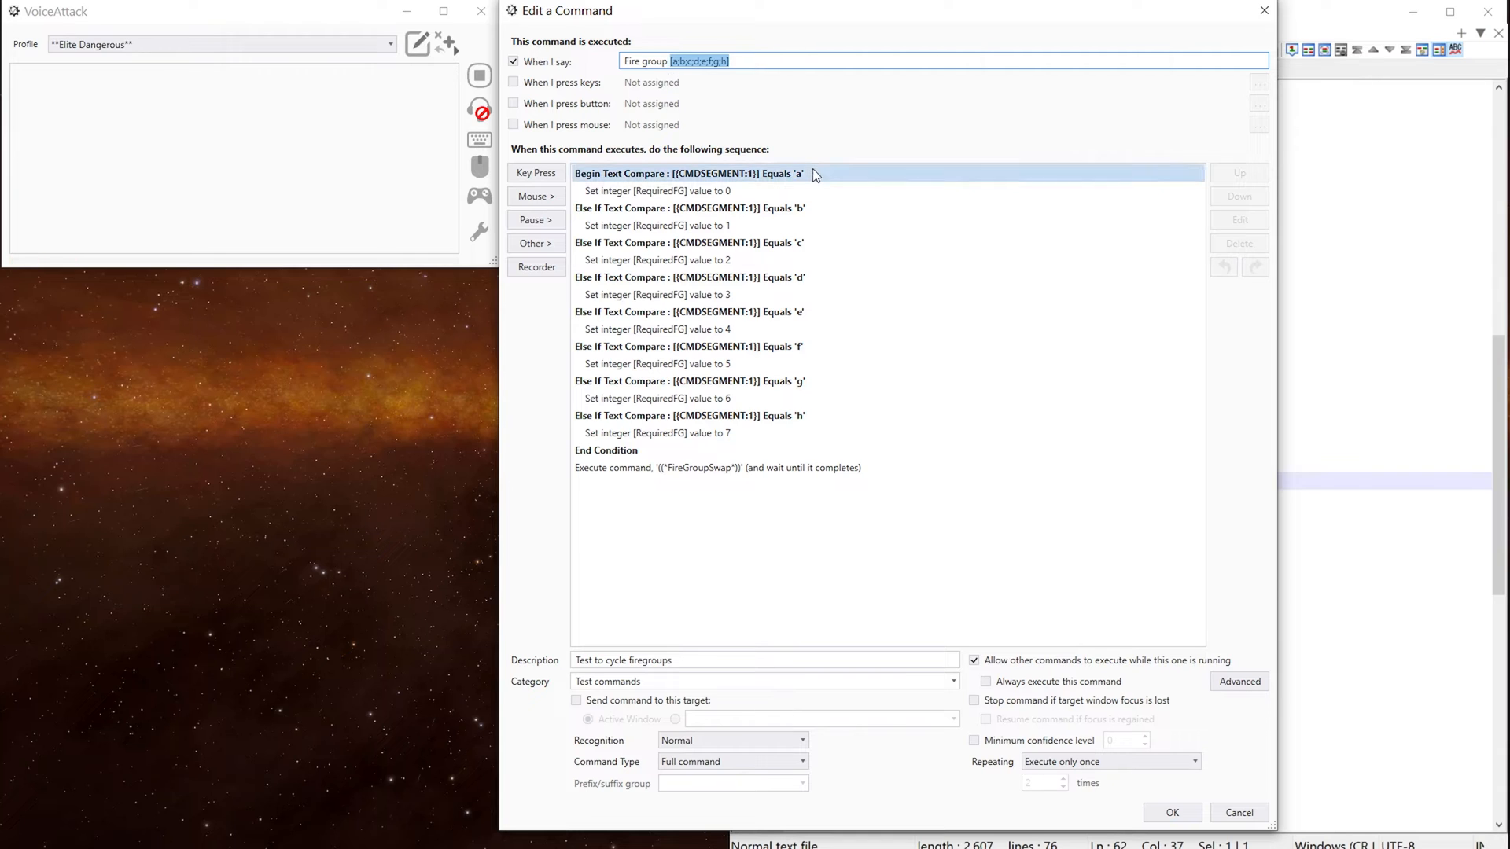
{"action": "left_click", "coordinate": [690, 208]}
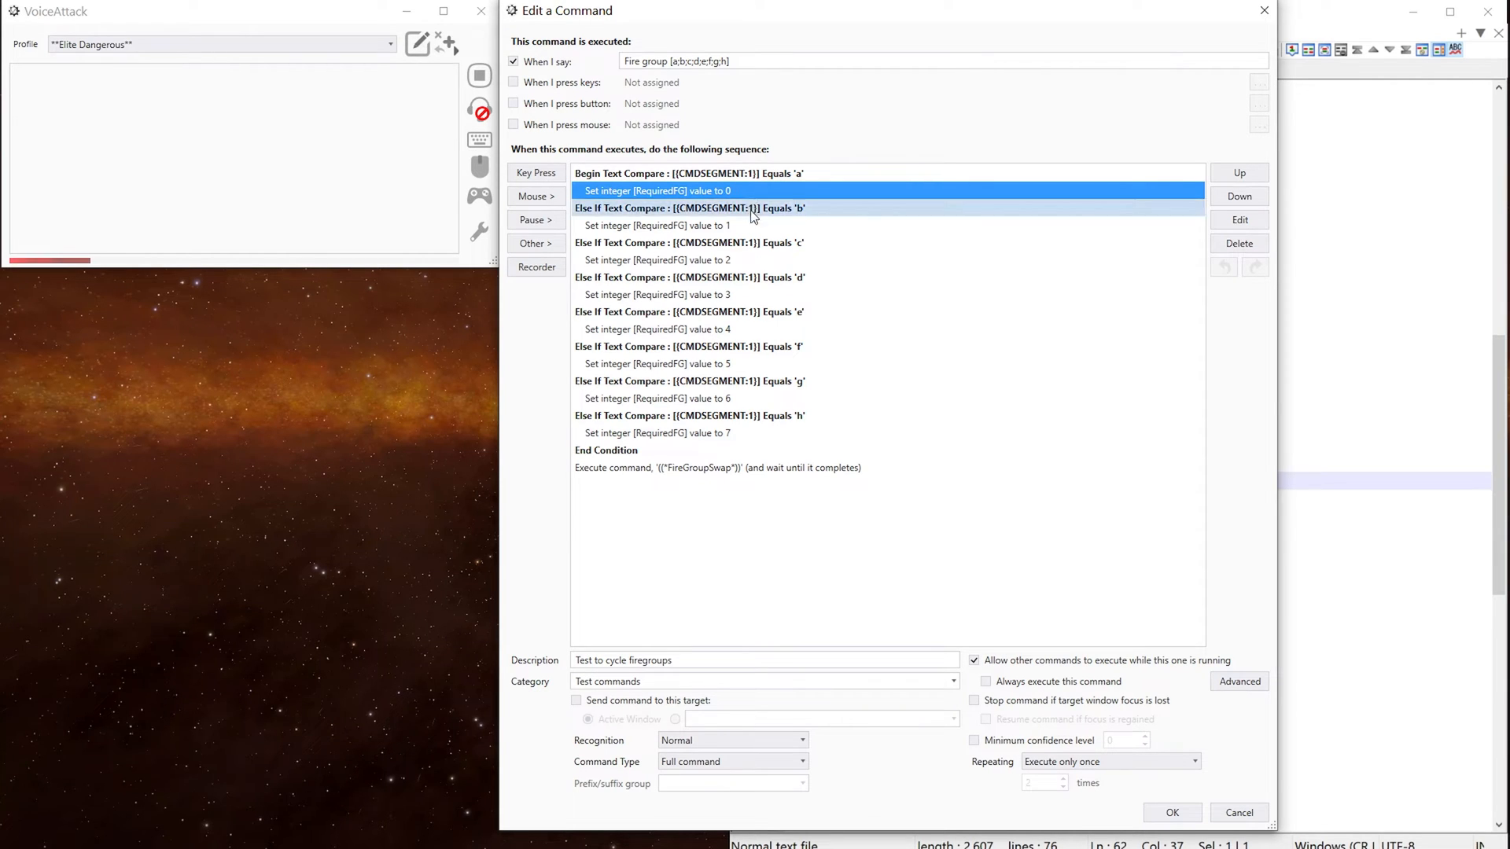
Review the FireGroupSwap call and RequiredFG 0 step, then close Fire group test with OK.
{"action": "left_click", "coordinate": [761, 329]}
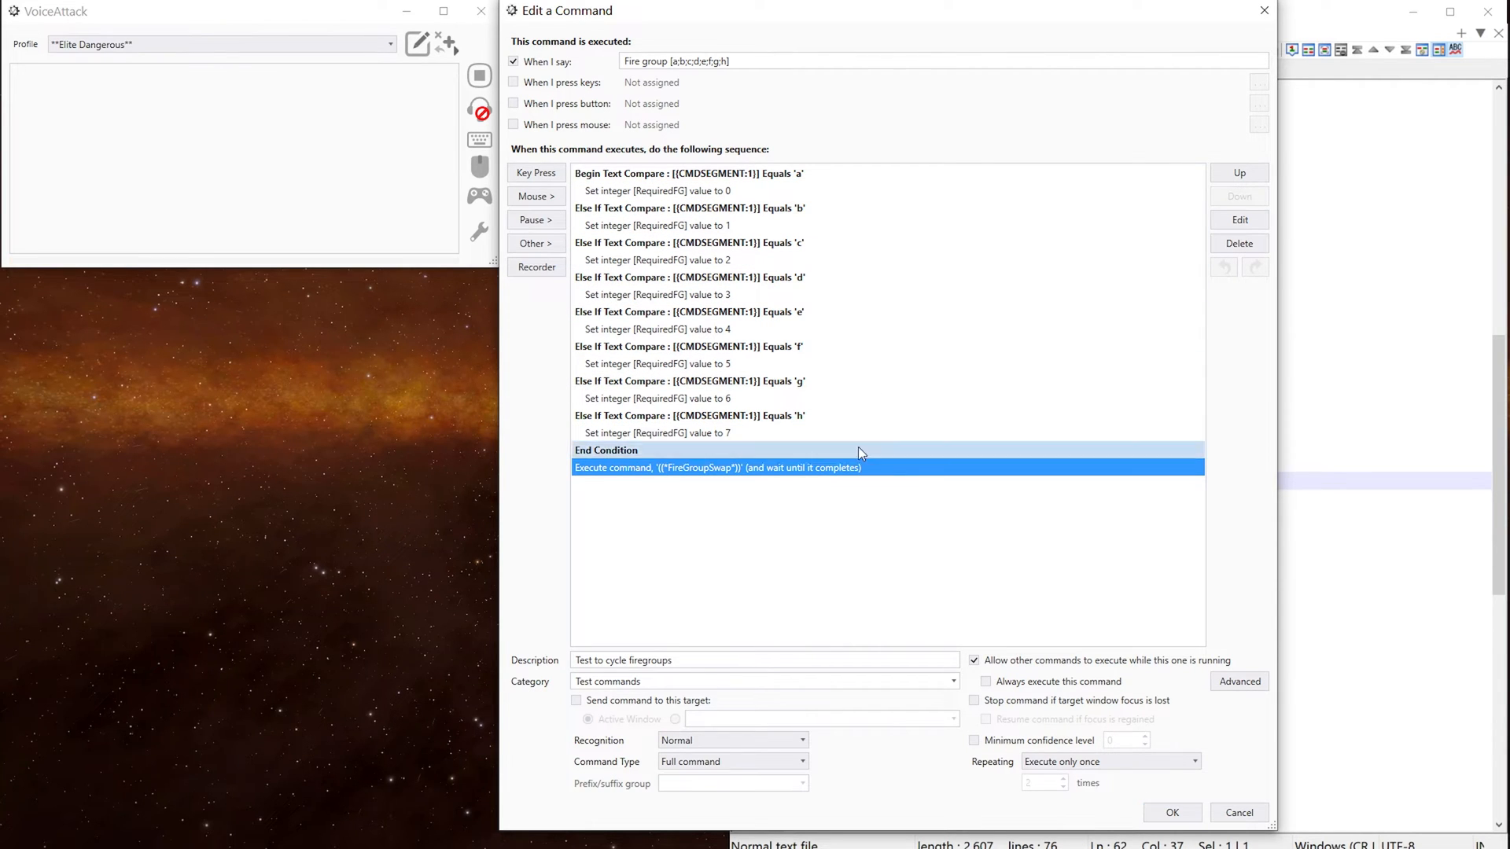
{"action": "left_click", "coordinate": [690, 172]}
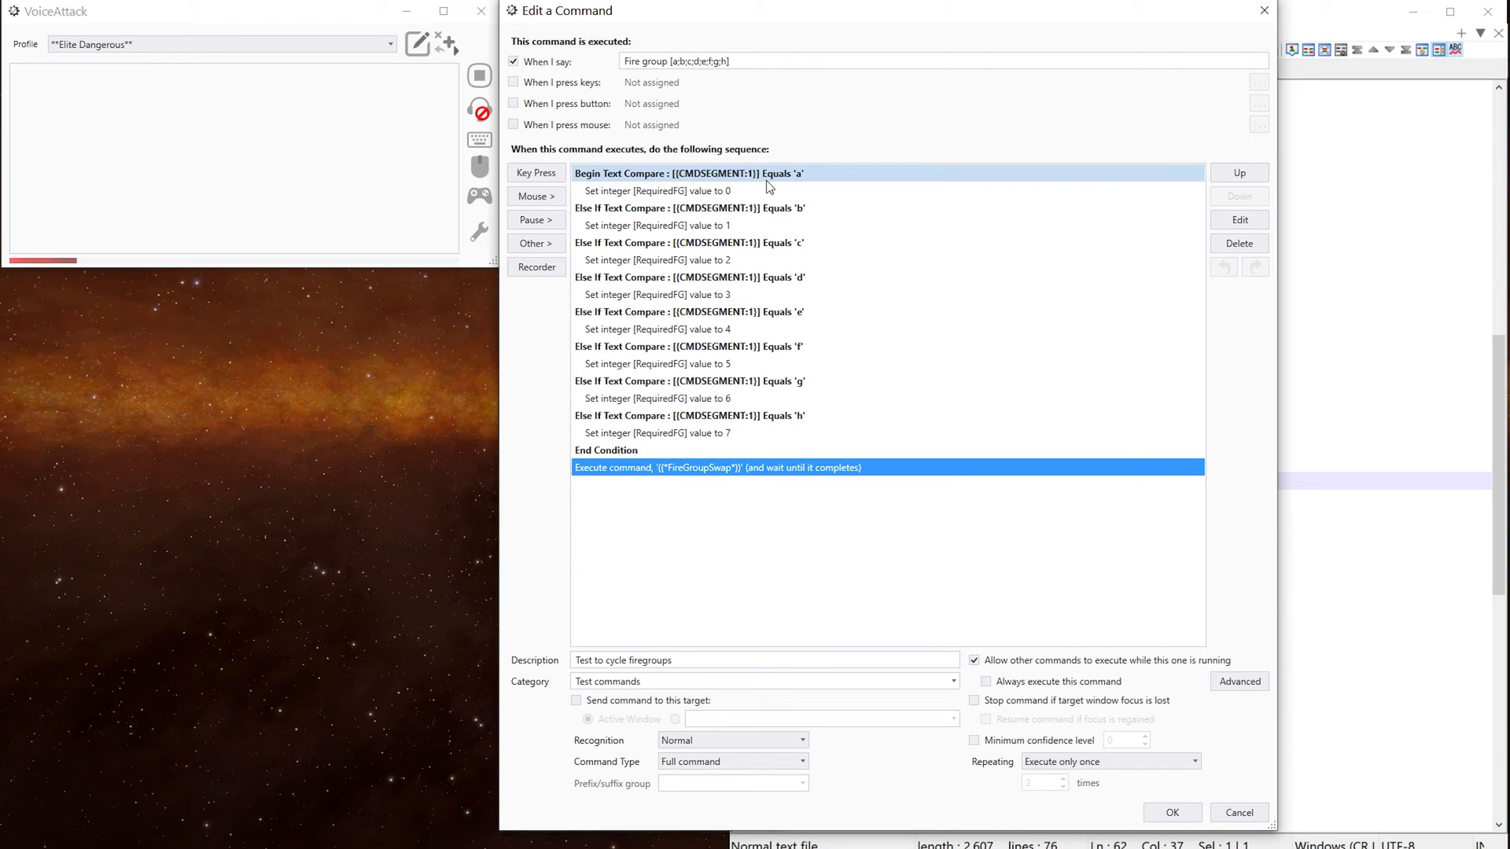
{"action": "left_click", "coordinate": [690, 173]}
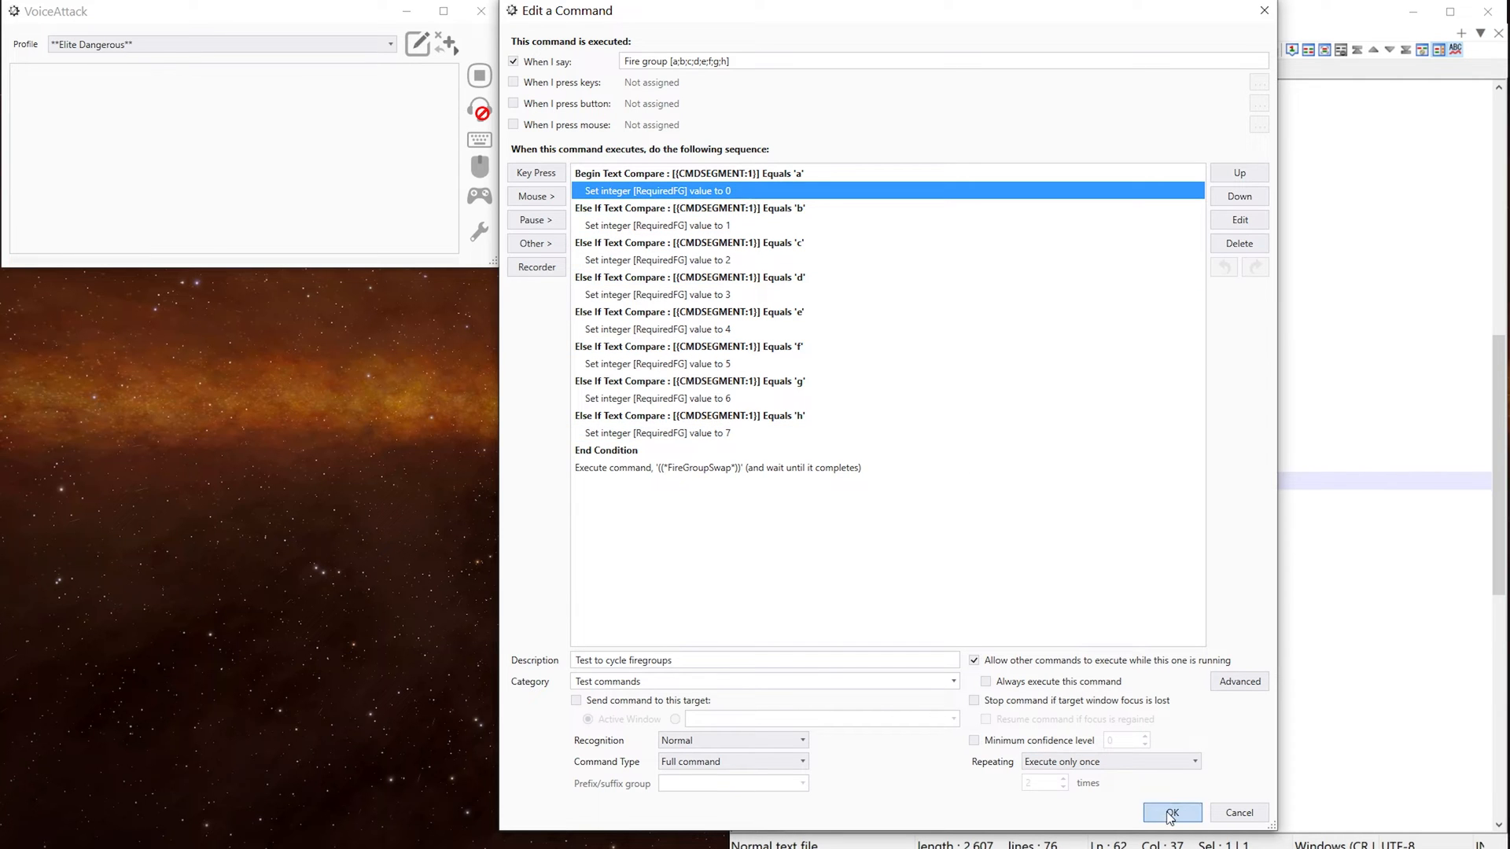
{"action": "left_click", "coordinate": [1171, 812]}
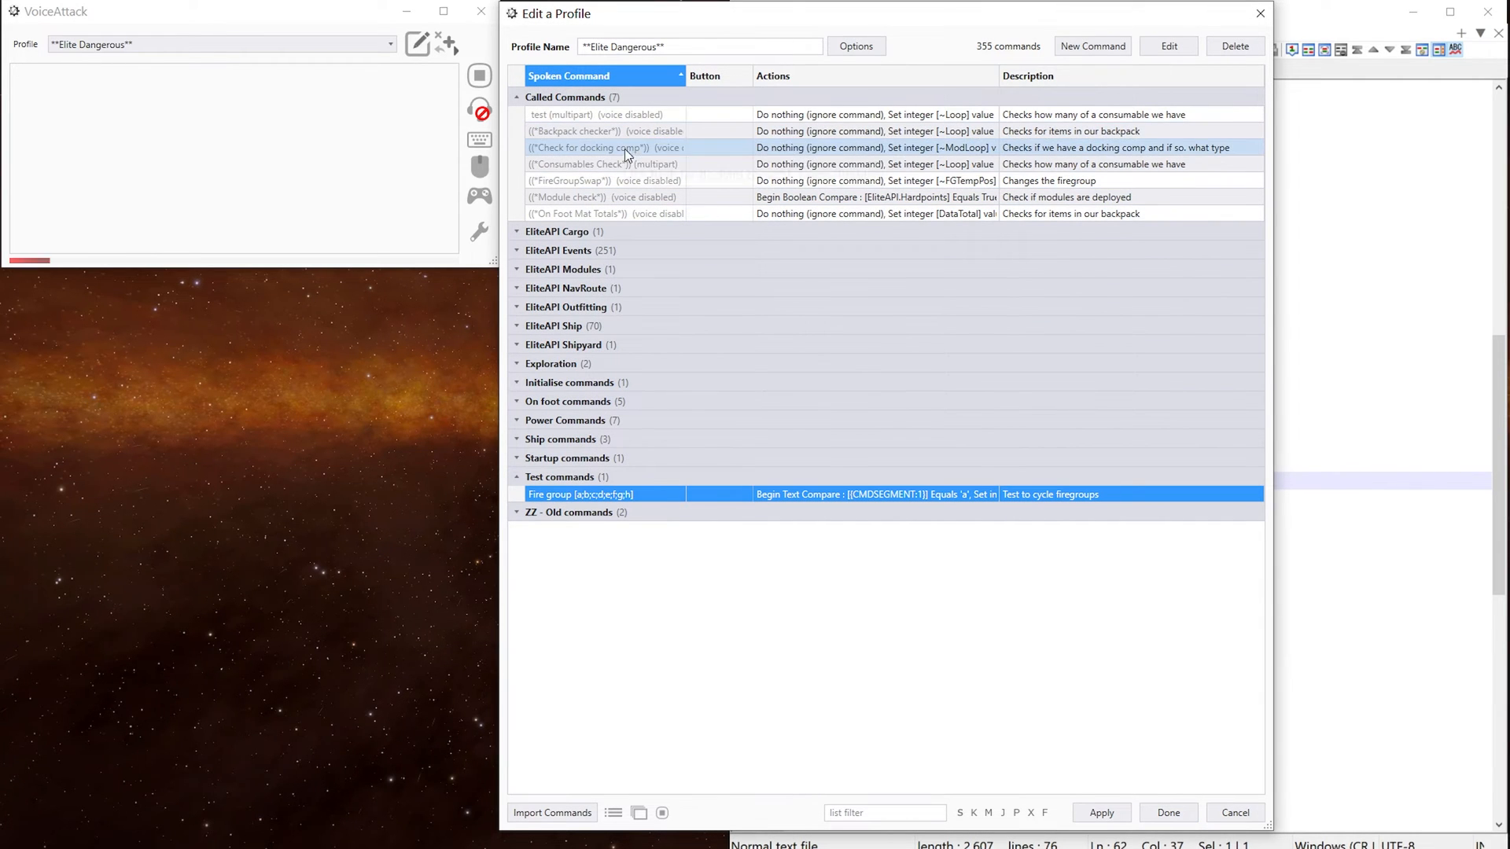
Reopen FireGroupSwap from Called Commands and close it with OK.
{"action": "left_click", "coordinate": [601, 180]}
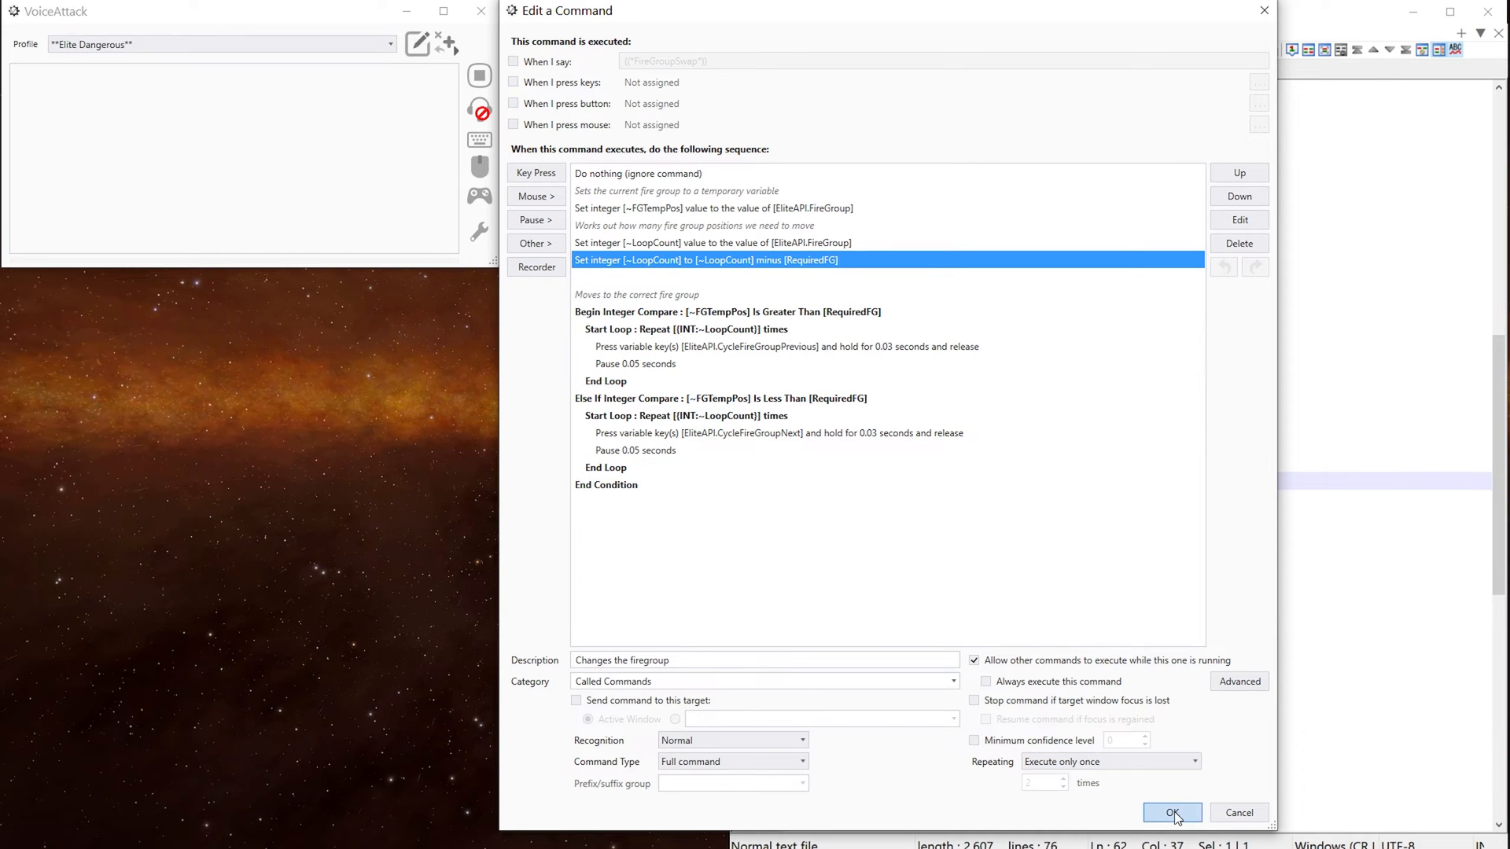
{"action": "left_click", "coordinate": [1171, 812]}
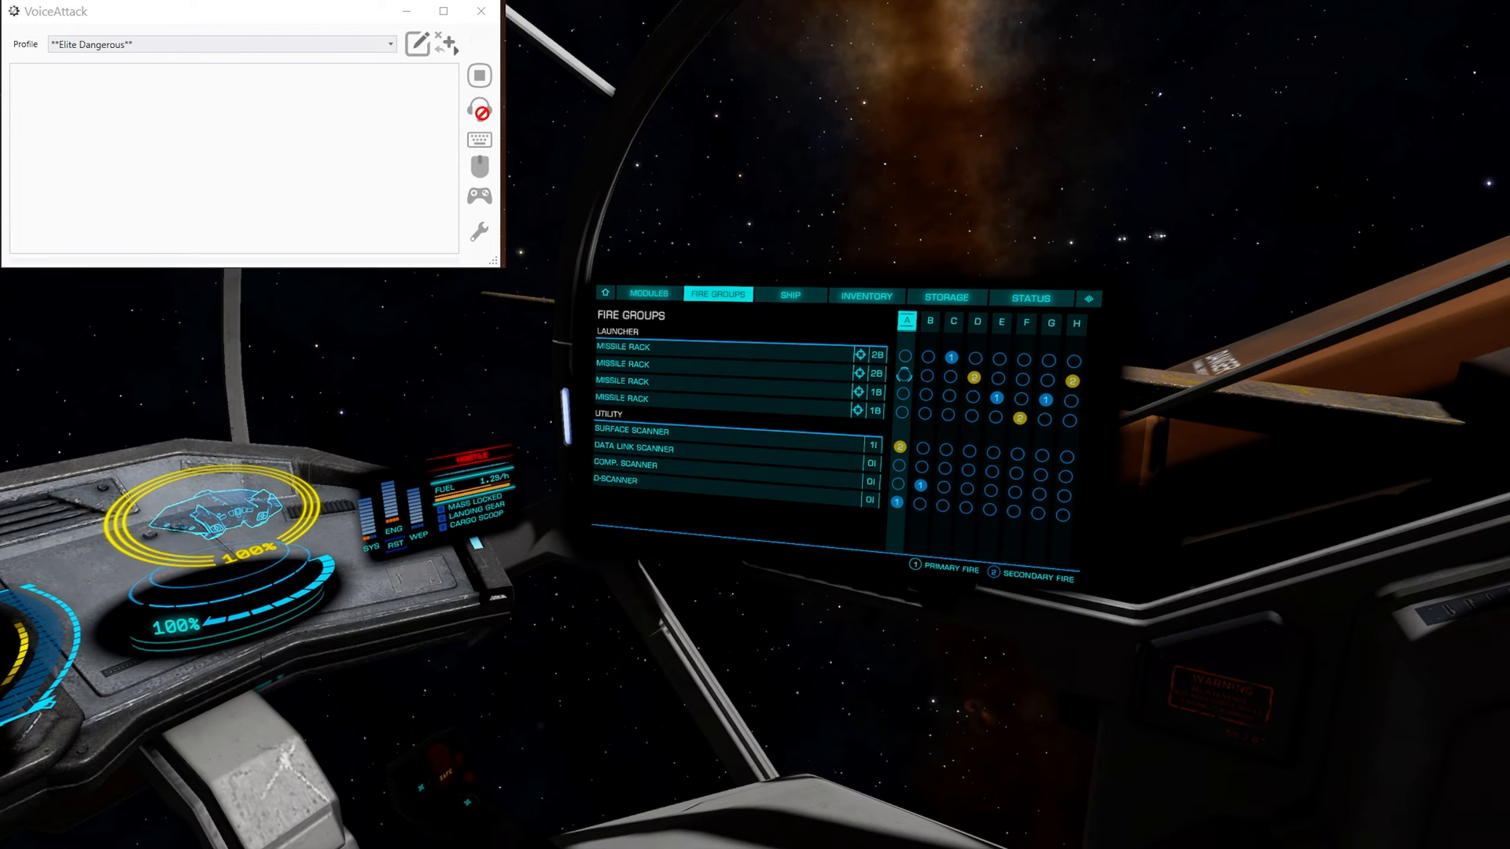
Focus Elite Dangerous and test 'fire group a'–'h' voice commands against the Fire Groups panel.
{"action": "left_click", "coordinate": [479, 109]}
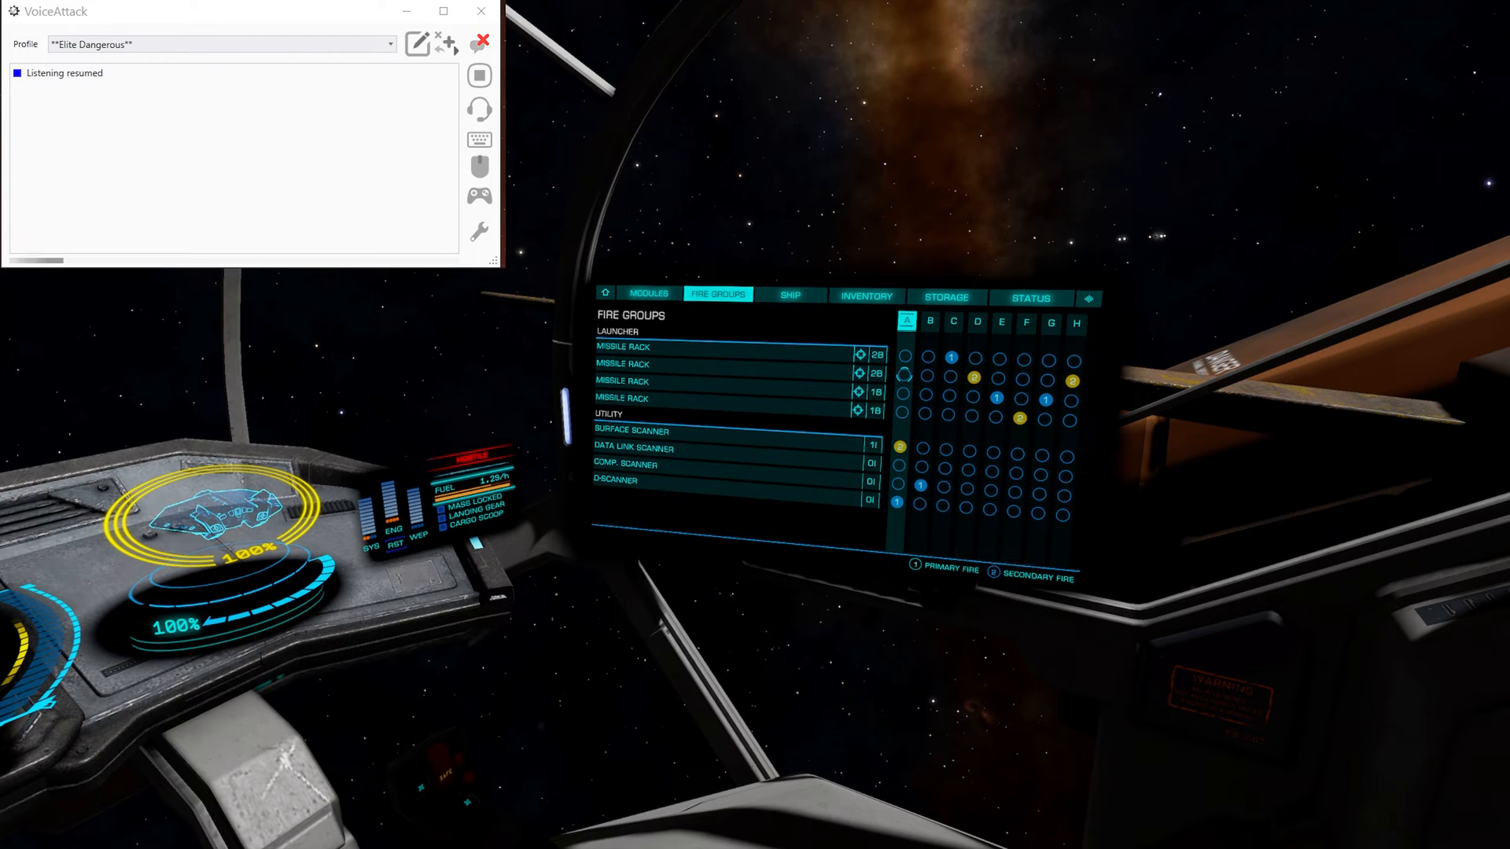
{"action": "left_click", "coordinate": [481, 42]}
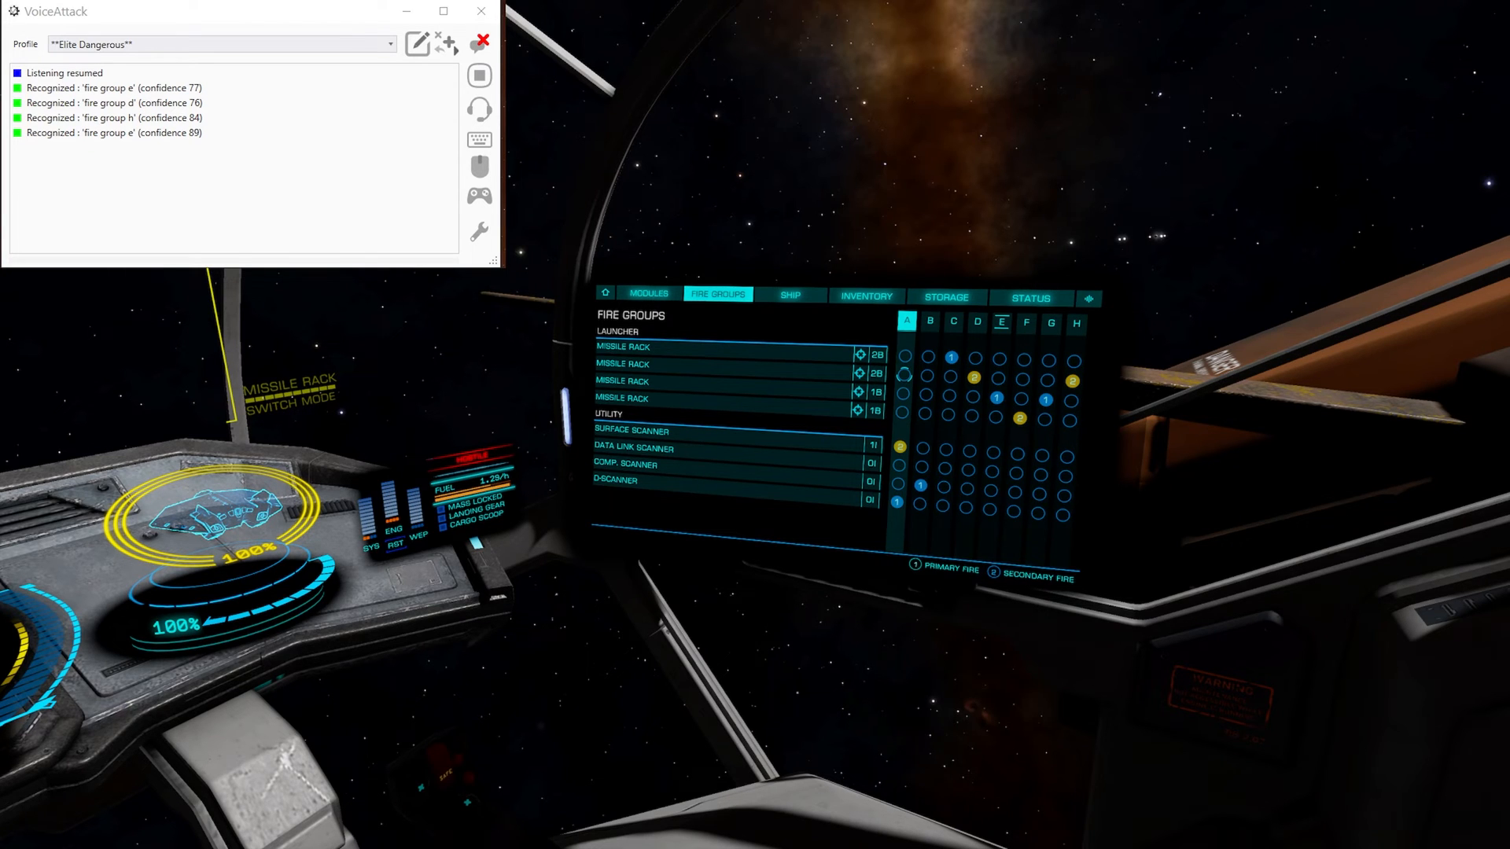
{"action": "left_click", "coordinate": [481, 42]}
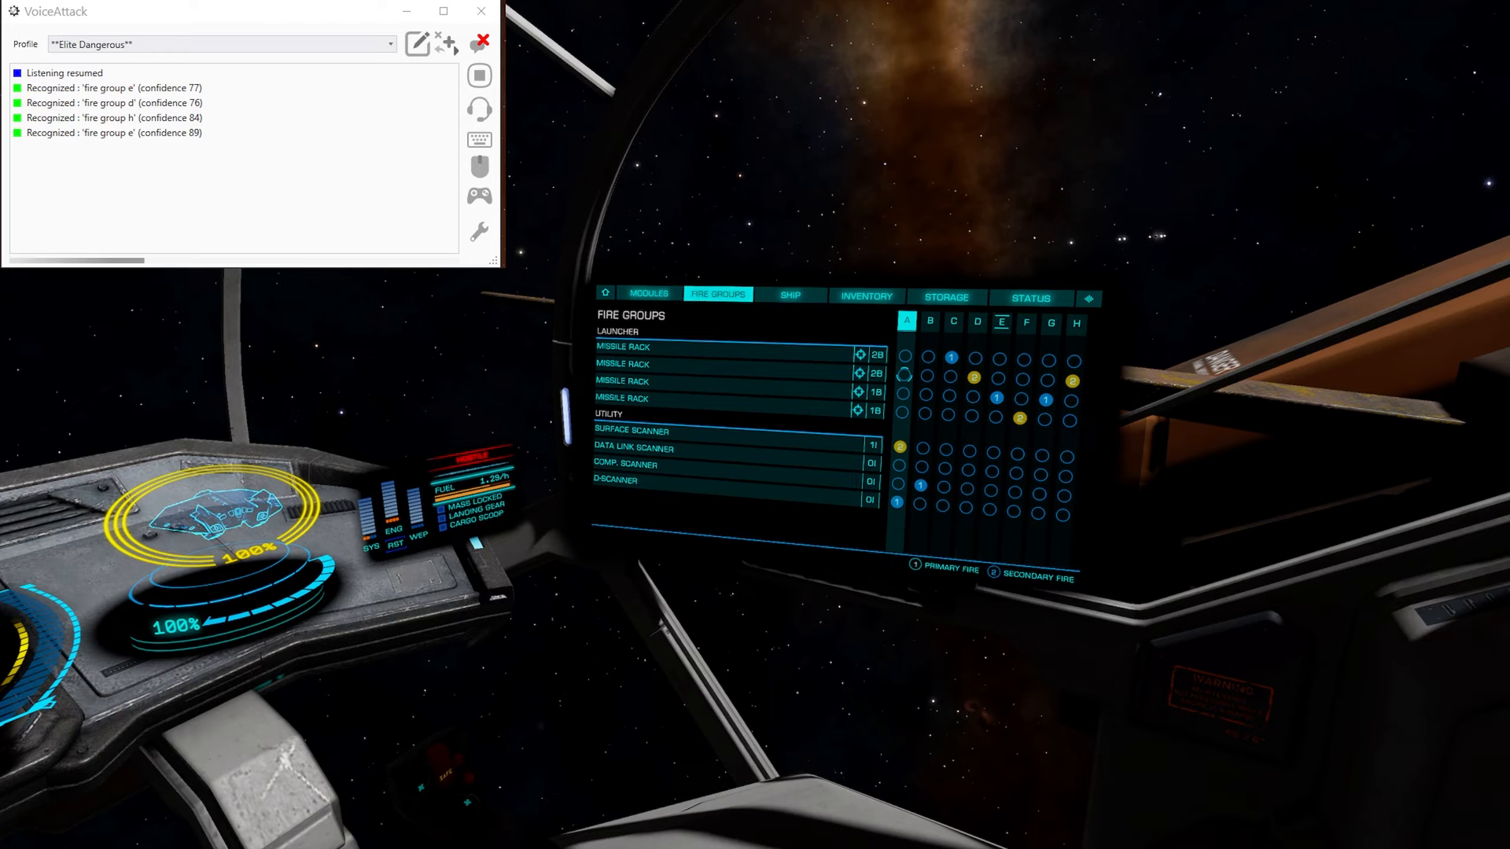
{"action": "left_click", "coordinate": [480, 42]}
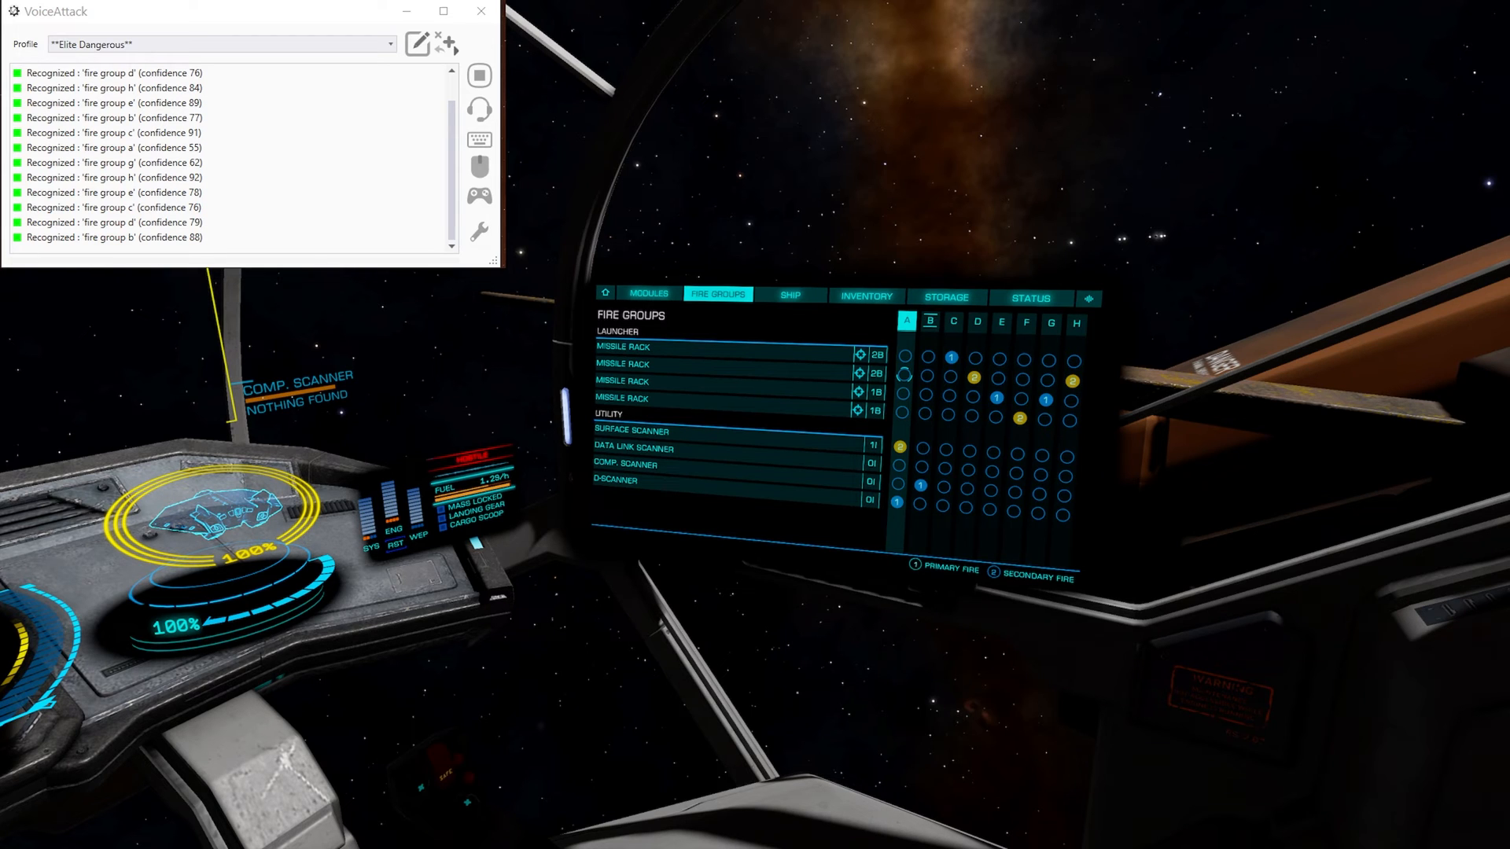
{"action": "left_click", "coordinate": [479, 42]}
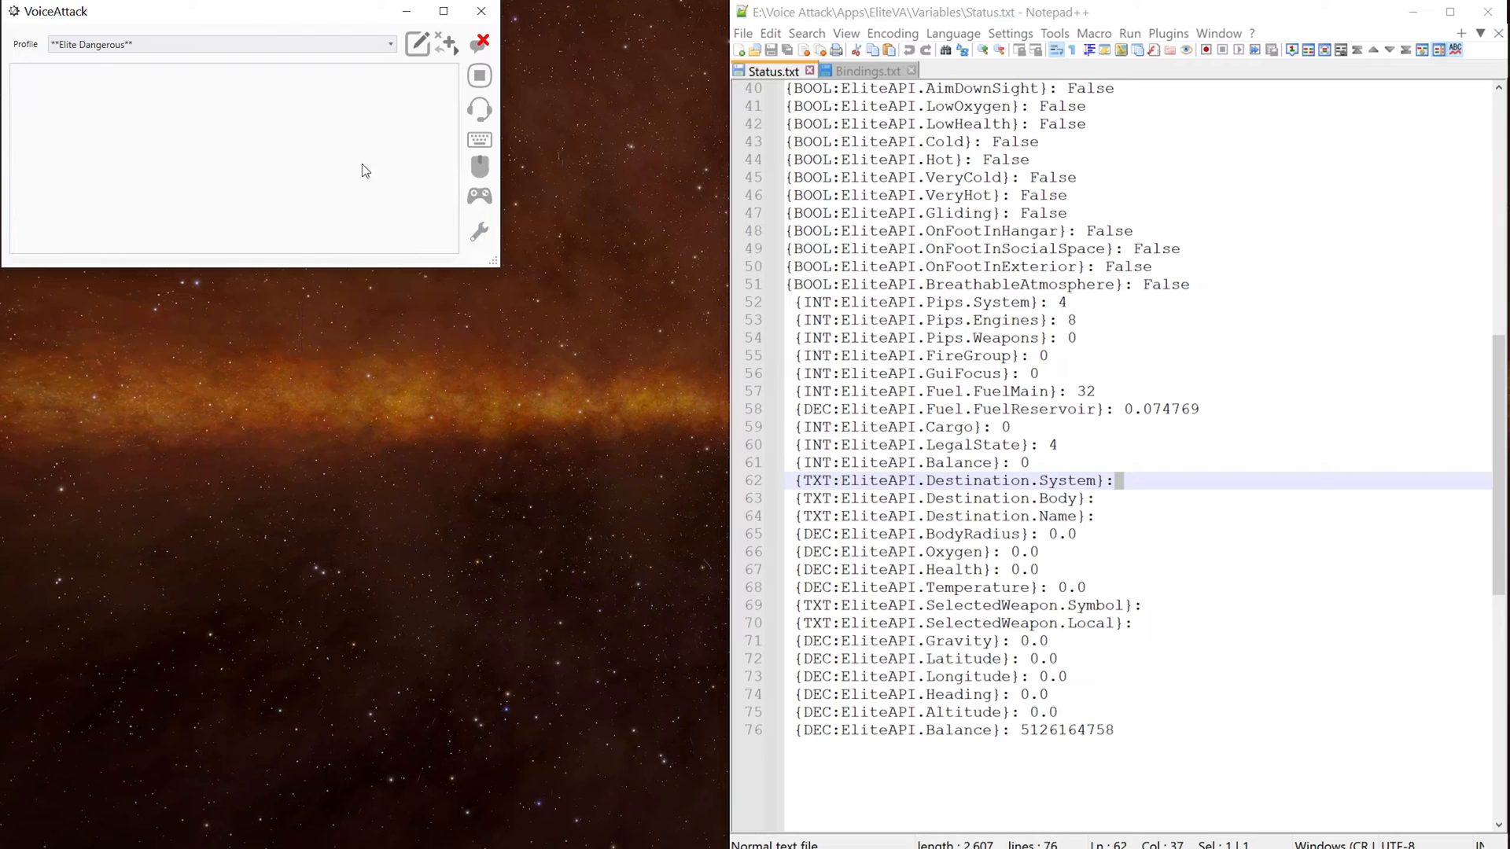
{"action": "mouse_move", "coordinate": [385, 102]}
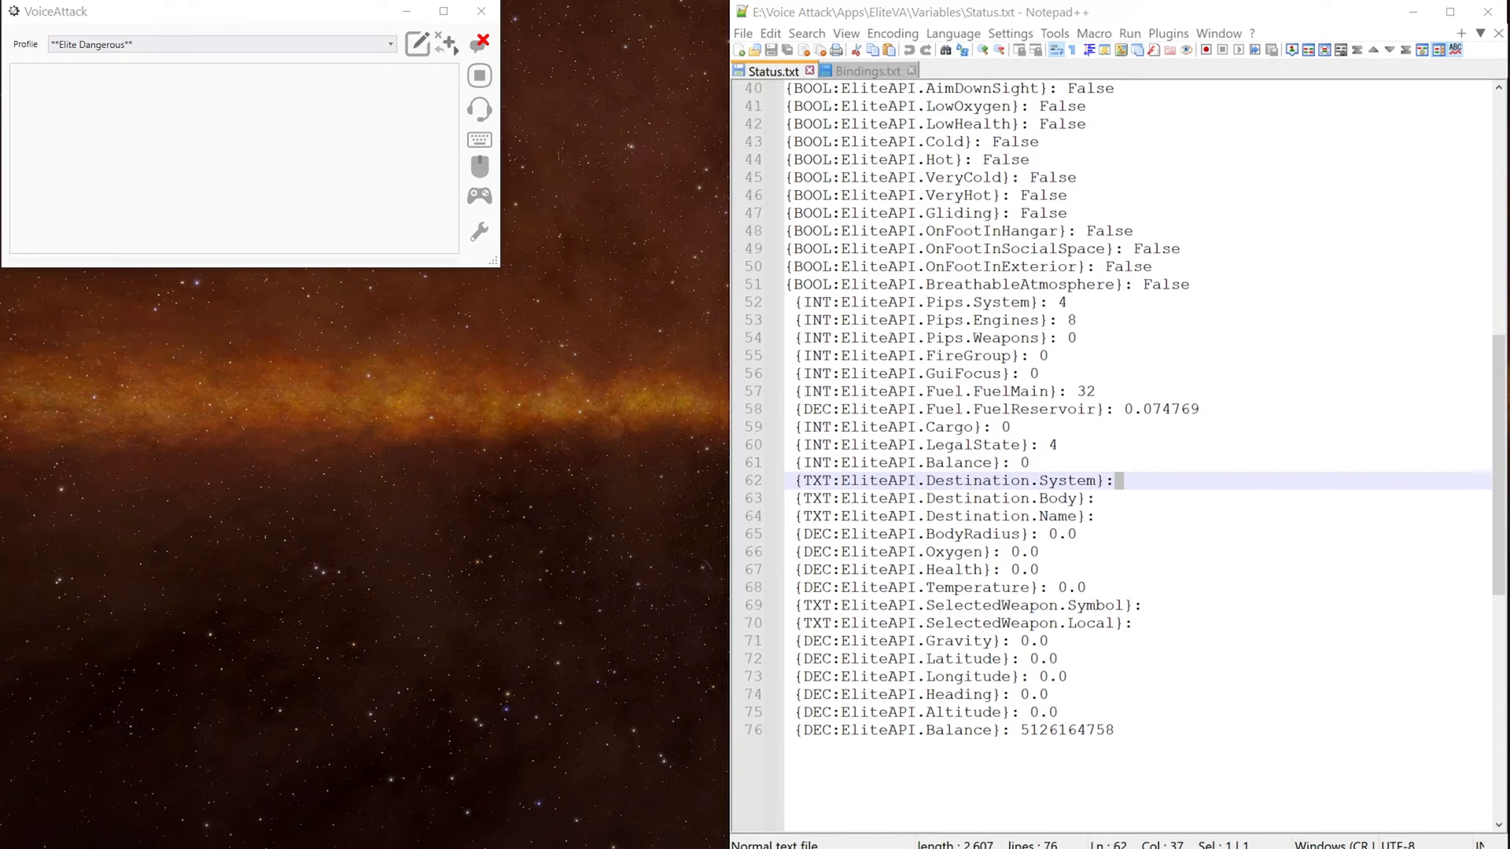
Reopen the Elite Dangerous profile editor in VoiceAttack.
{"action": "left_click", "coordinate": [417, 44]}
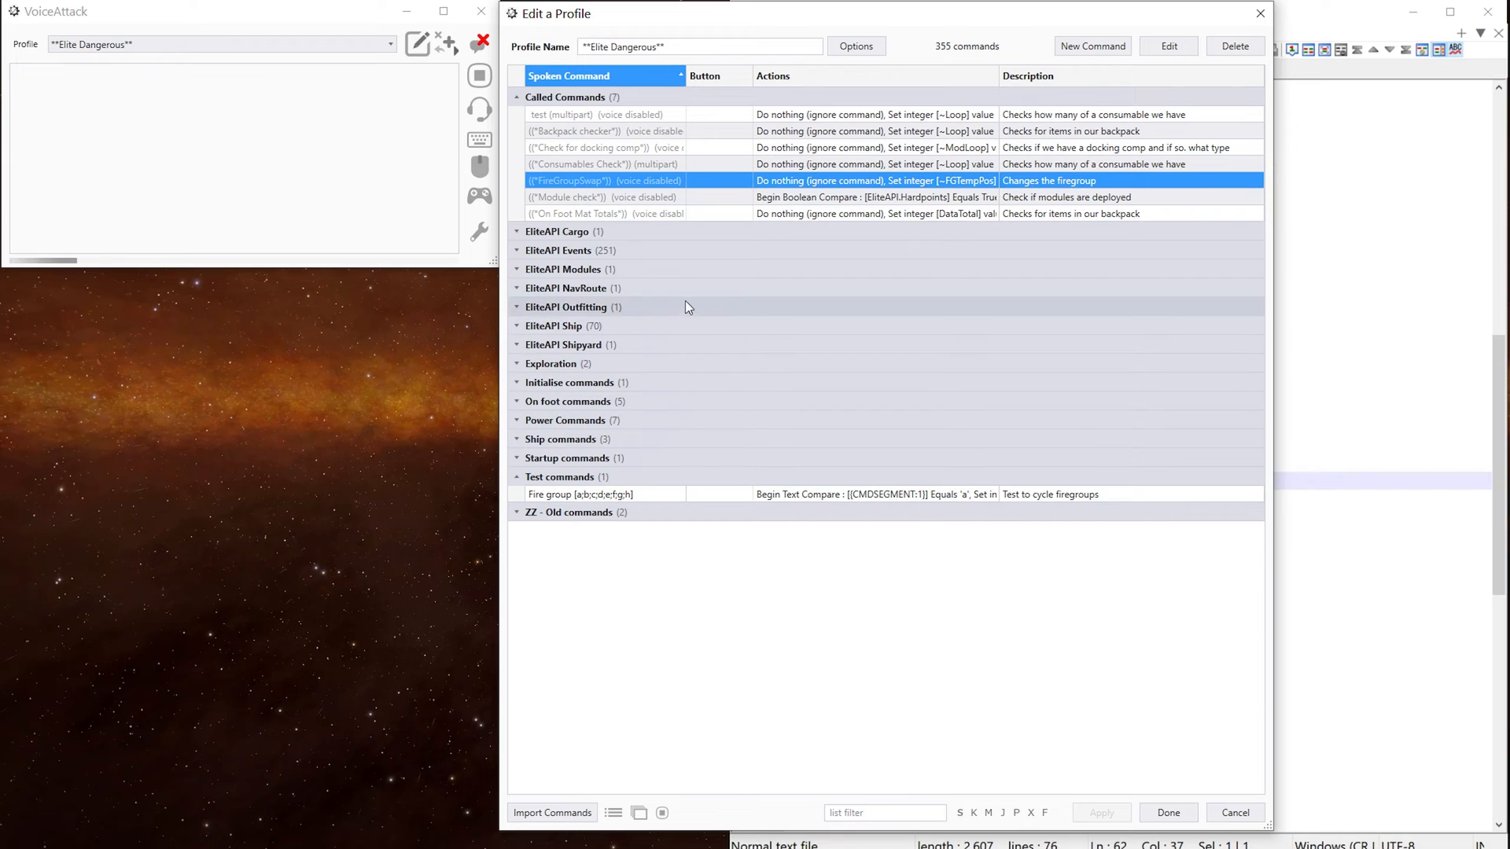
Collapse all command categories, expand Ship commands and select Discovery scan.
{"action": "left_click", "coordinate": [883, 812]}
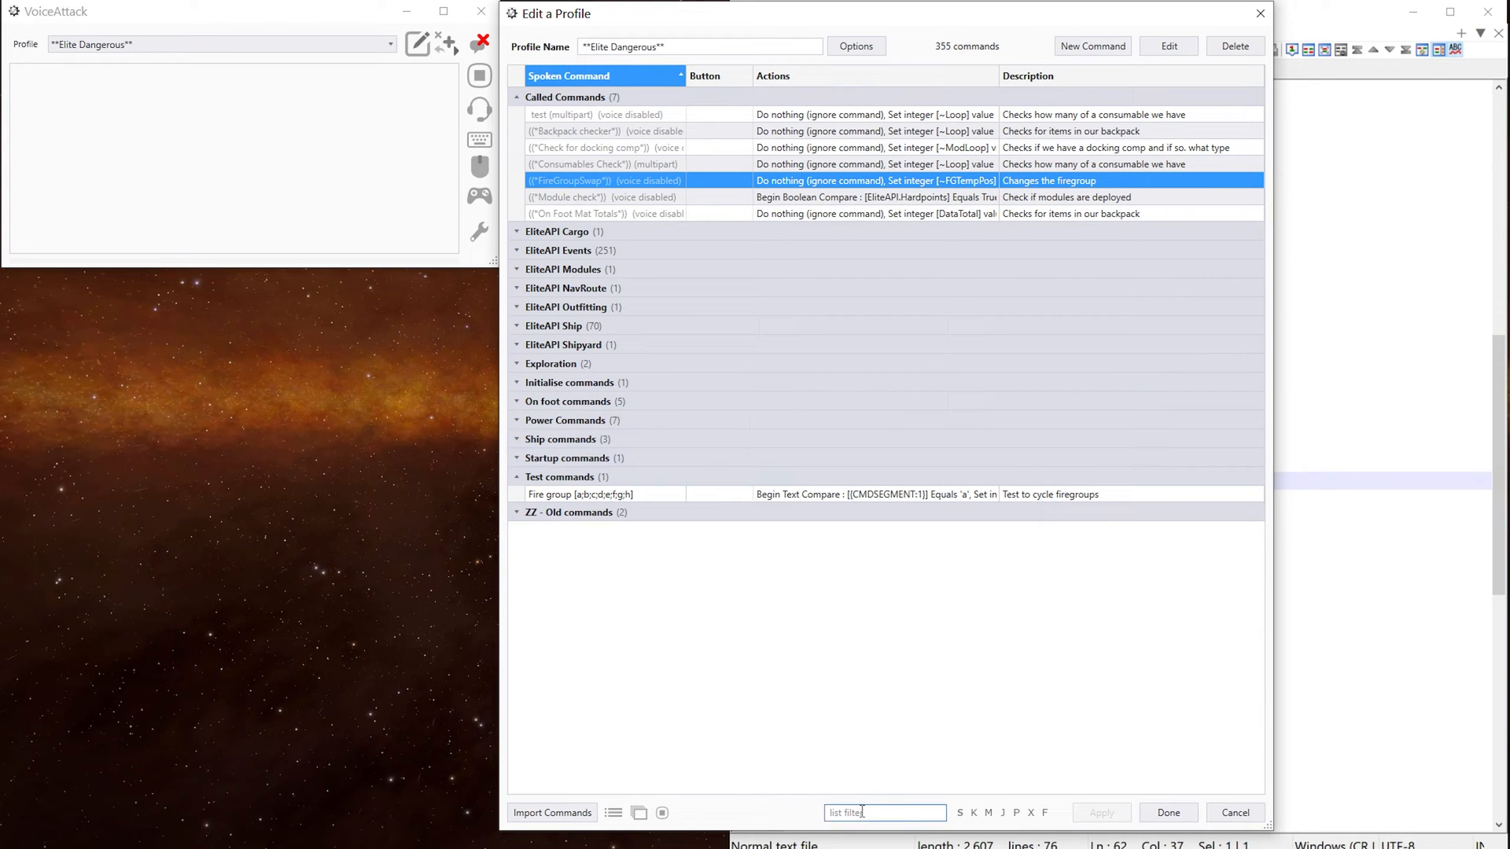
{"action": "left_click", "coordinate": [699, 47]}
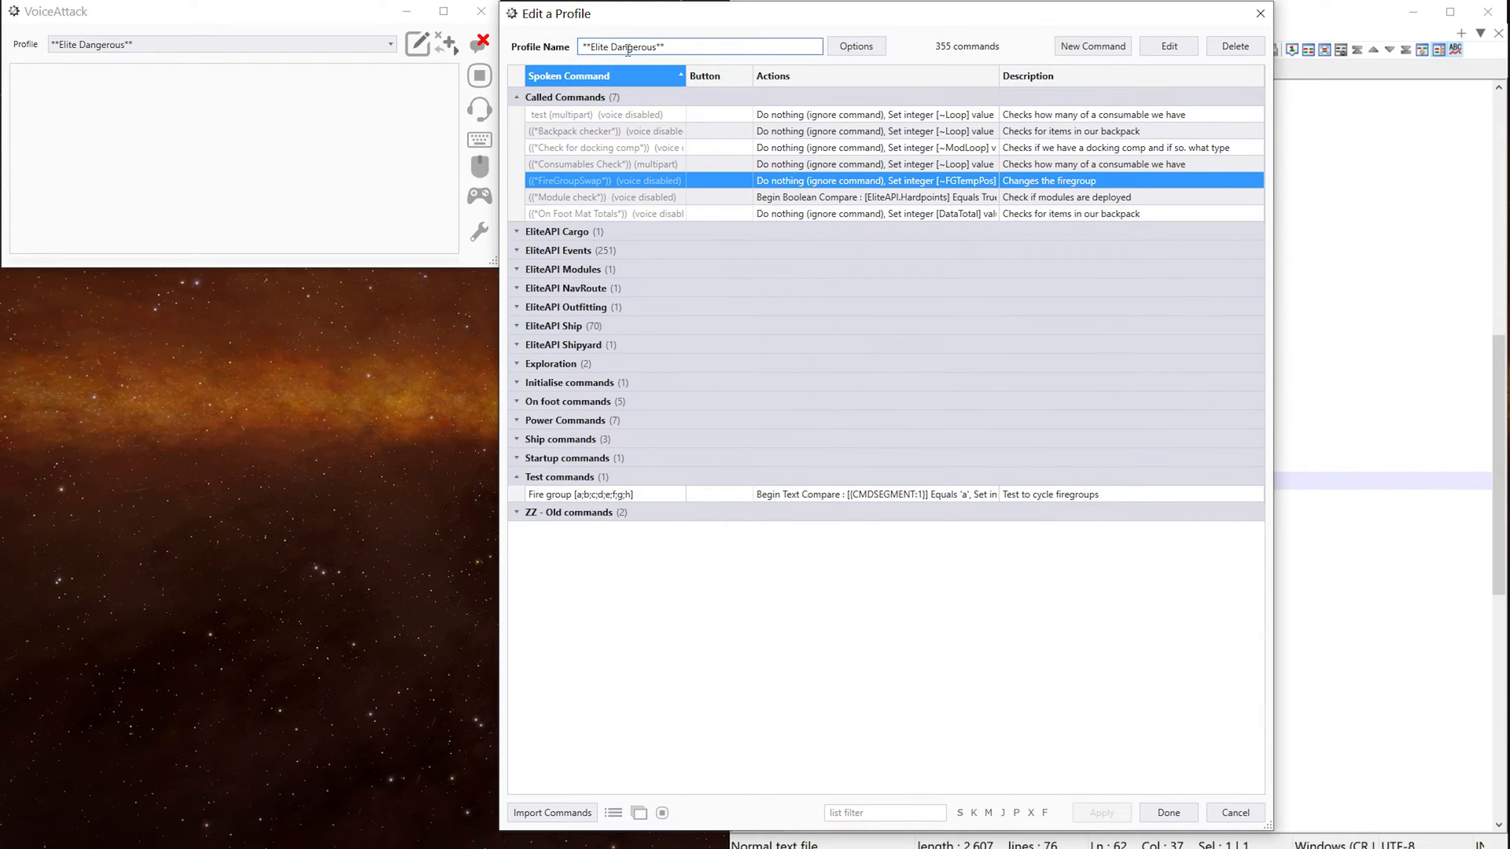
{"action": "left_click", "coordinate": [516, 96]}
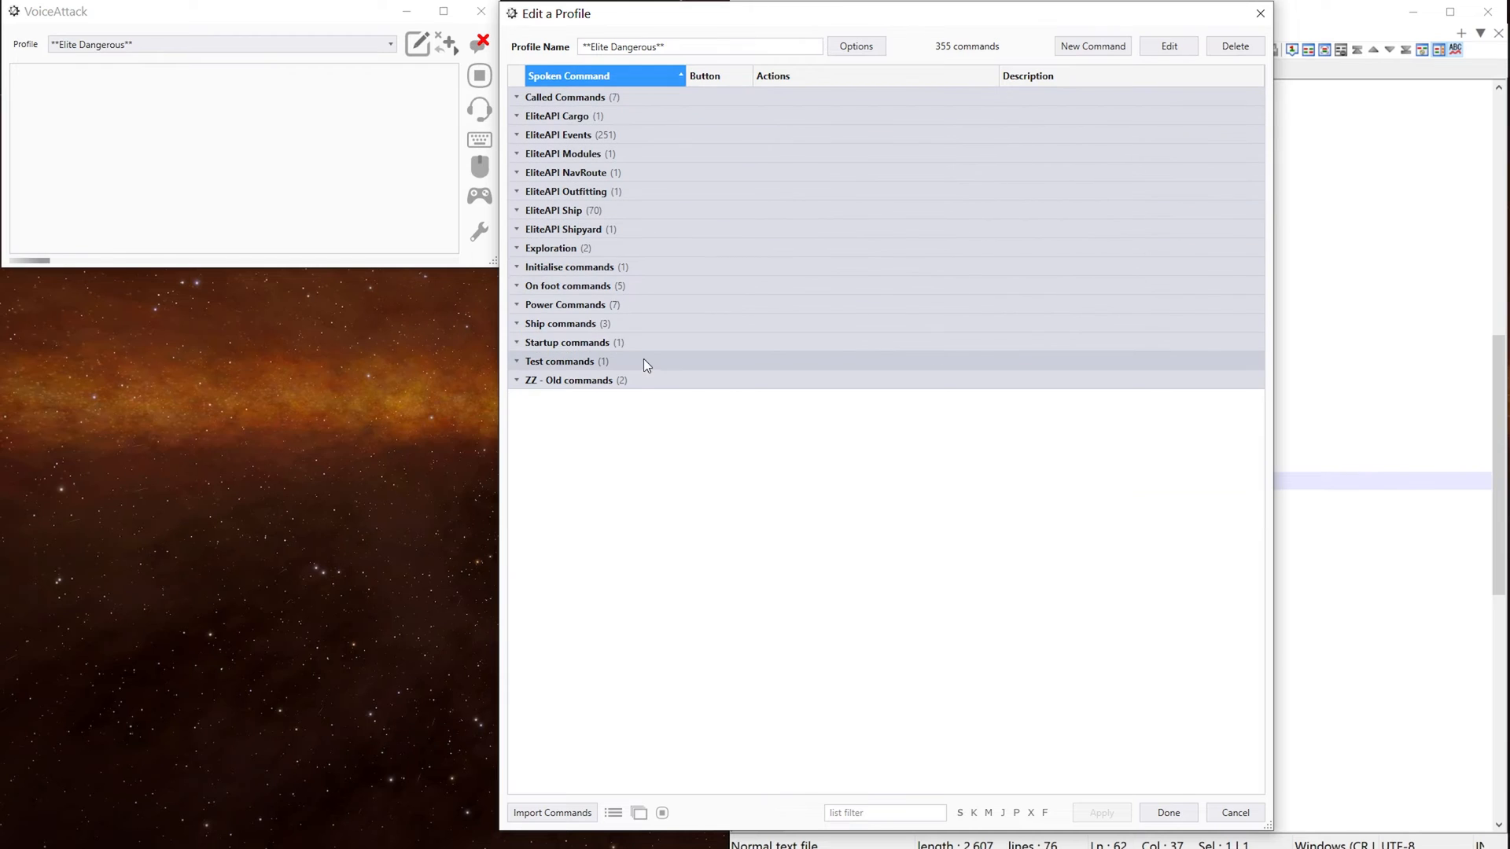
{"action": "left_click", "coordinate": [561, 323]}
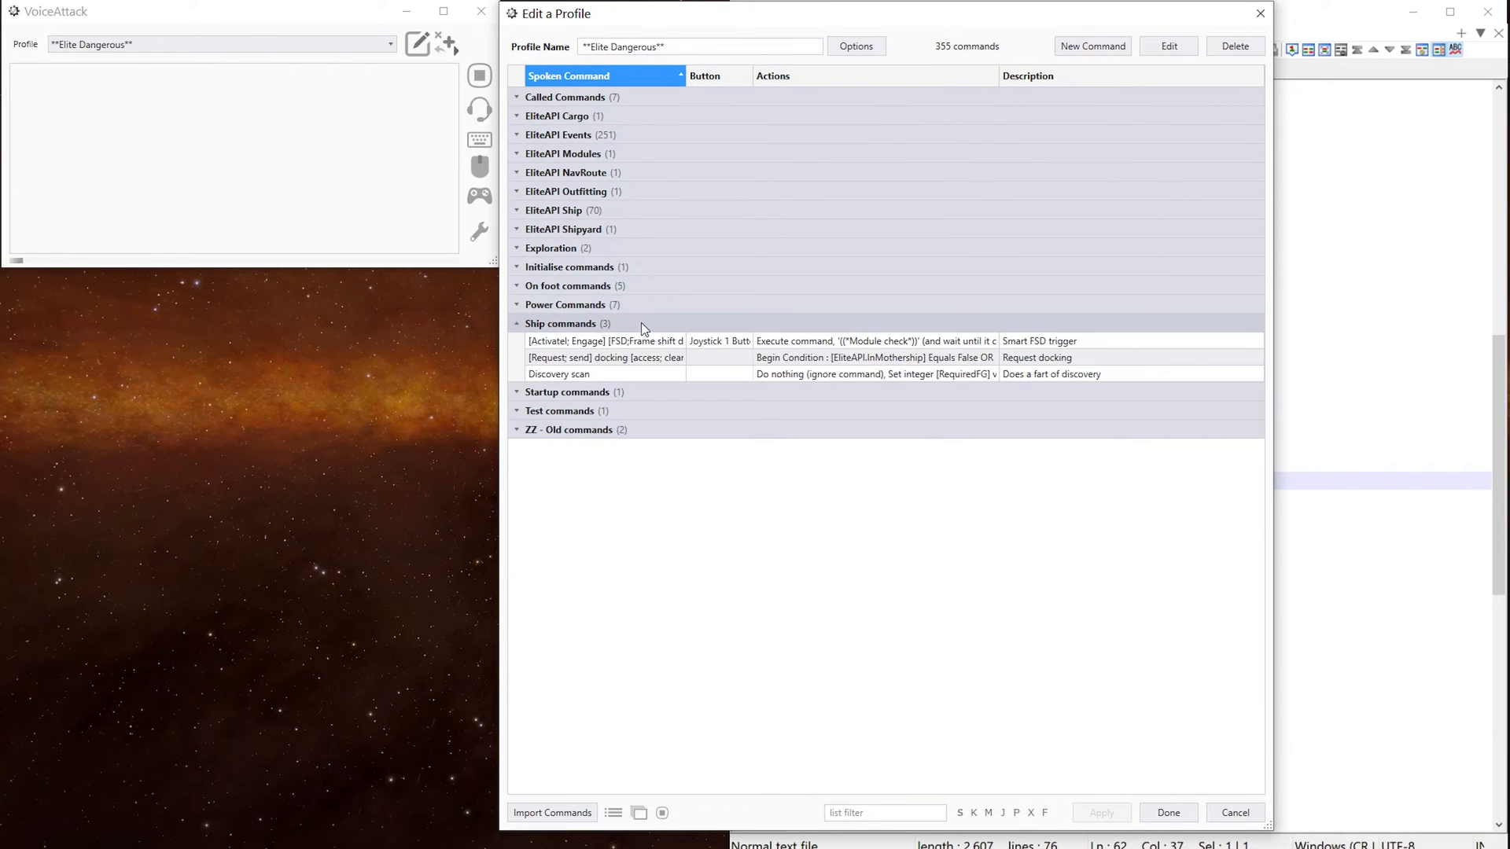
{"action": "left_click", "coordinate": [559, 373]}
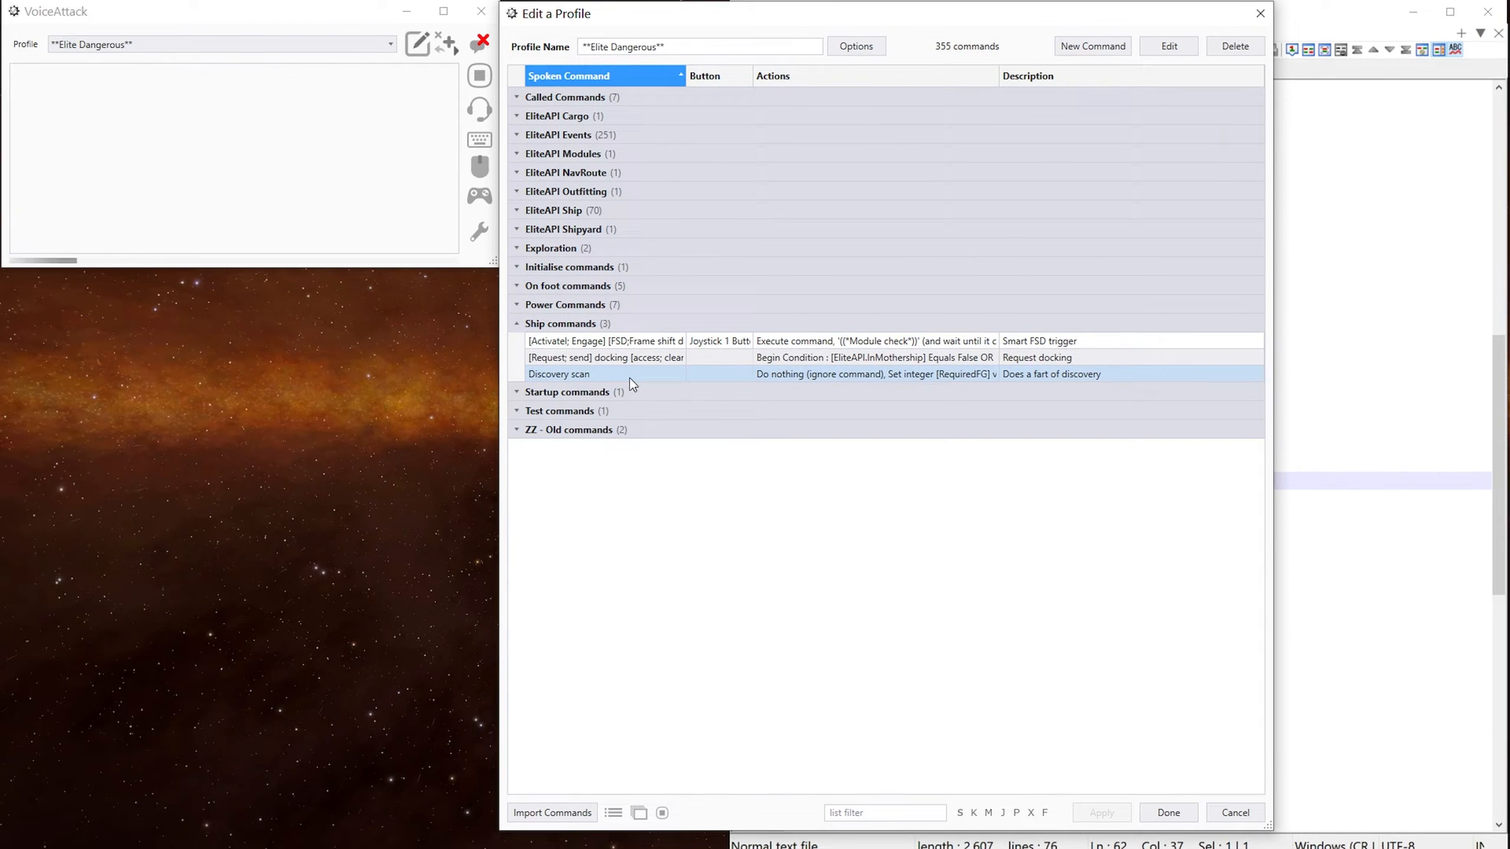
Open Discovery scan and review its RequiredFG 0, FireGroupSwap and DiscoTrigger Pri steps.
{"action": "double_click", "coordinate": [558, 374]}
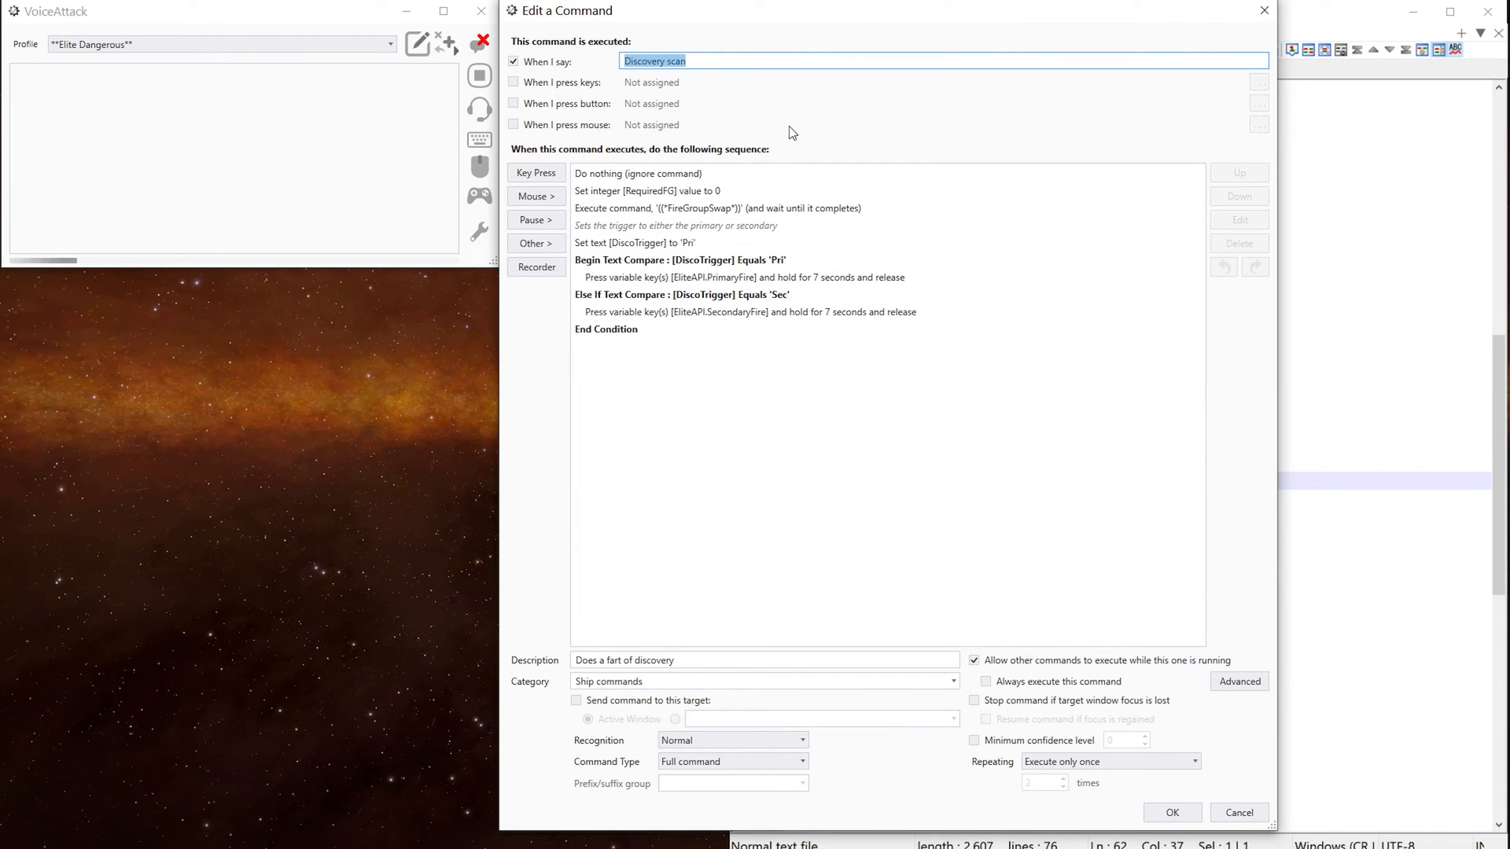
{"action": "mouse_move", "coordinate": [788, 123]}
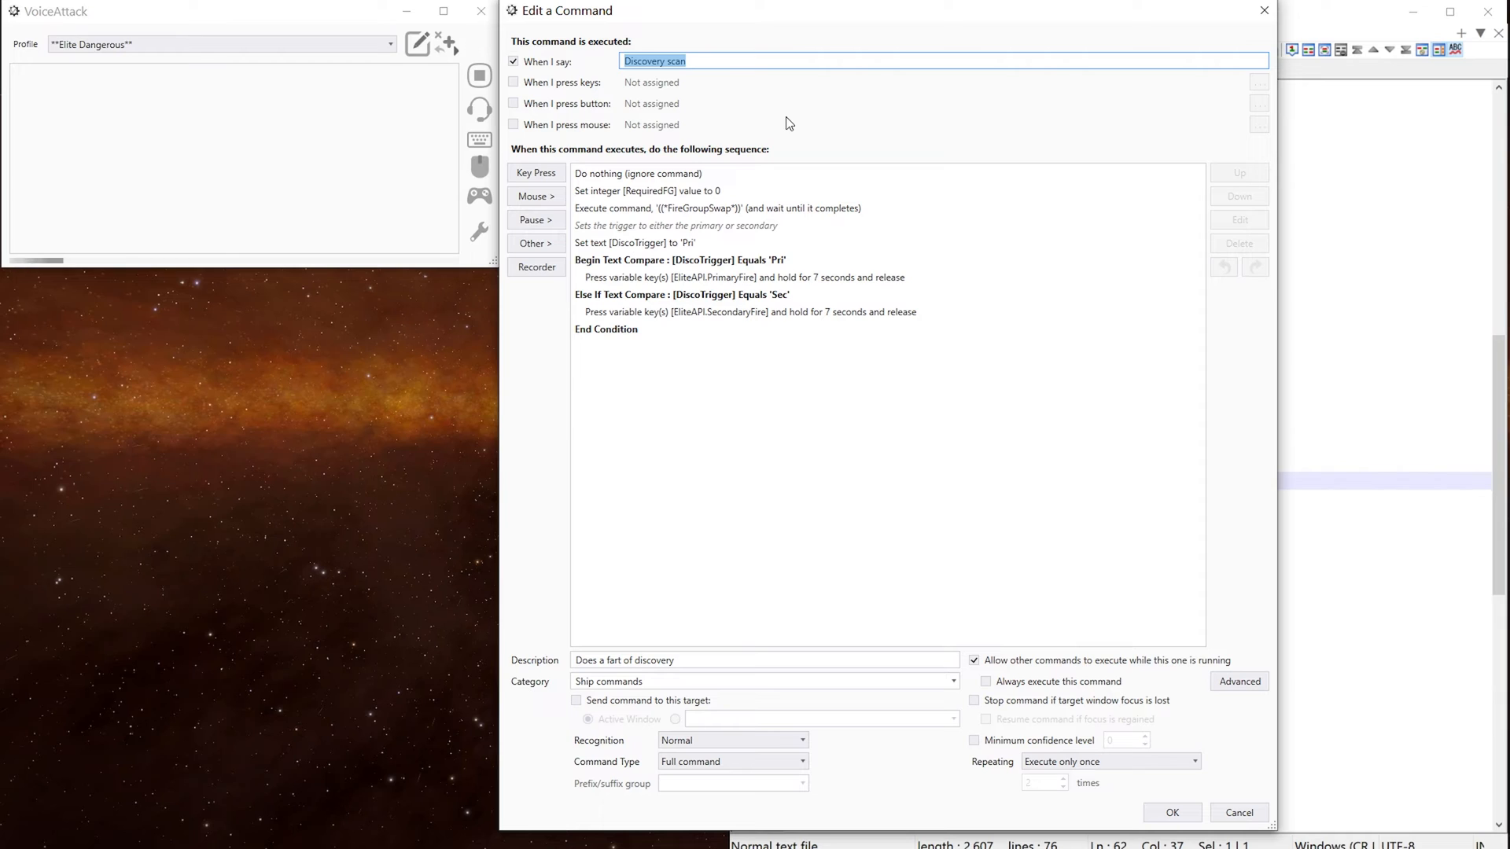
{"action": "left_click", "coordinate": [638, 173]}
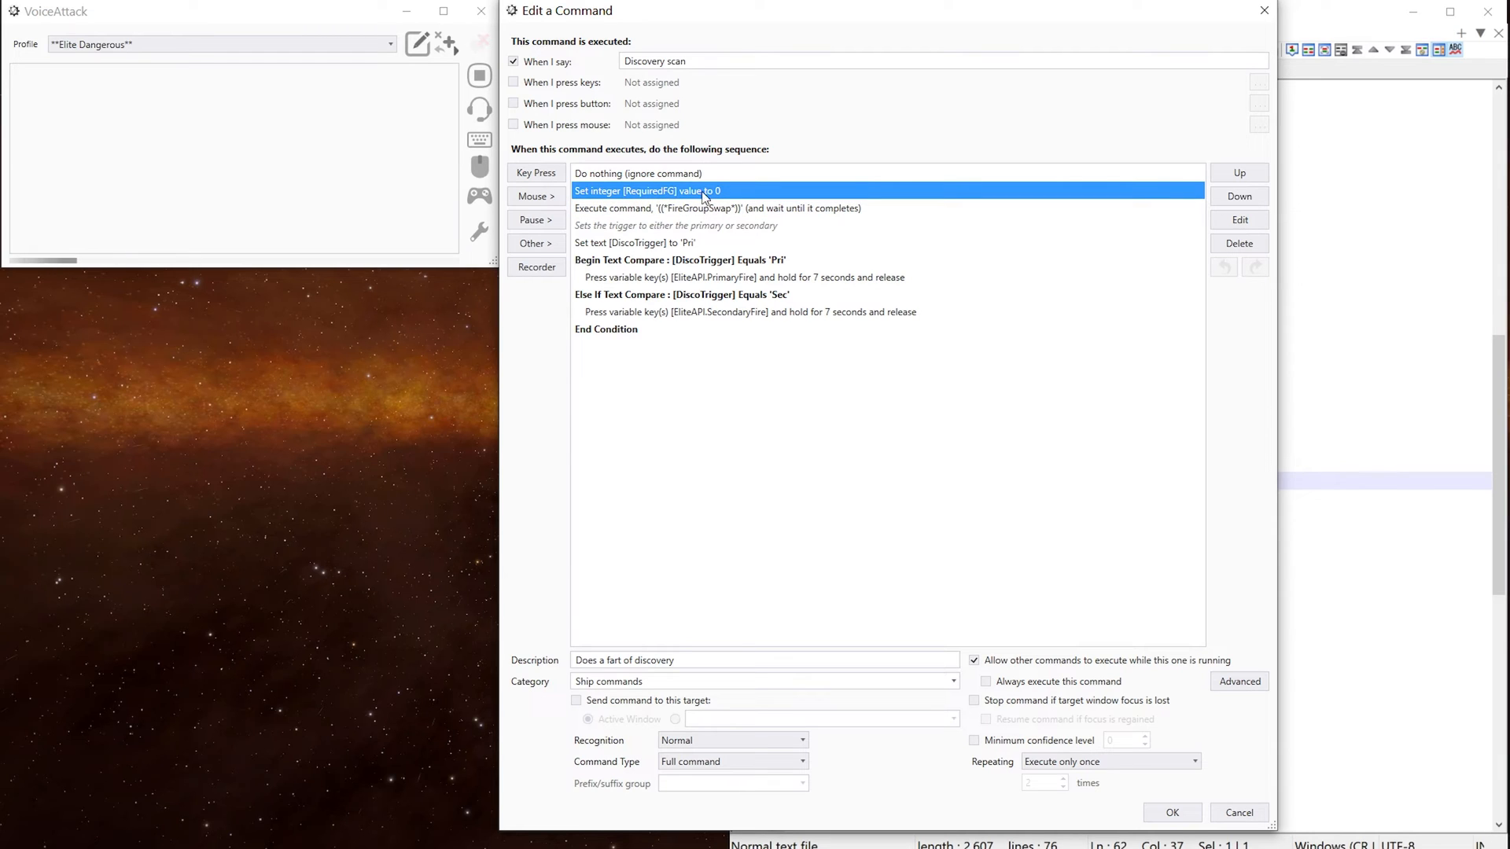
{"action": "mouse_move", "coordinate": [742, 197]}
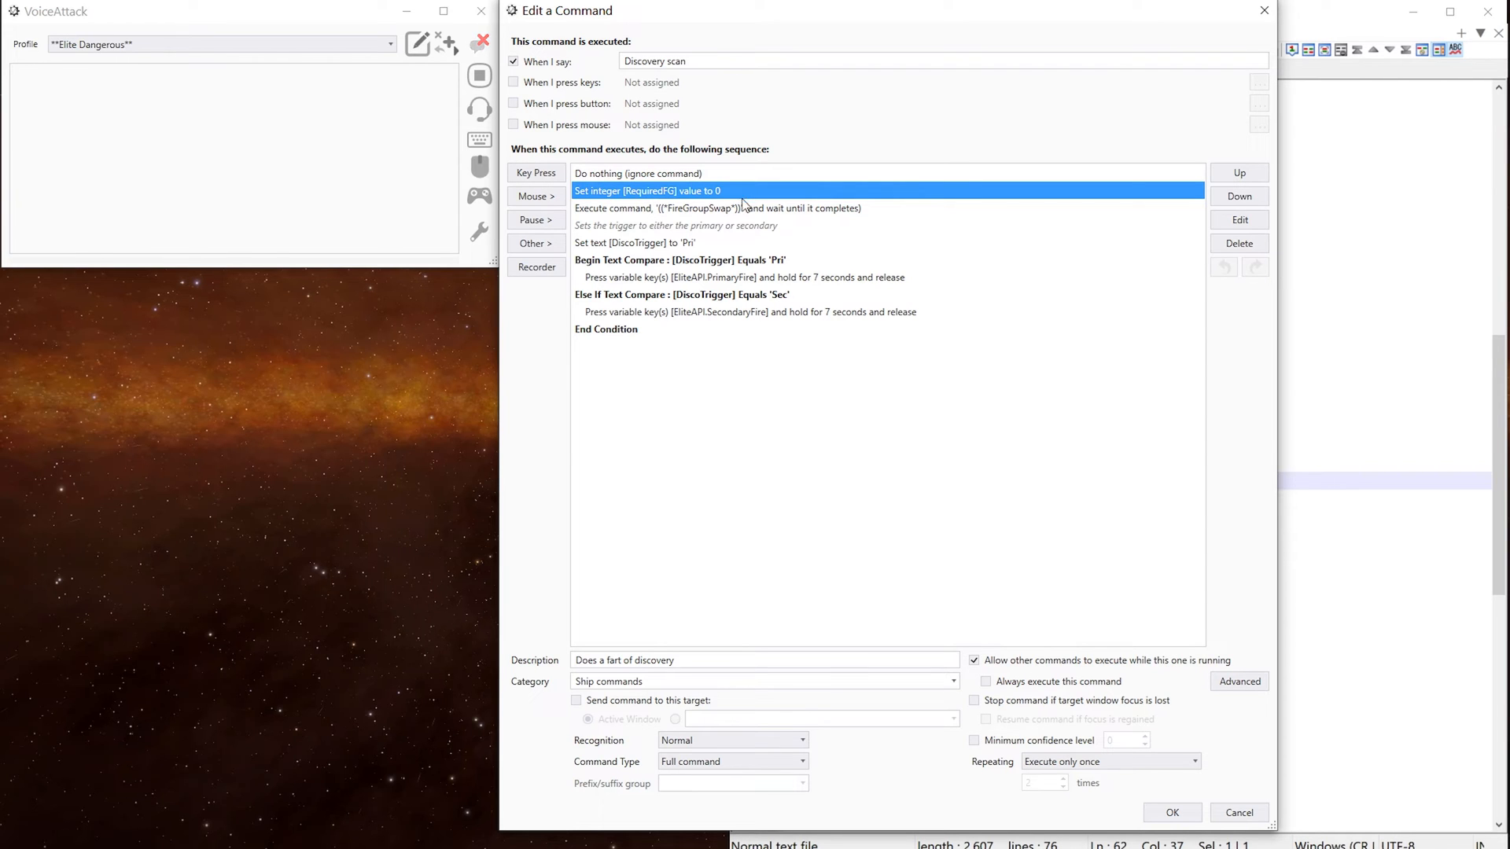
{"action": "left_click", "coordinate": [718, 208]}
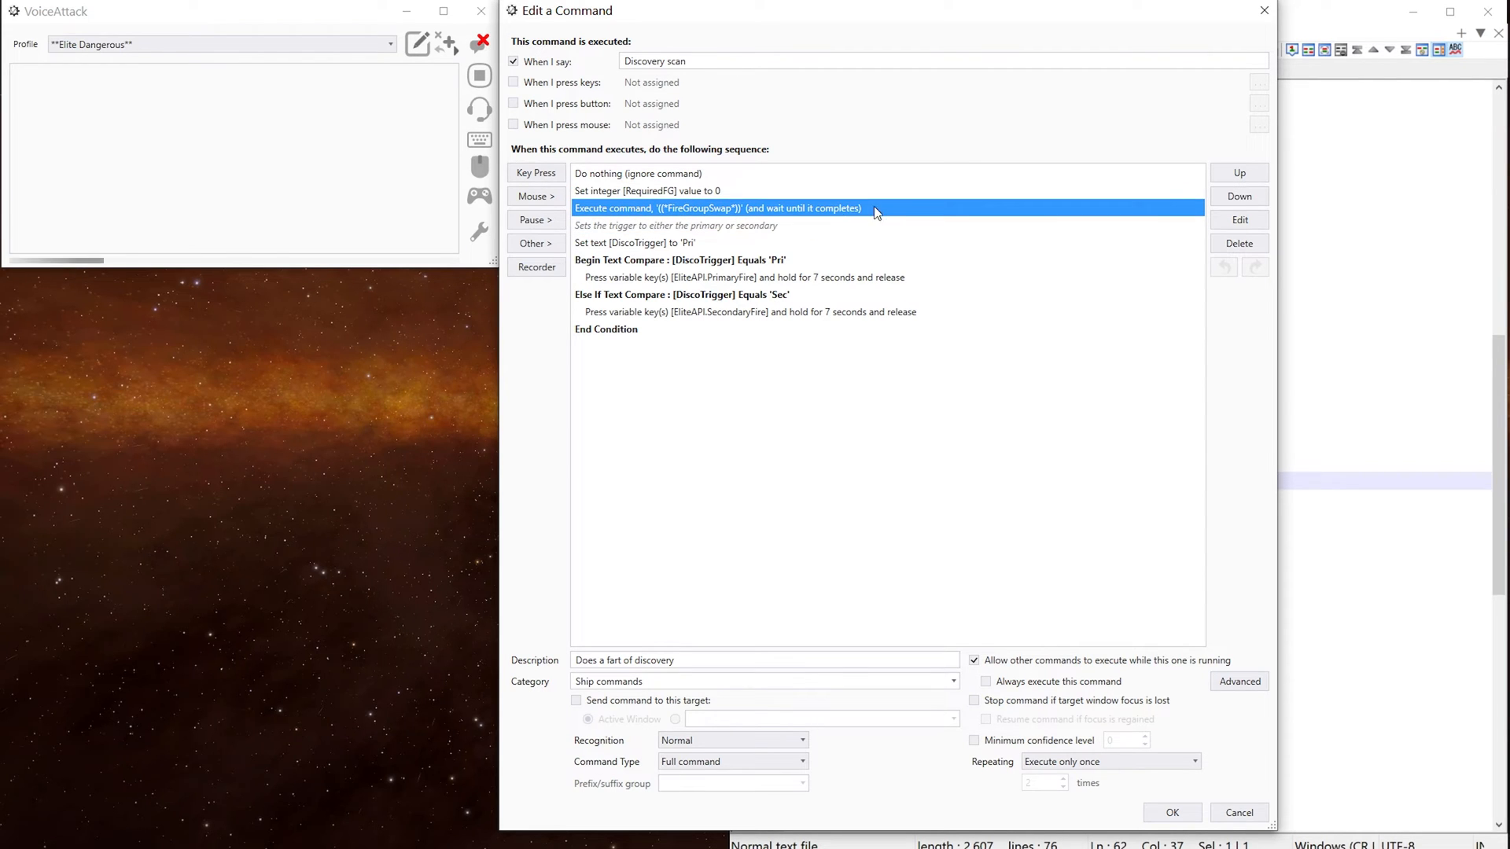
{"action": "mouse_move", "coordinate": [888, 211]}
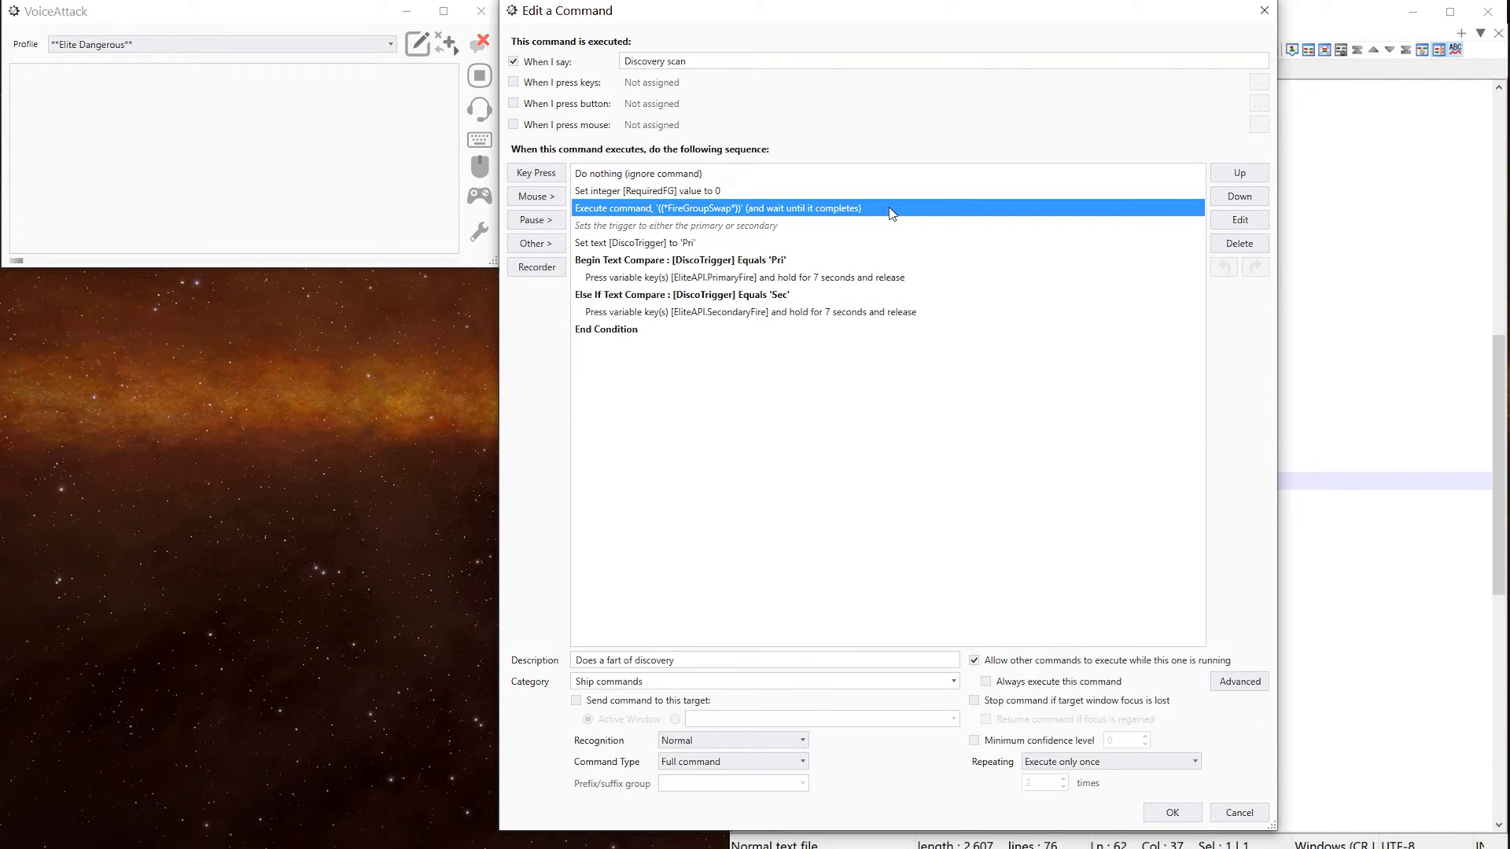
{"action": "left_click", "coordinate": [818, 226]}
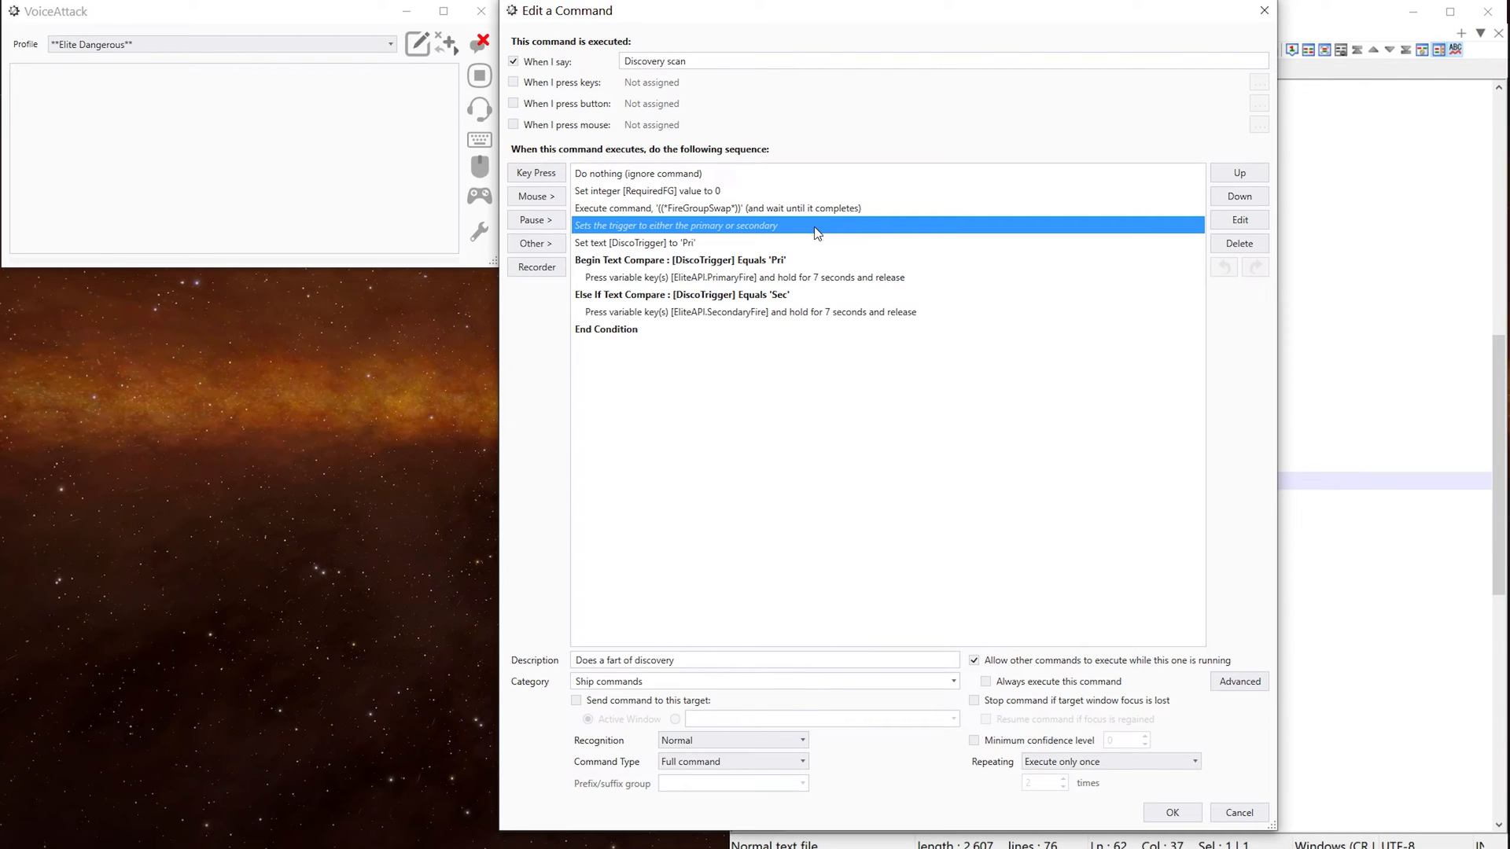
{"action": "left_click", "coordinate": [674, 243]}
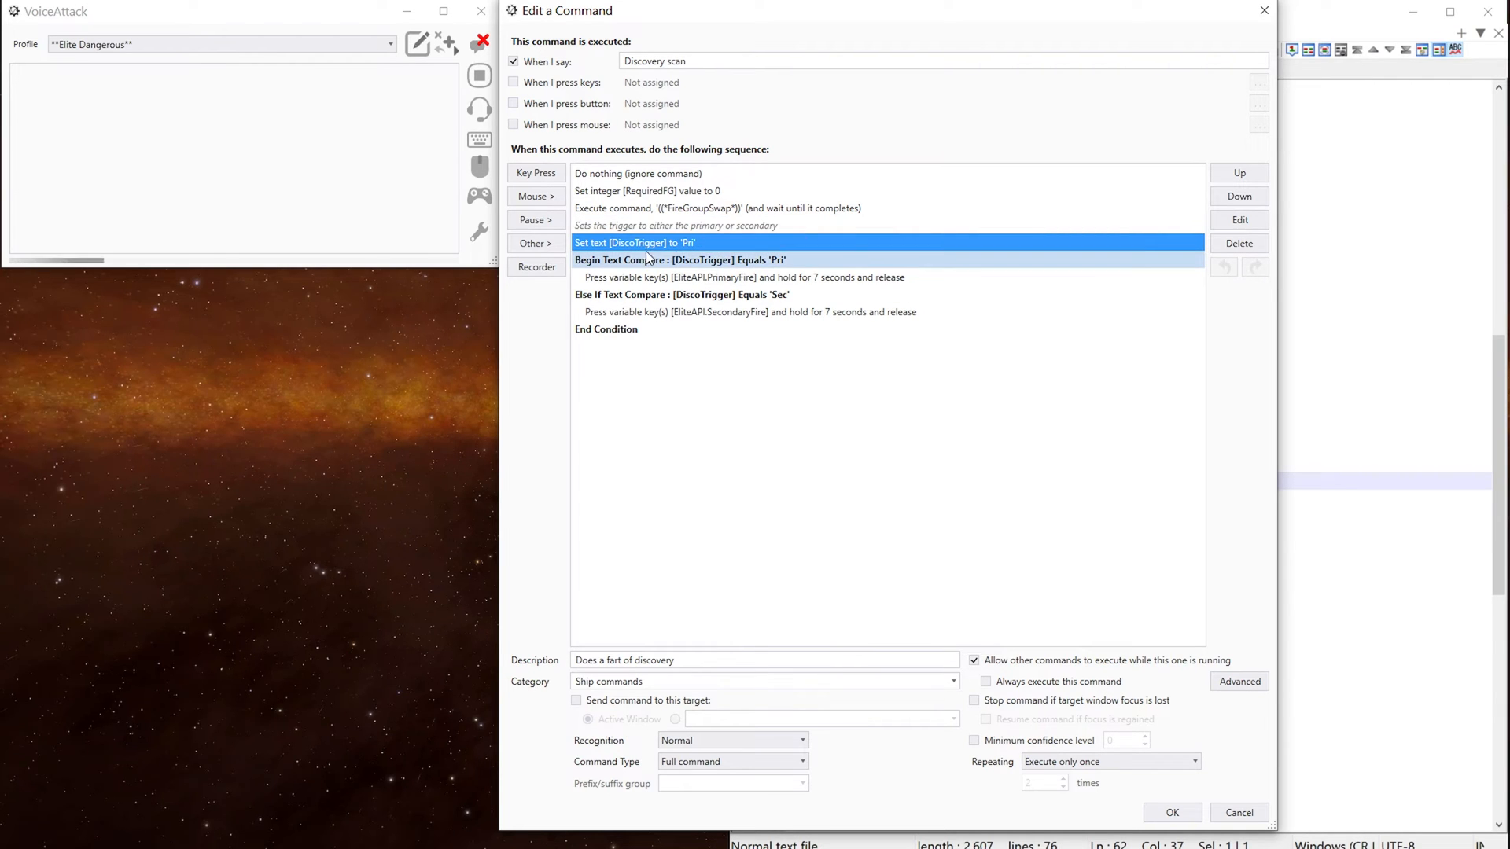
{"action": "mouse_move", "coordinate": [754, 269]}
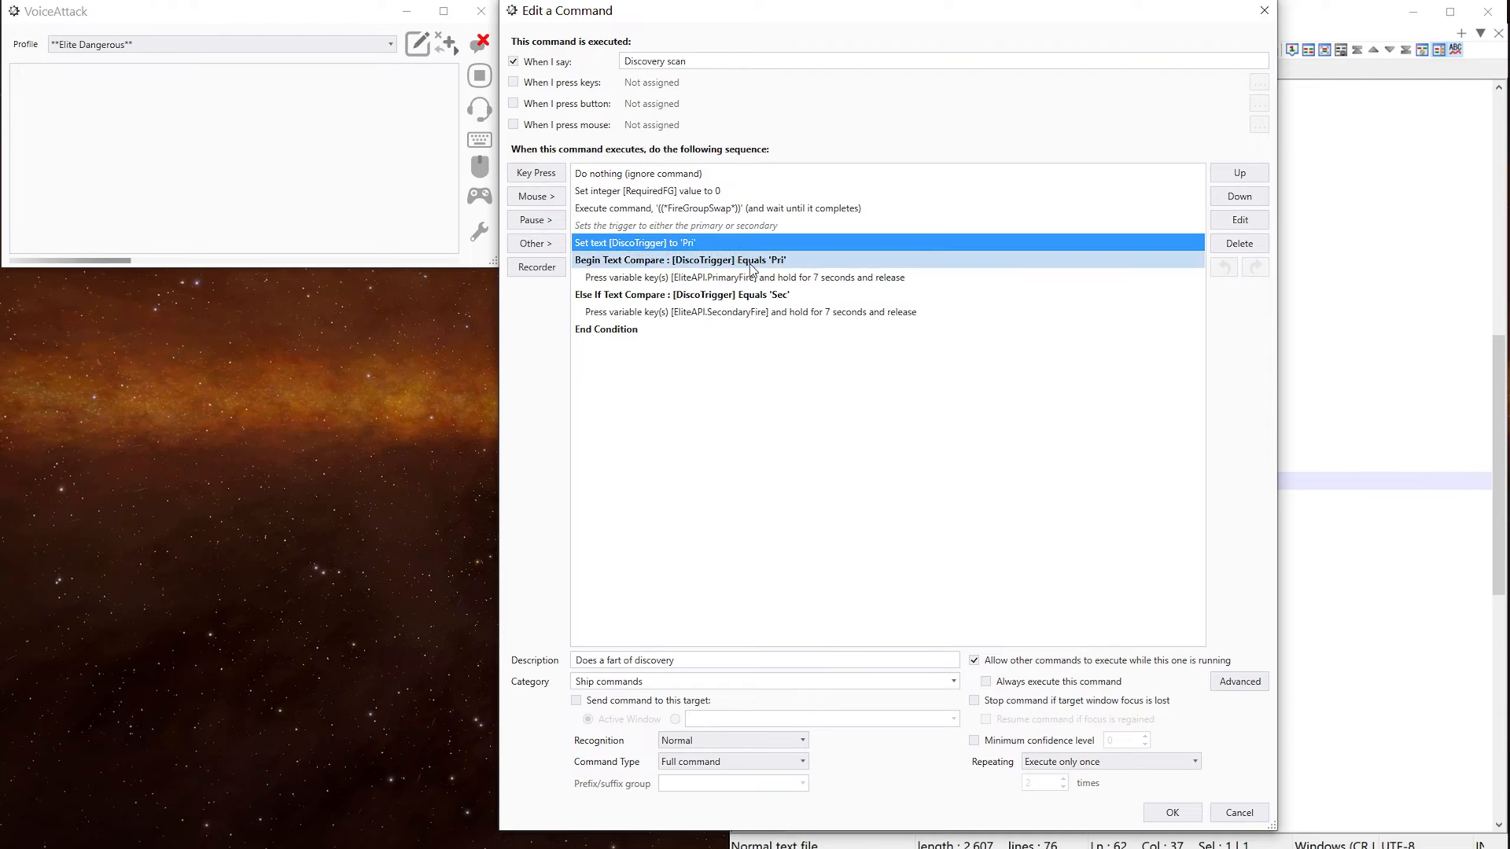
{"action": "mouse_move", "coordinate": [822, 270]}
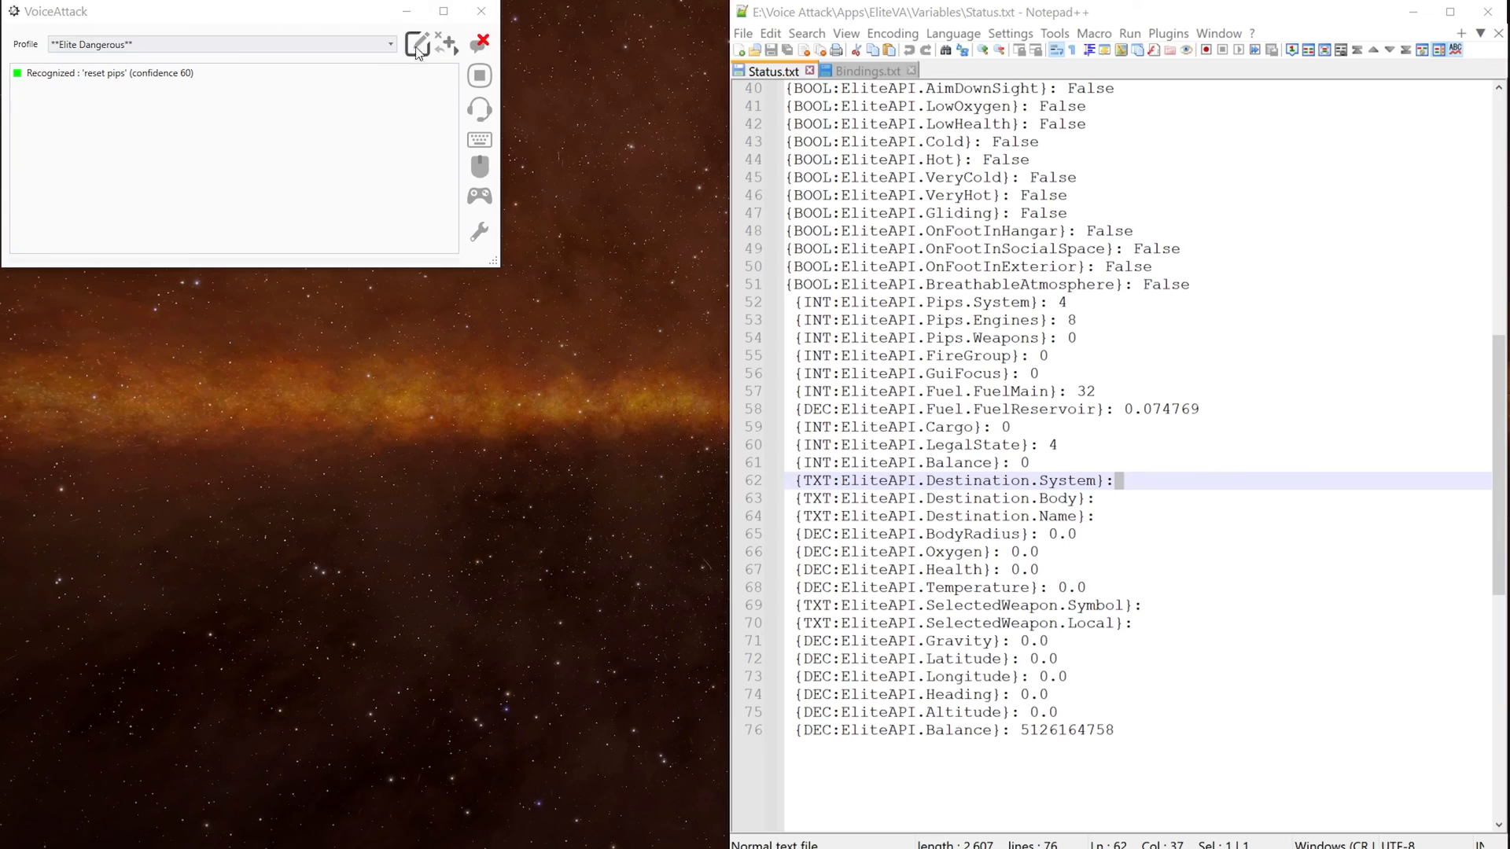
Change the Discovery scan command's DiscoTrigger text value to 'Sec' and confirm.
{"action": "left_click", "coordinate": [416, 44]}
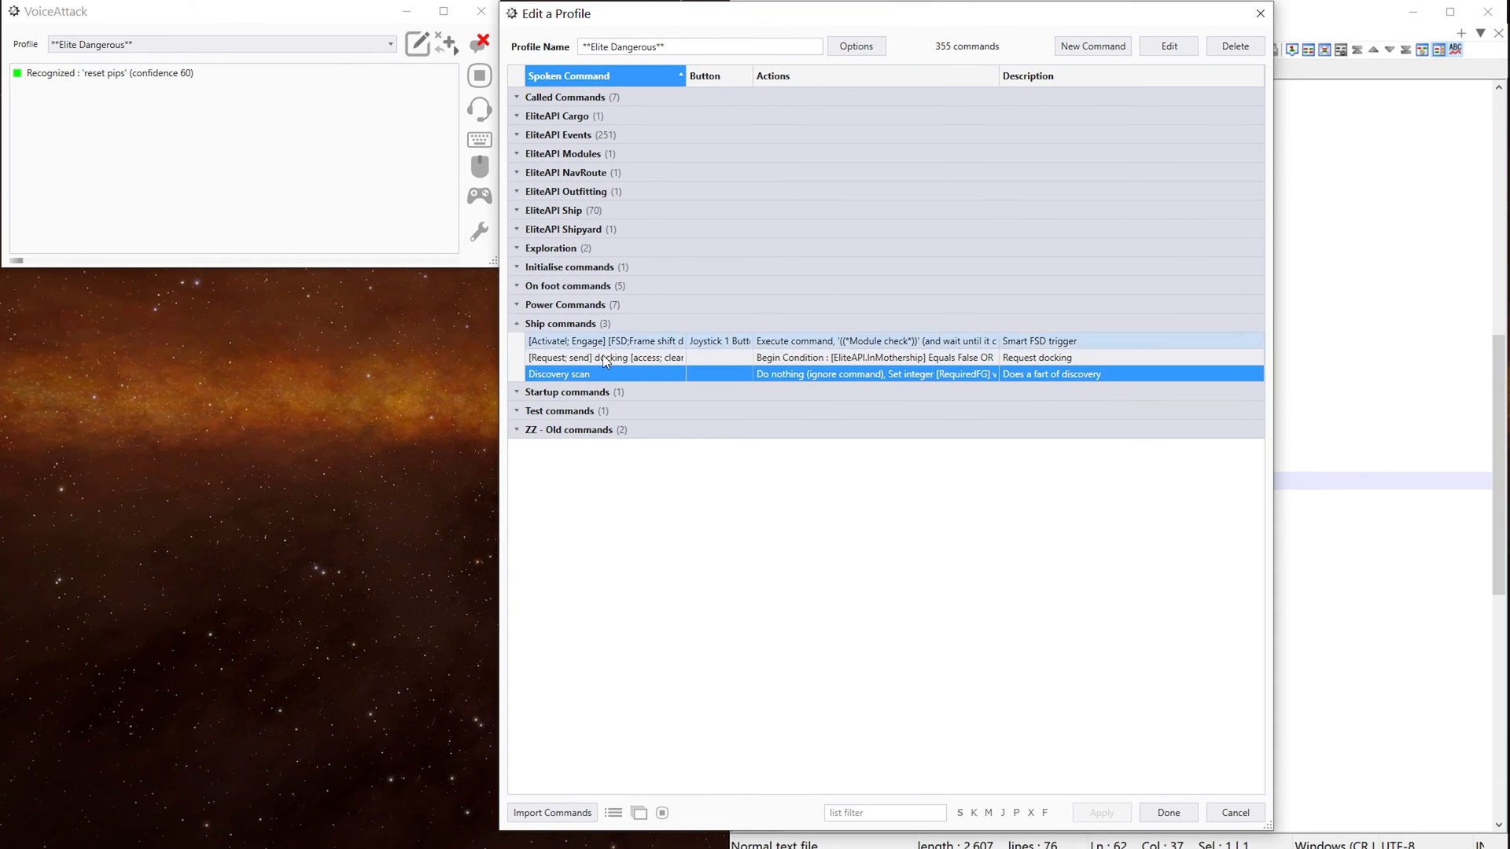
{"action": "double_click", "coordinate": [559, 374]}
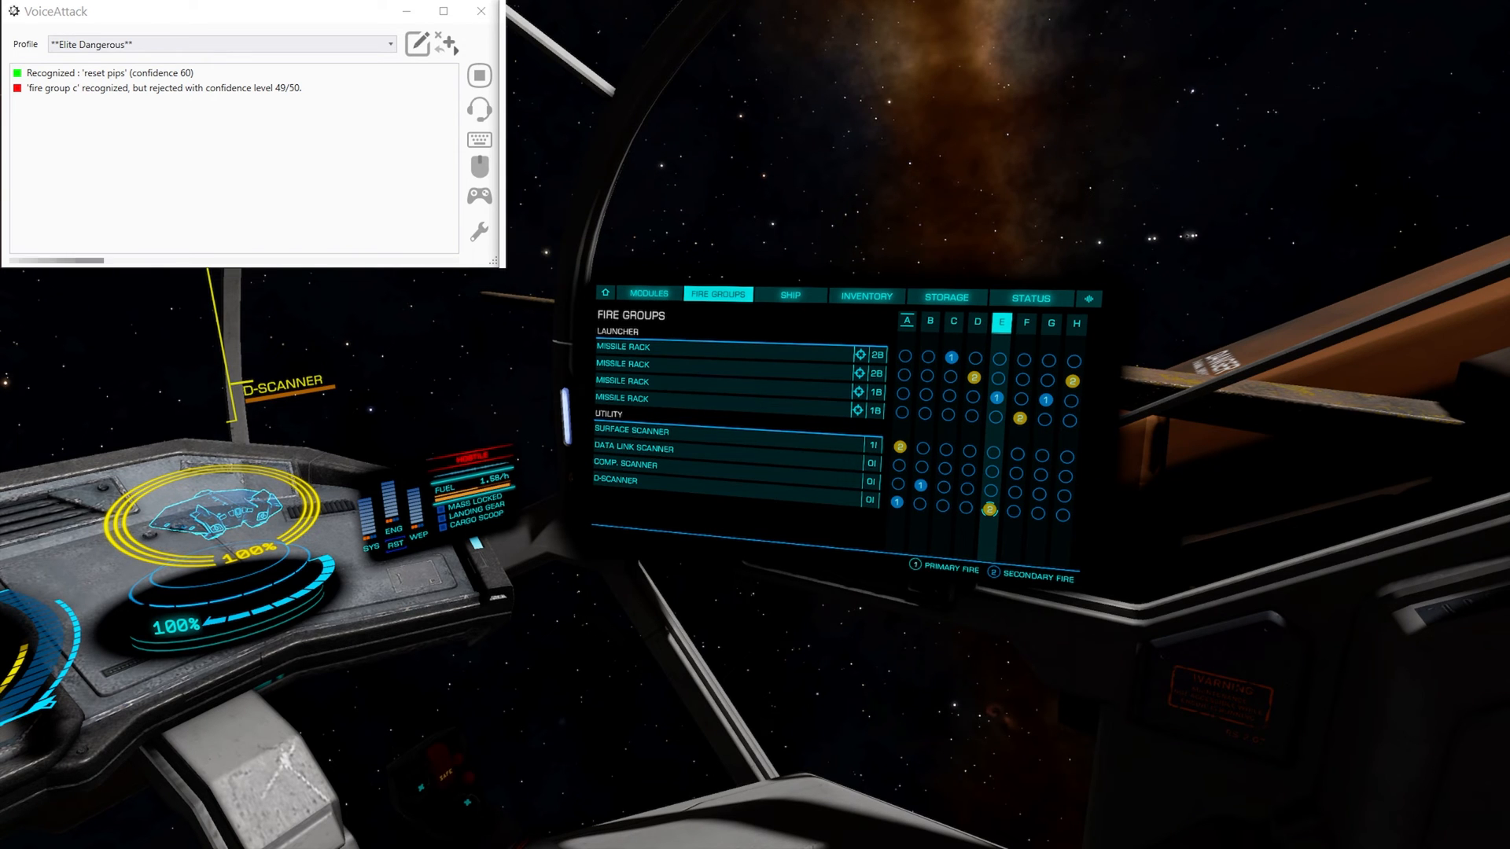
{"action": "left_click", "coordinate": [416, 44]}
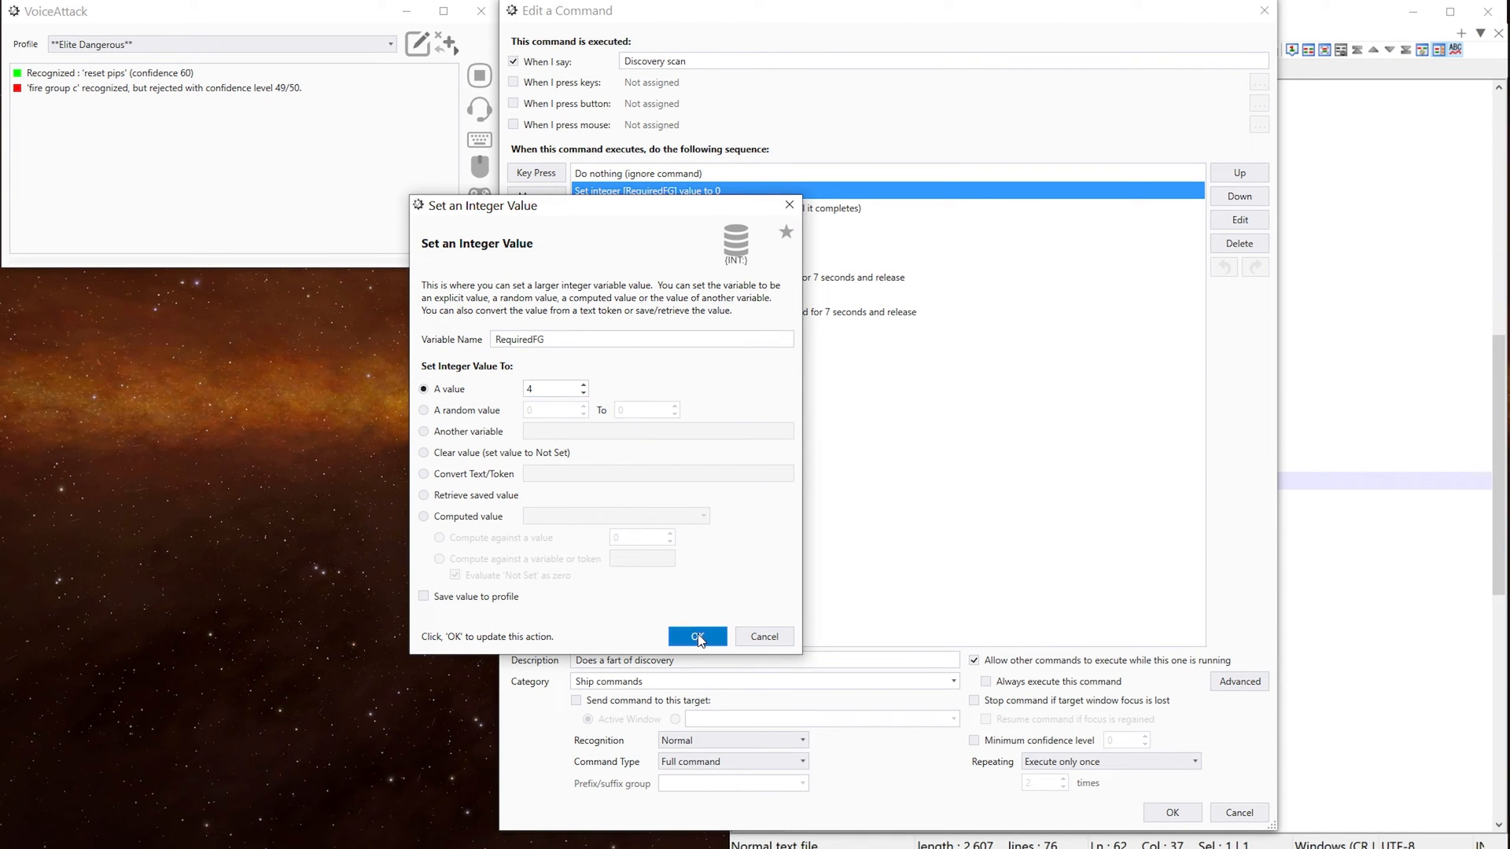
{"action": "left_click", "coordinate": [697, 636]}
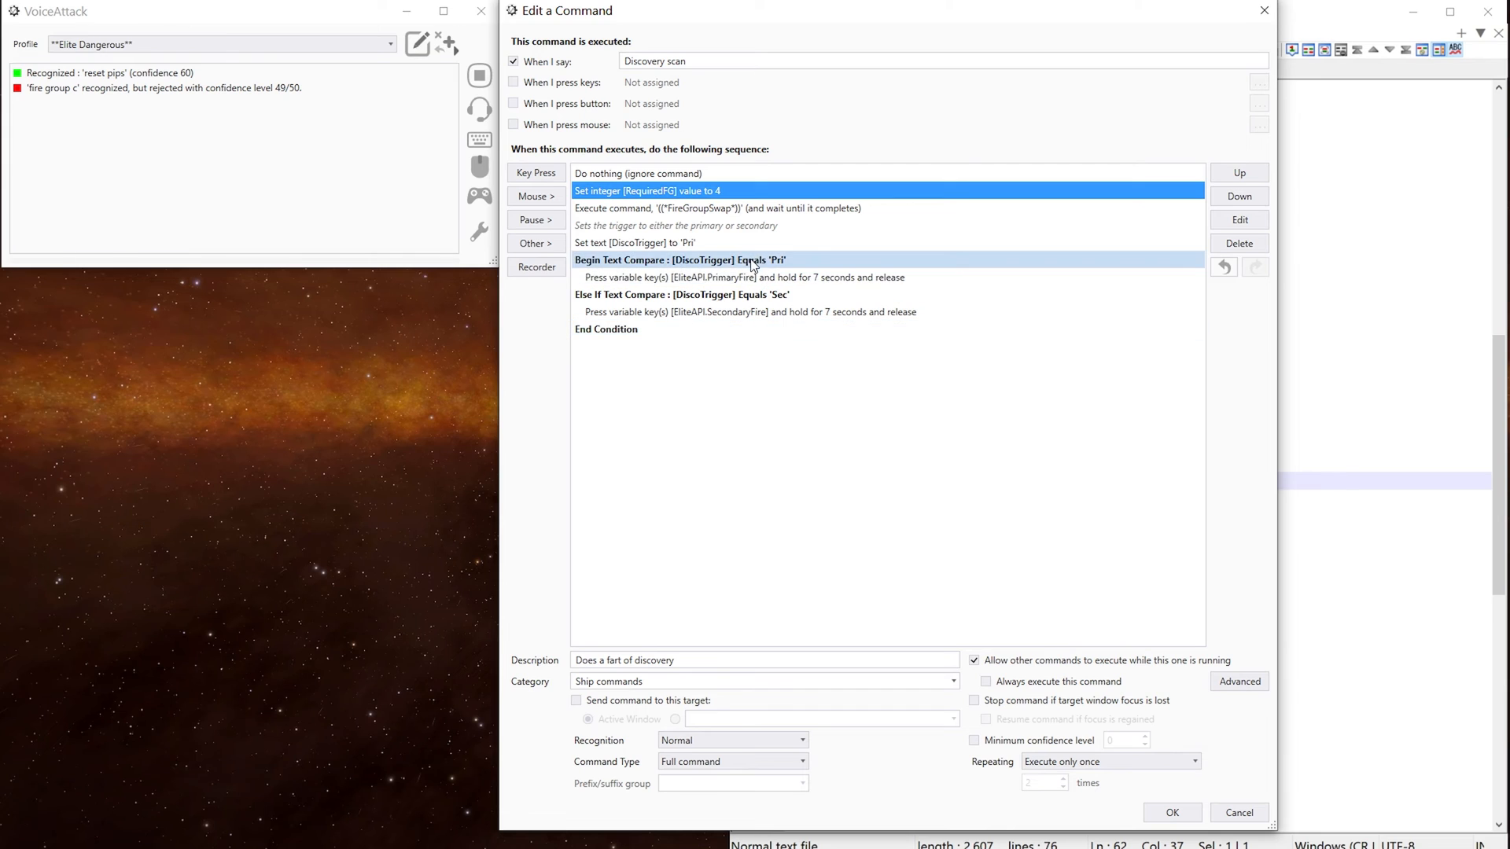
{"action": "left_click", "coordinate": [744, 277]}
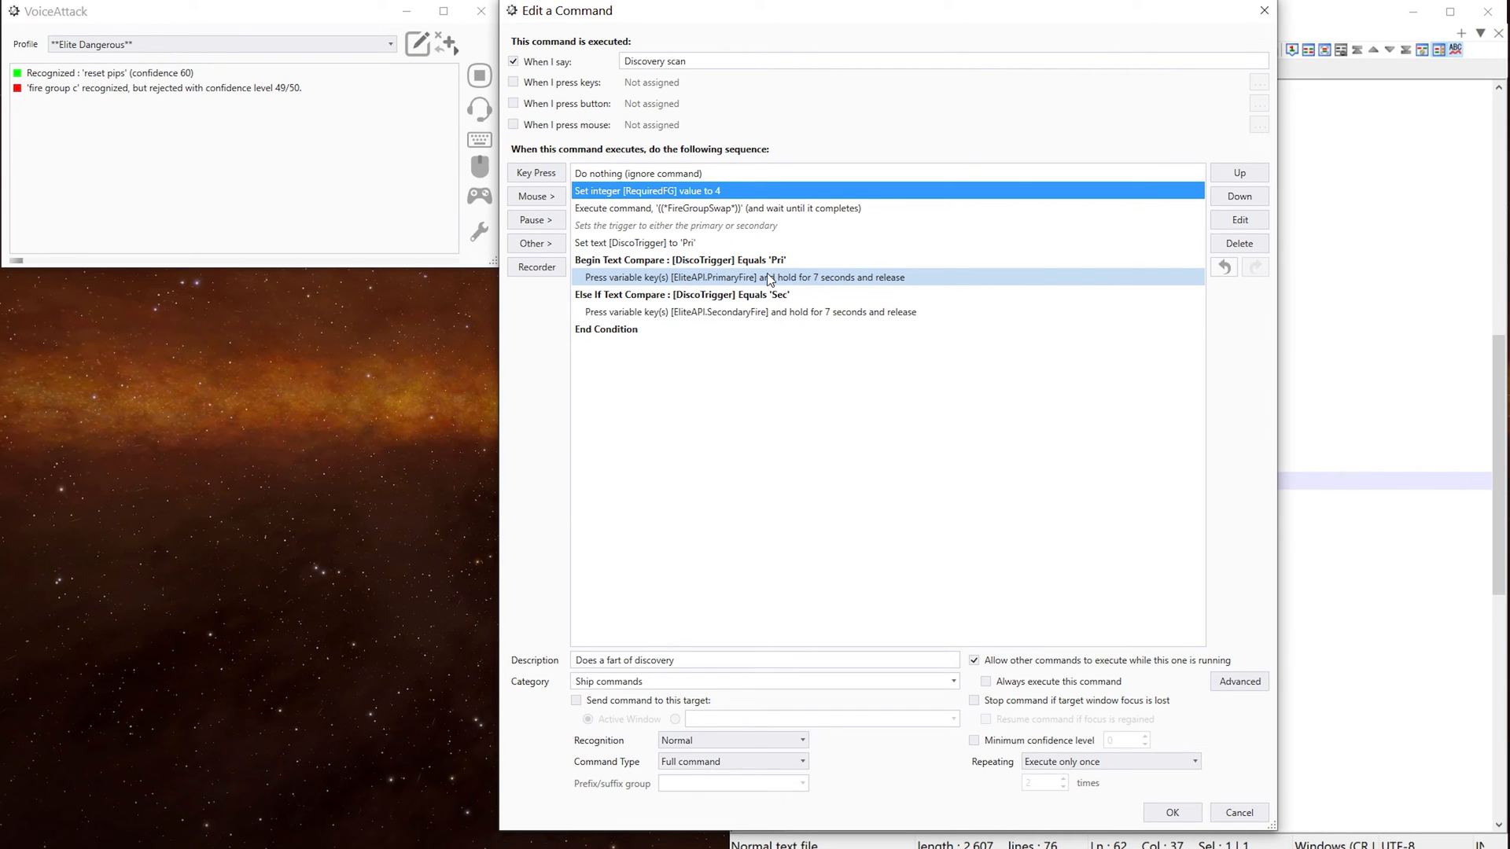
{"action": "left_click", "coordinate": [674, 243]}
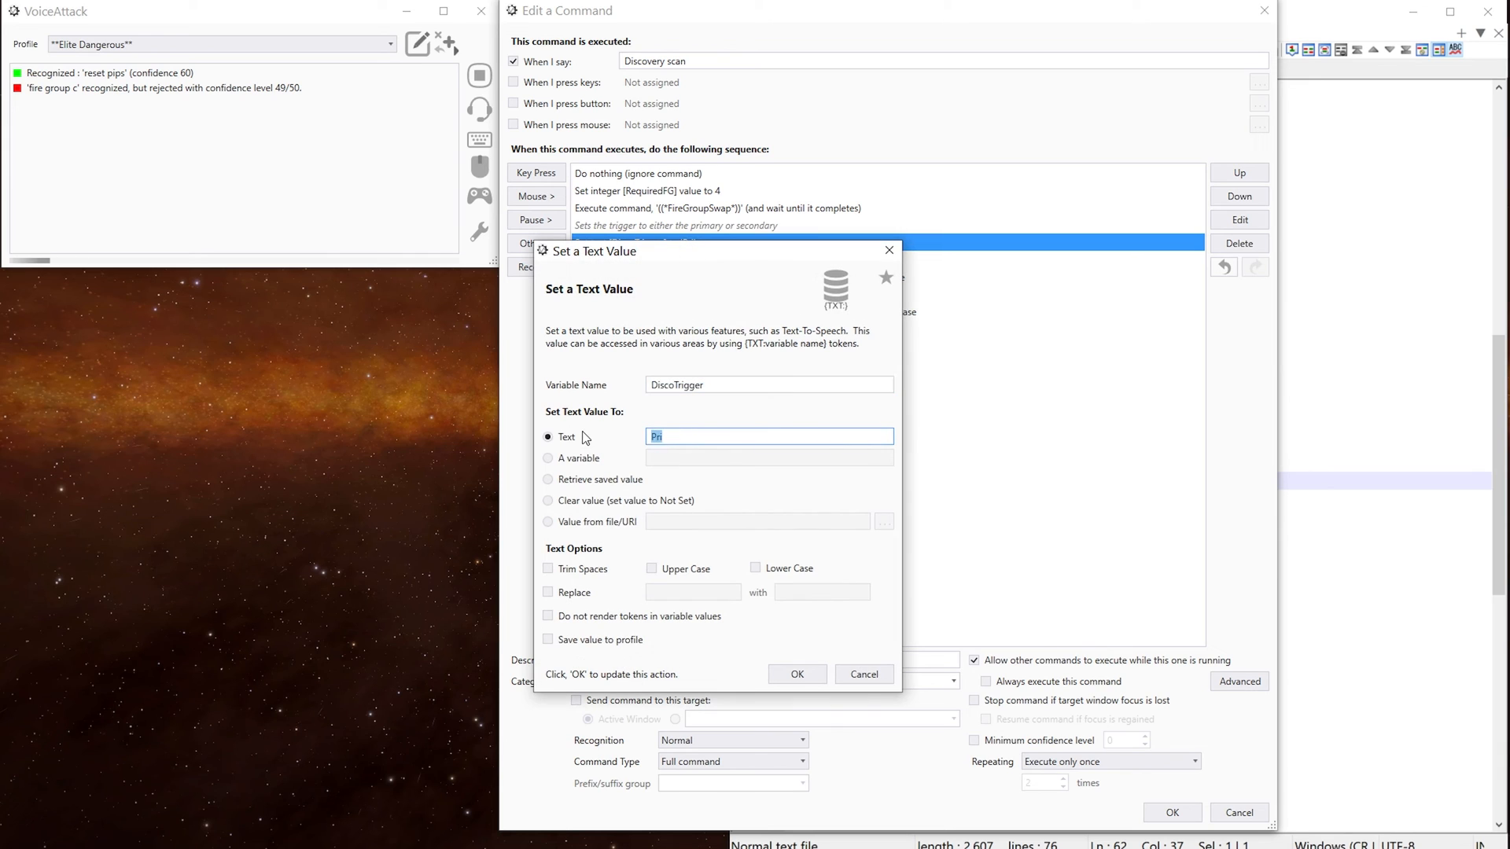
{"action": "type", "text": "Sec"}
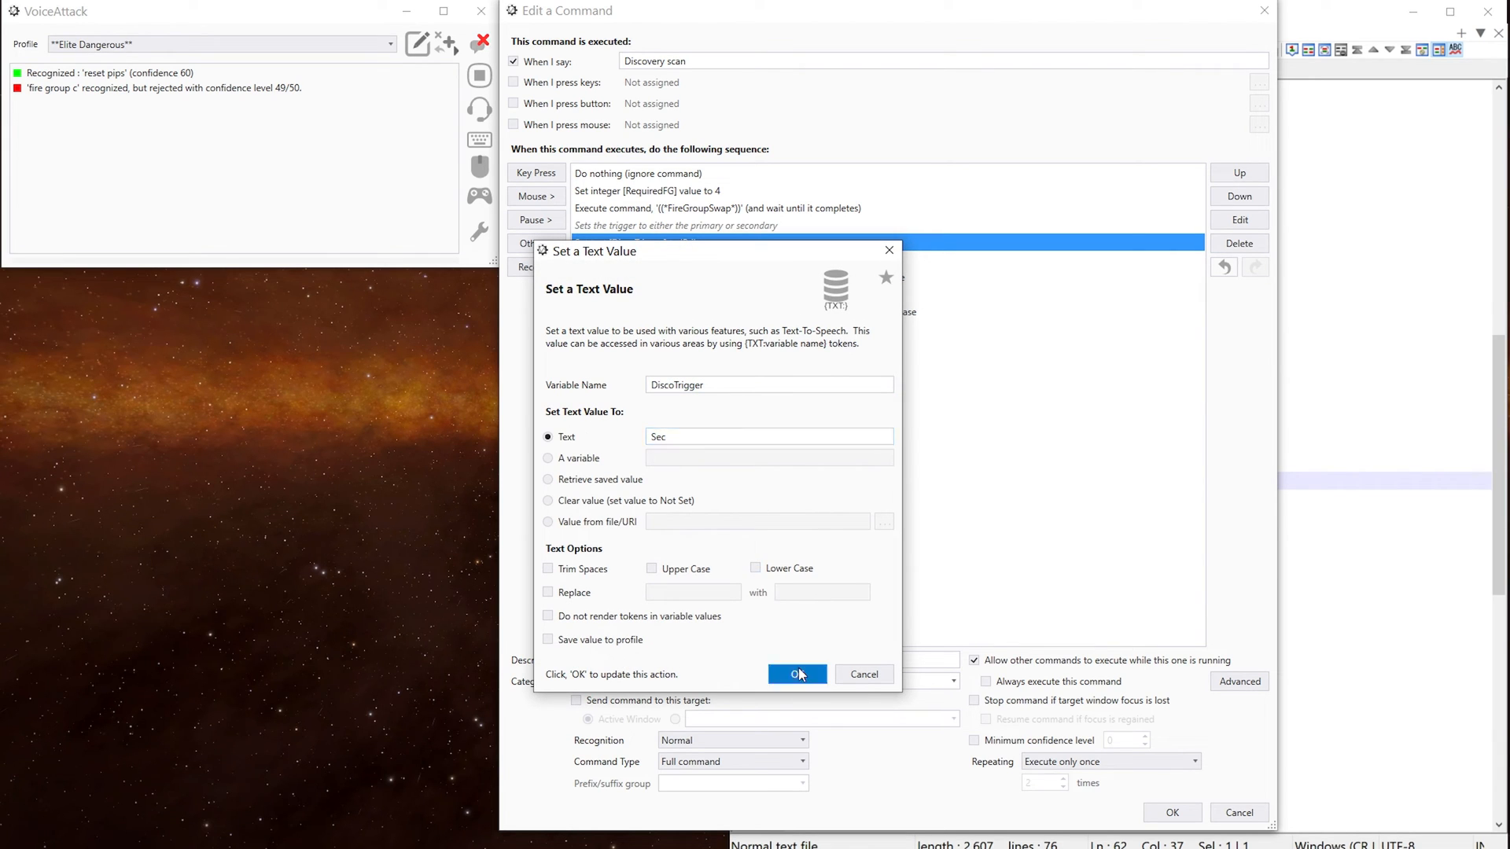
{"action": "left_click", "coordinate": [796, 674]}
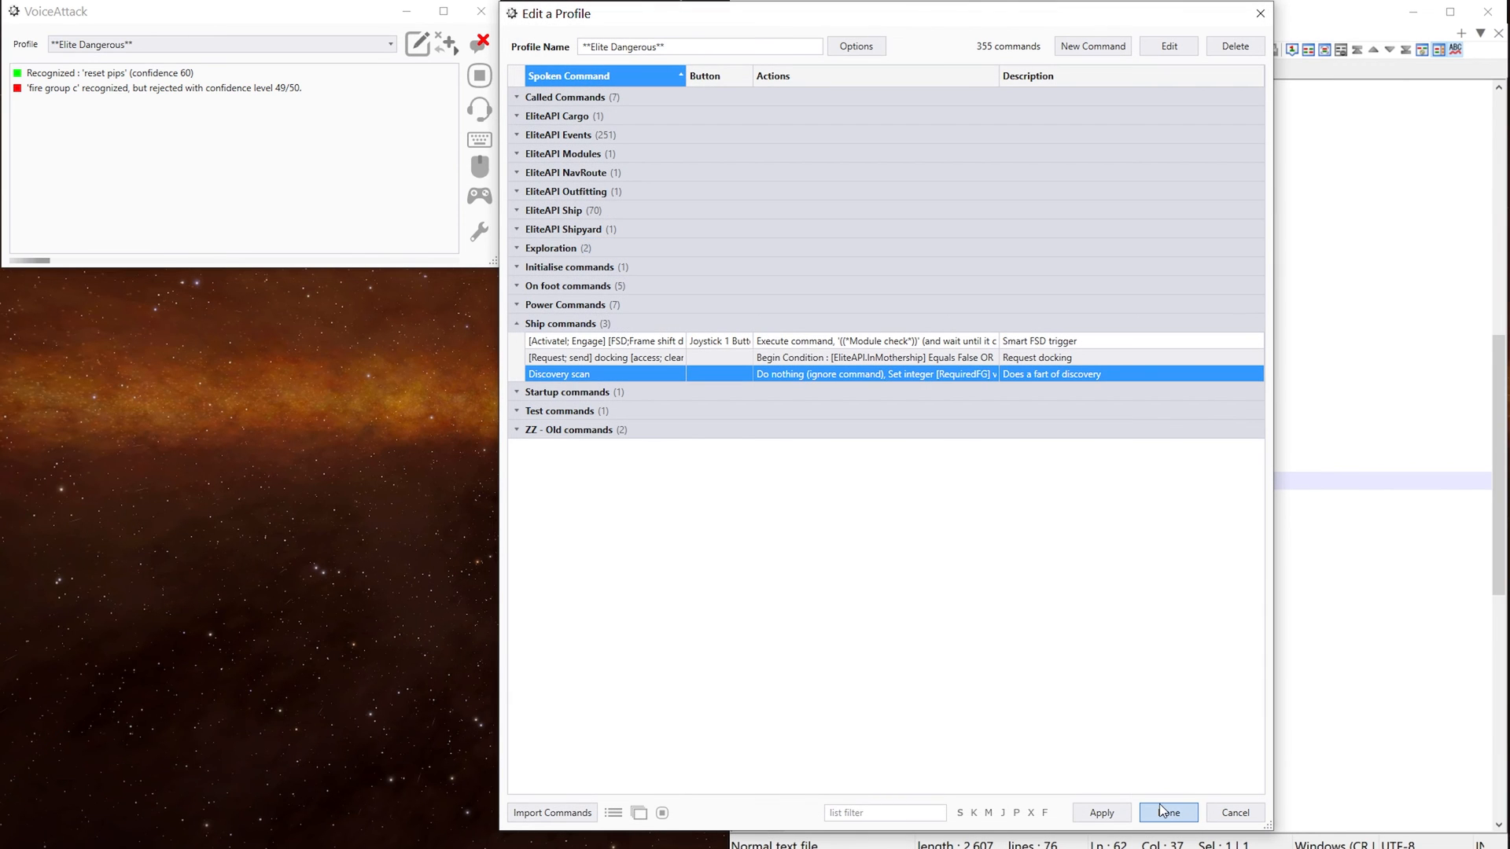
Save the profile changes and close the Edit a Profile window.
{"action": "left_click", "coordinate": [1166, 812]}
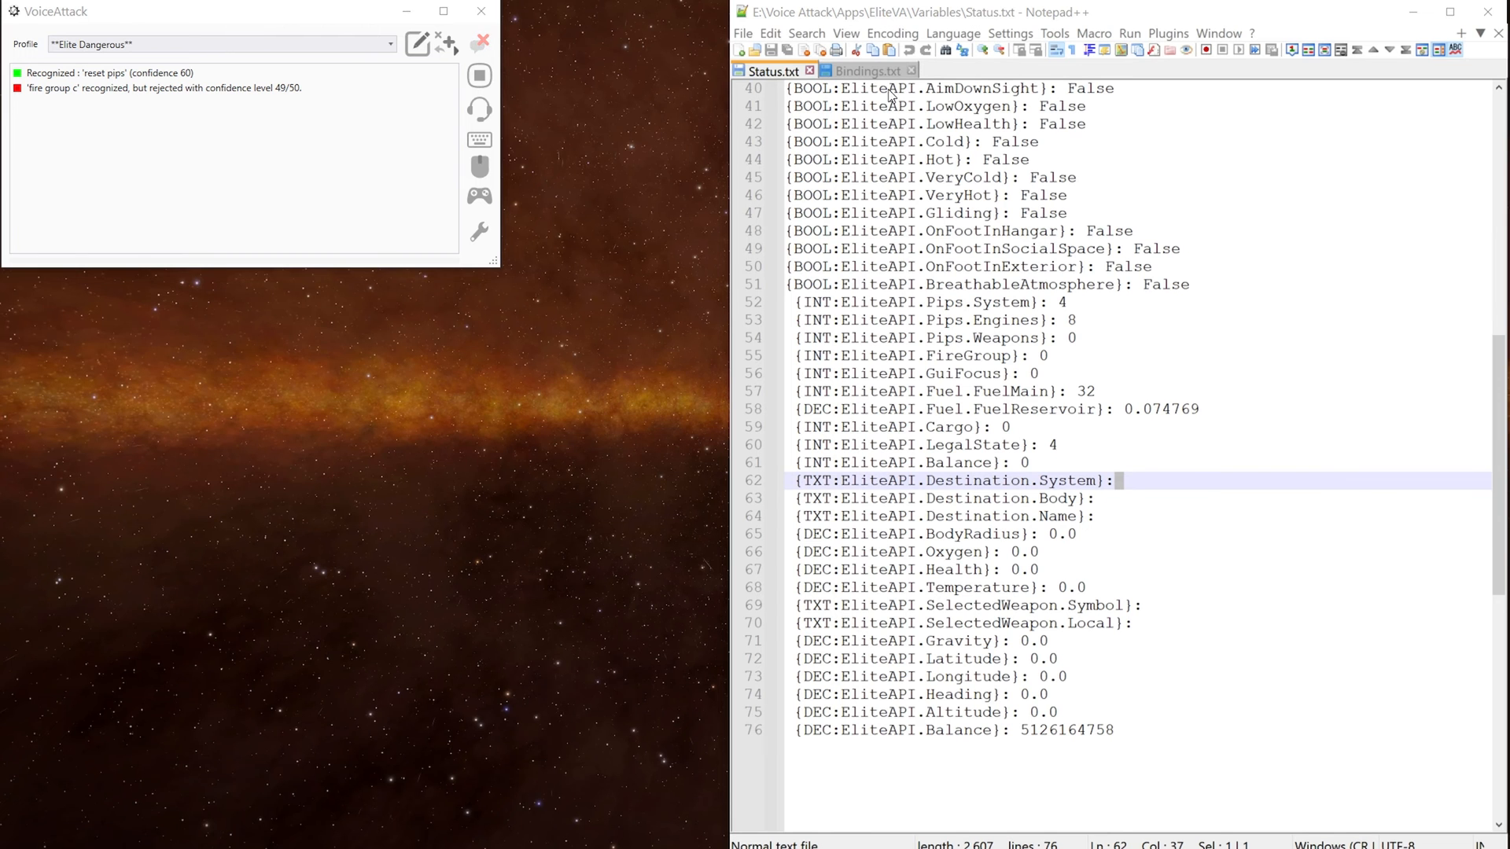
{"action": "mouse_move", "coordinate": [416, 43]}
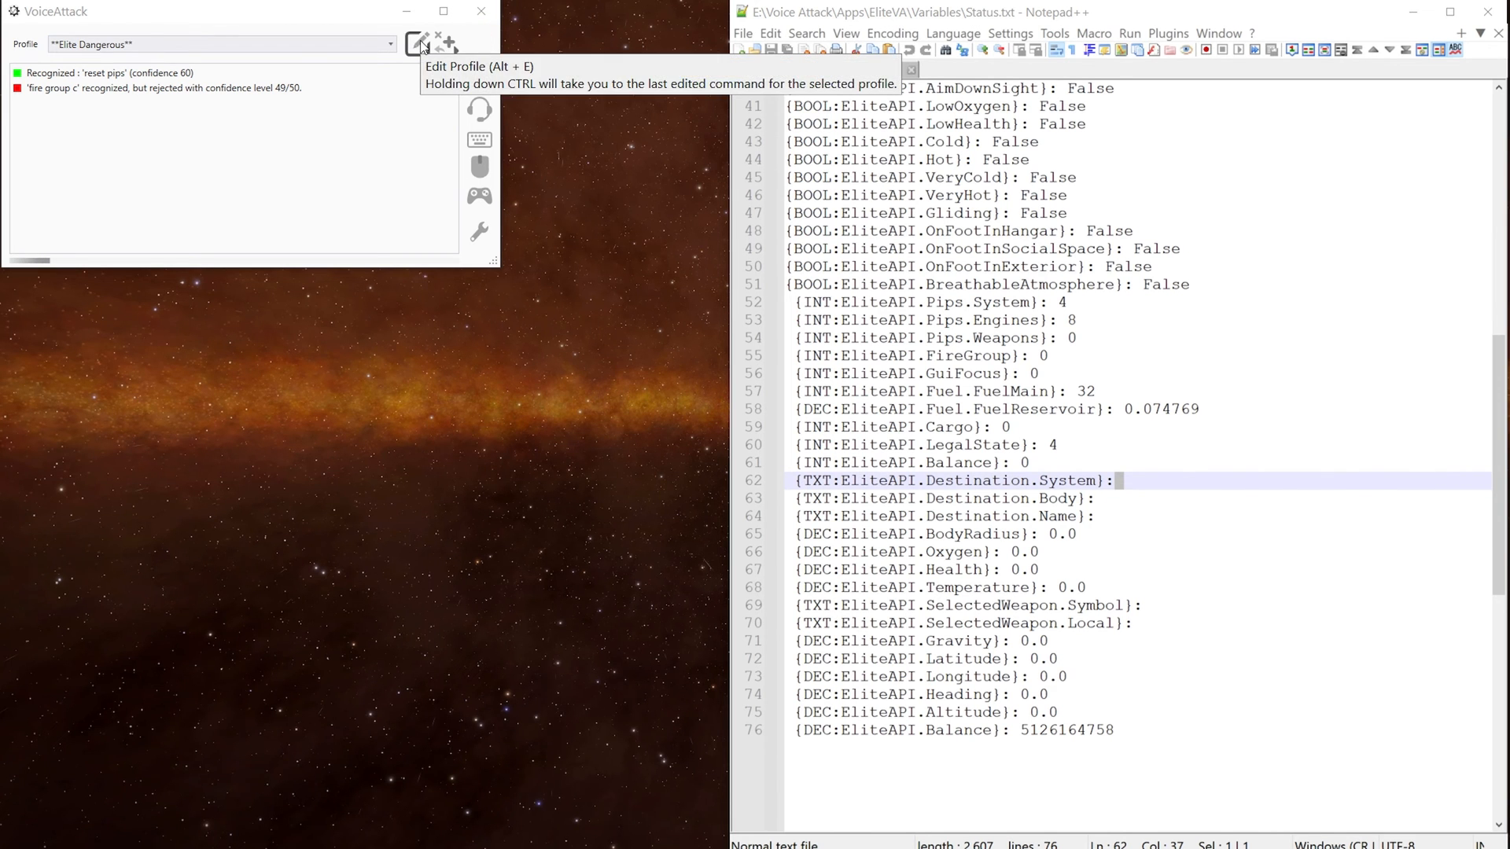
Reopen Discovery scan, set RequiredFG to 0 and DiscoTrigger to 'Pri', and save.
{"action": "left_click", "coordinate": [417, 44]}
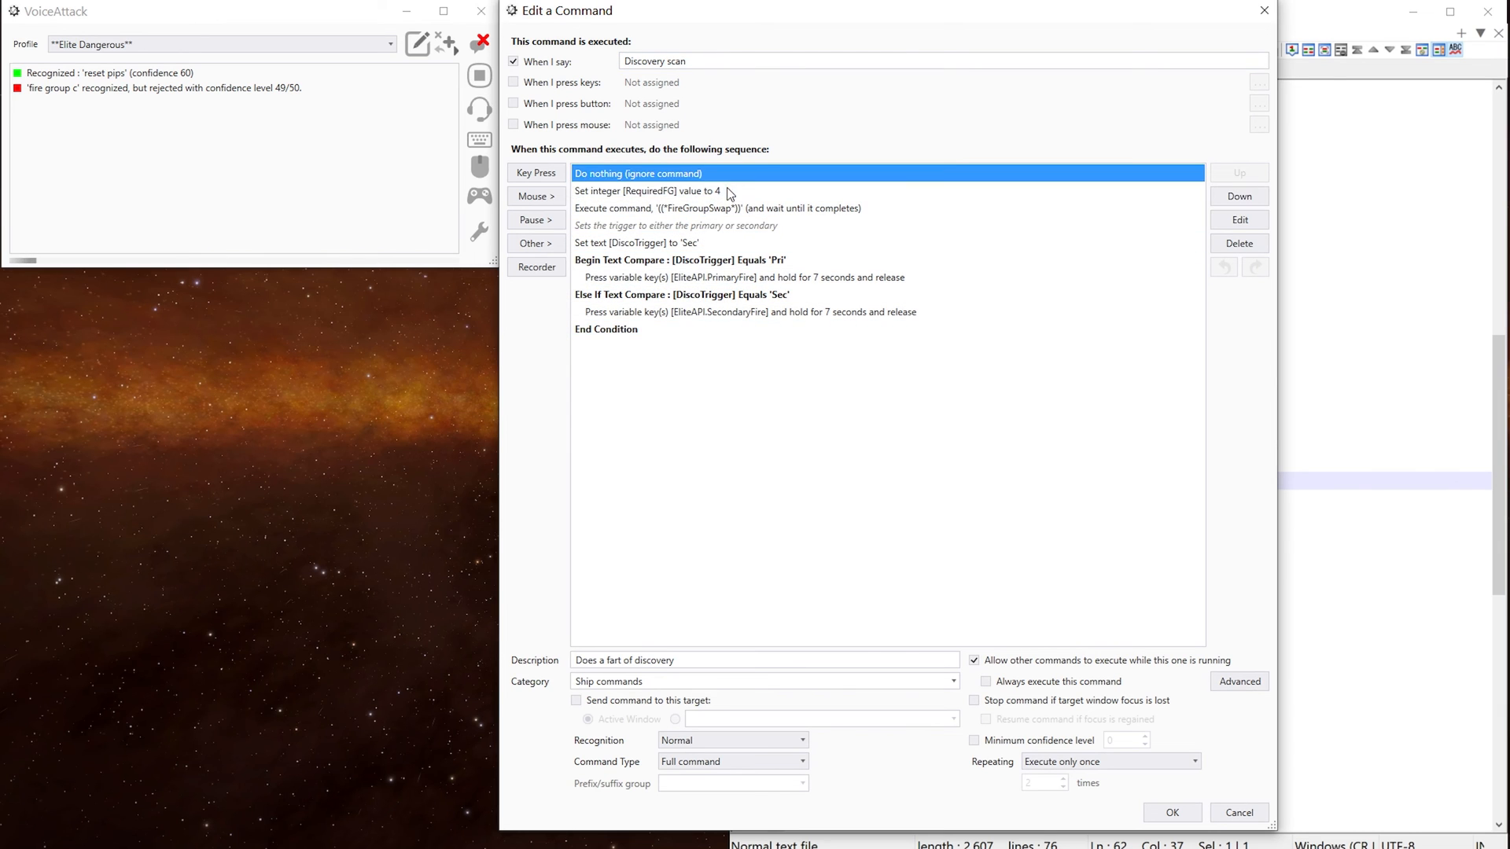
{"action": "double_click", "coordinate": [673, 190]}
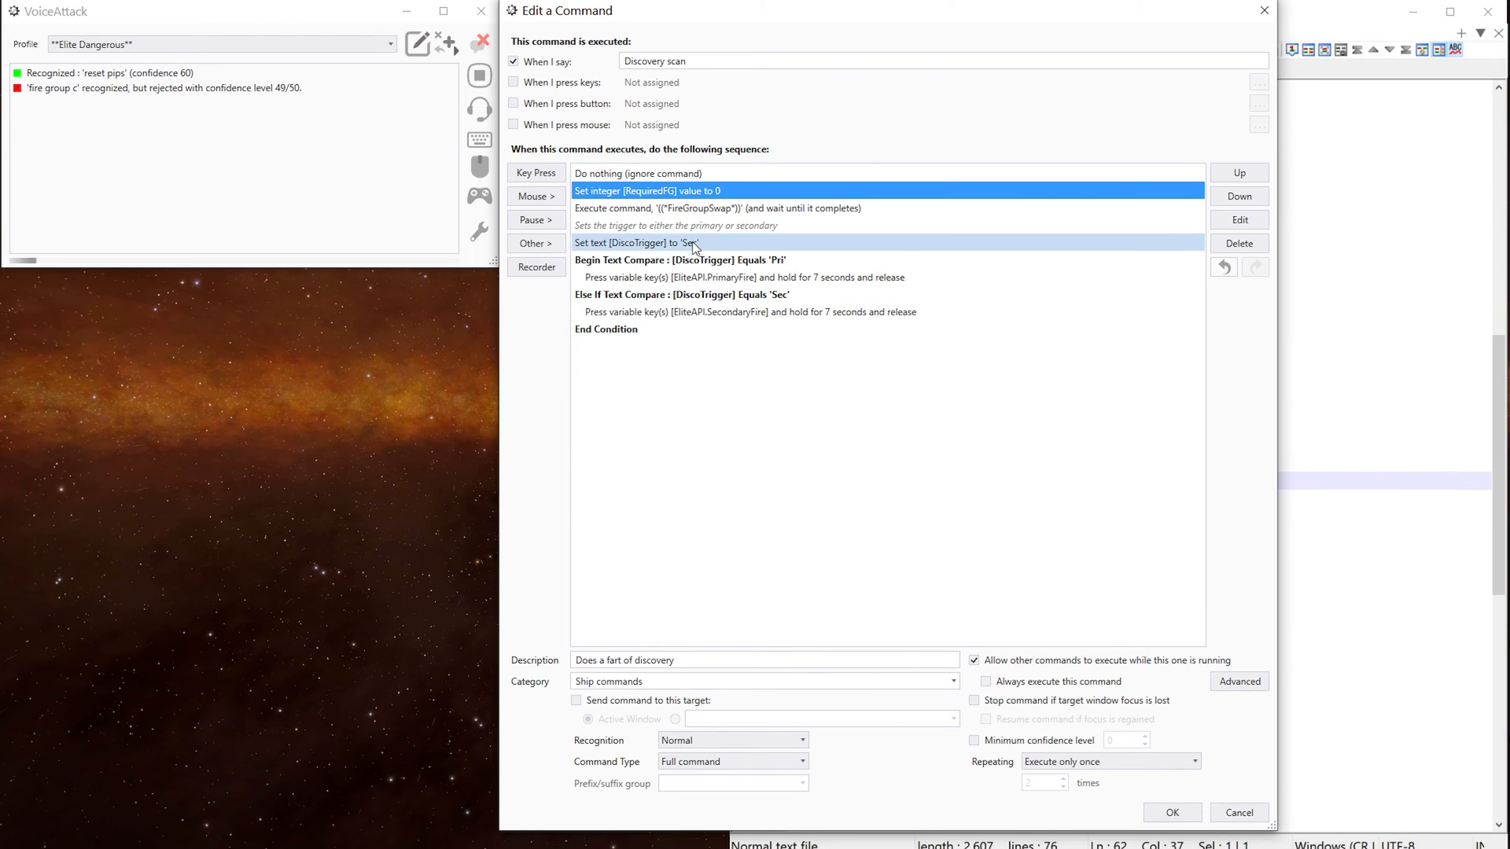
{"action": "double_click", "coordinate": [633, 243]}
{"action": "type", "text": "P"}
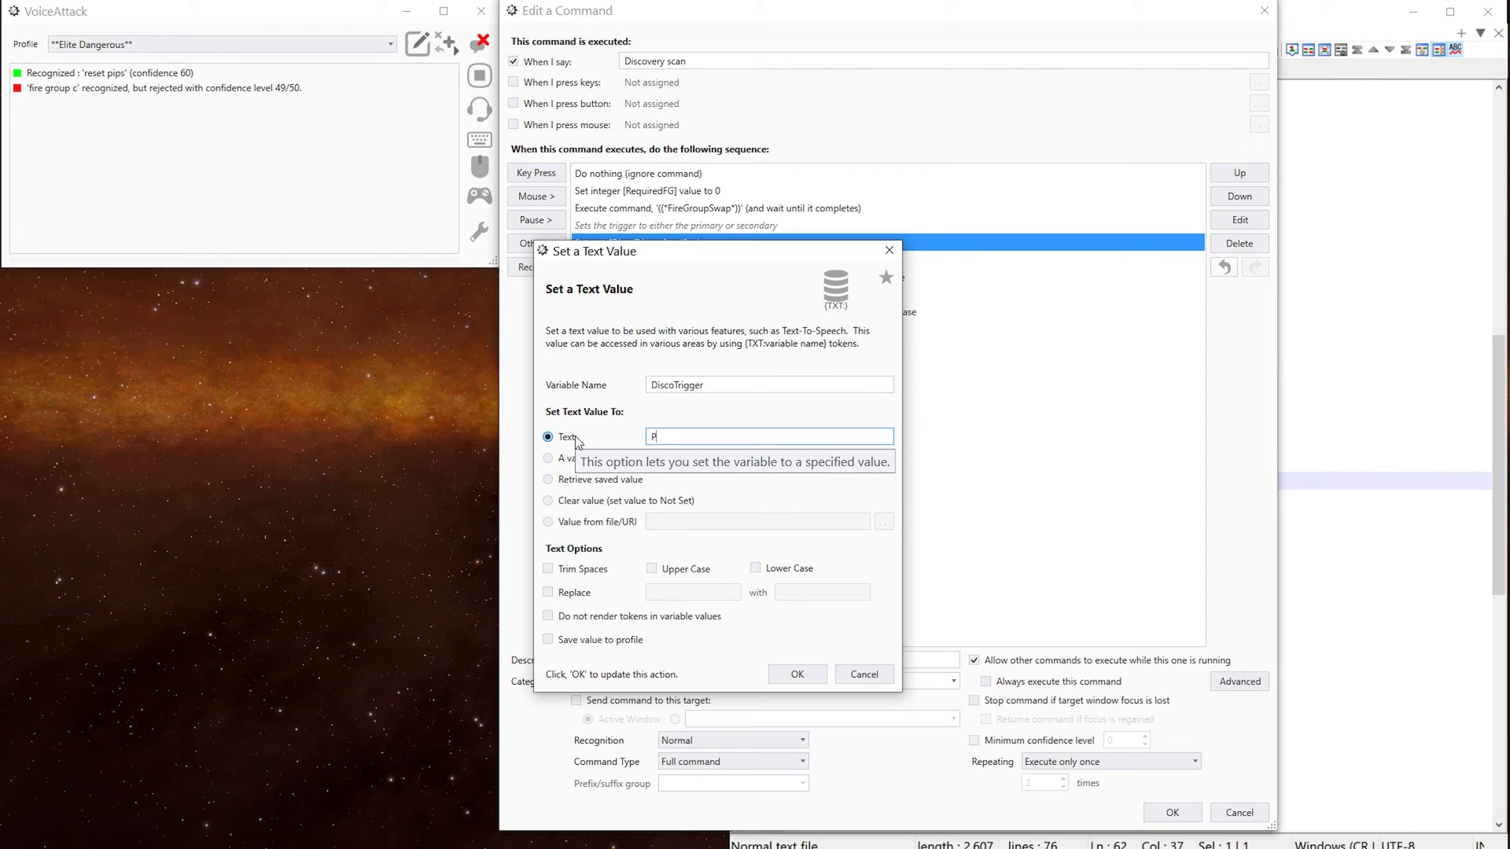
{"action": "type", "text": "ri"}
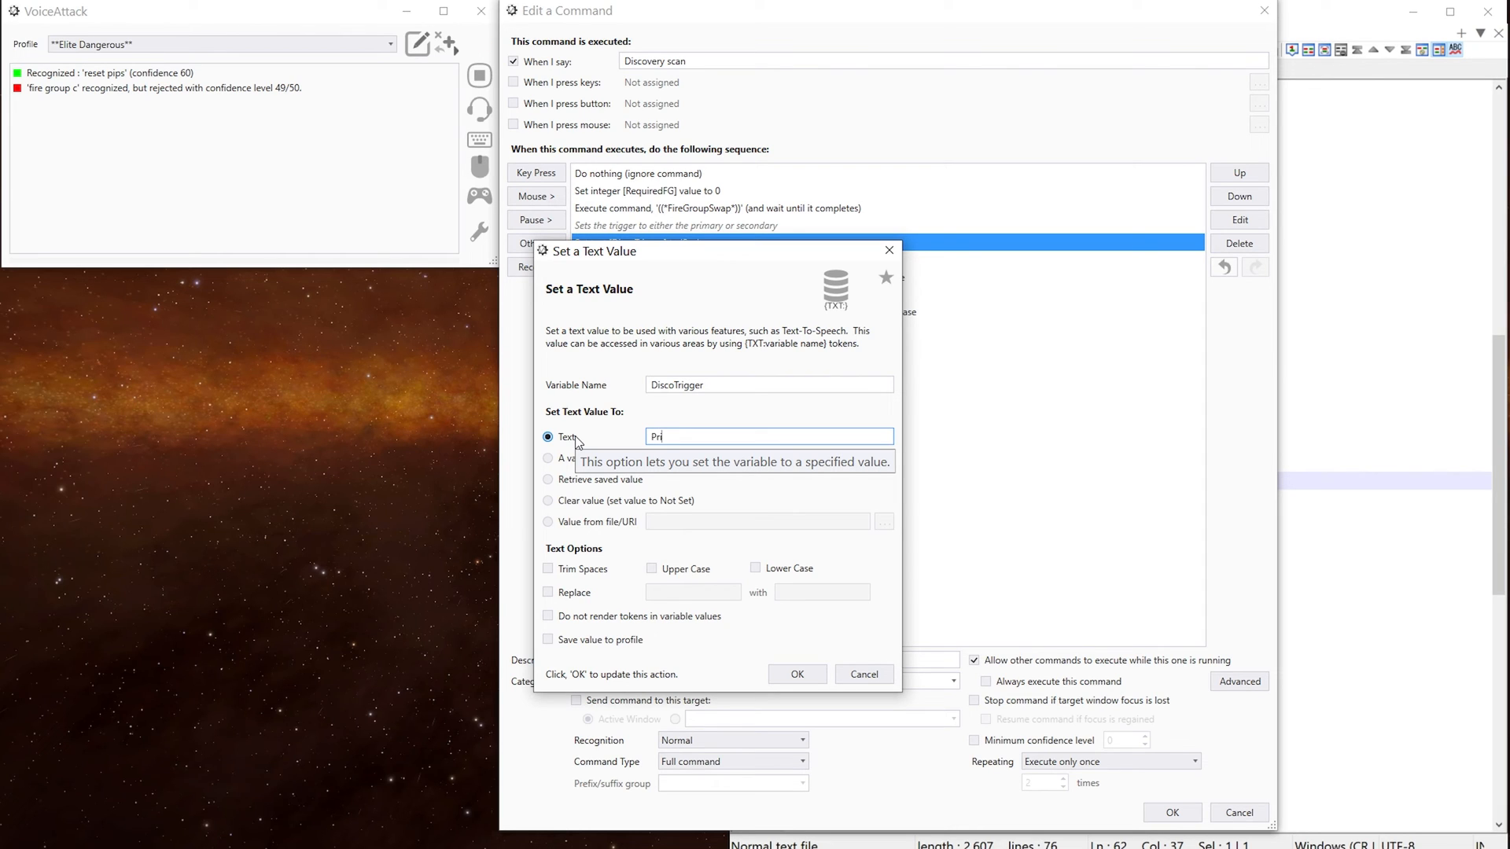
{"action": "left_click", "coordinate": [795, 674]}
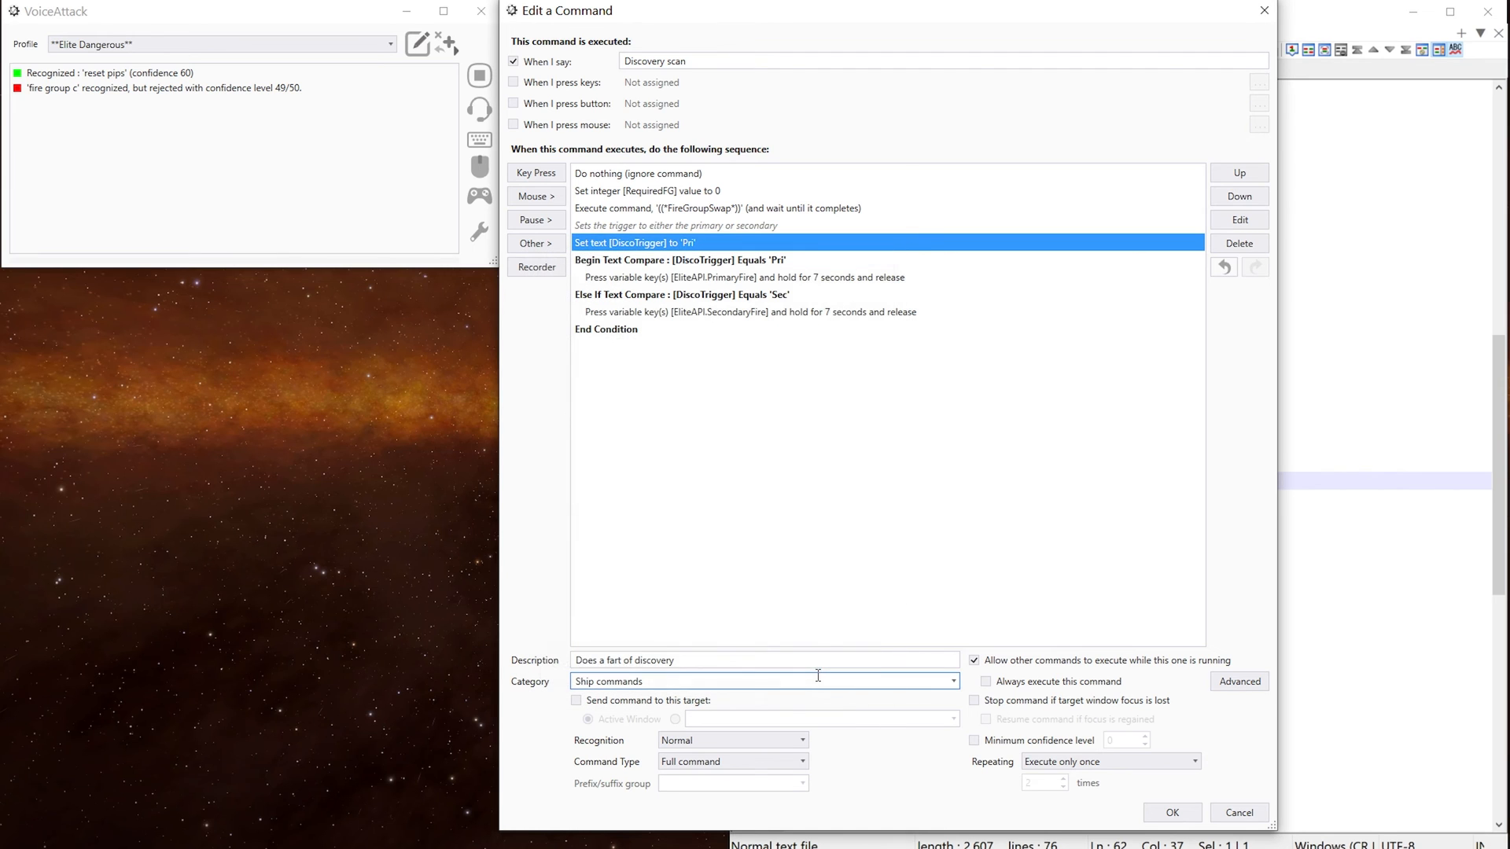
{"action": "left_click", "coordinate": [1171, 813]}
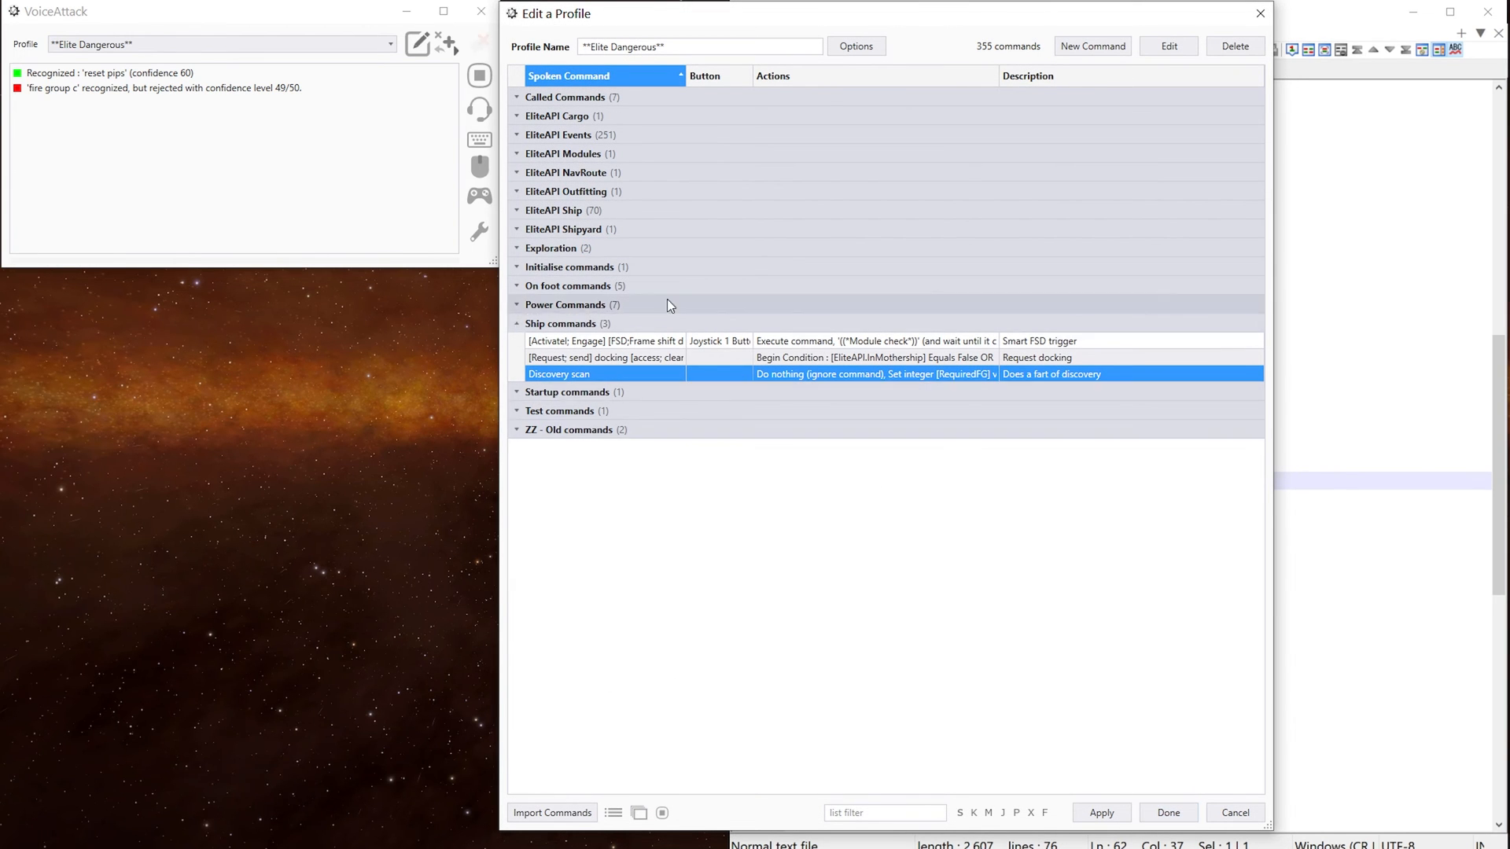
Filter the command list by 'fsdj' and open the ((EliteAPI.FsdJump)) event command.
{"action": "left_click", "coordinate": [517, 322]}
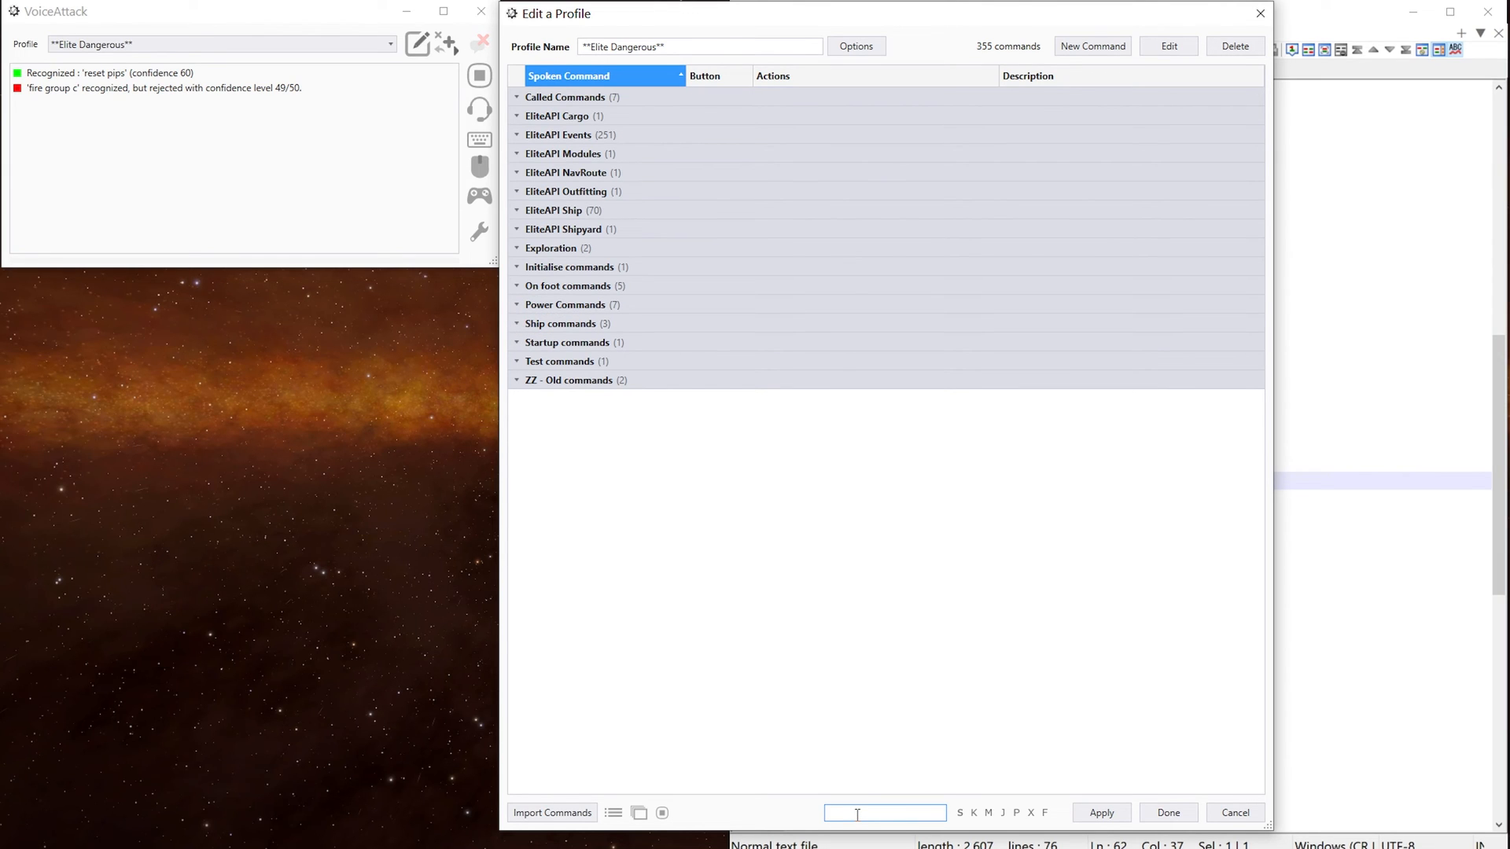
{"action": "type", "text": "fsdj"}
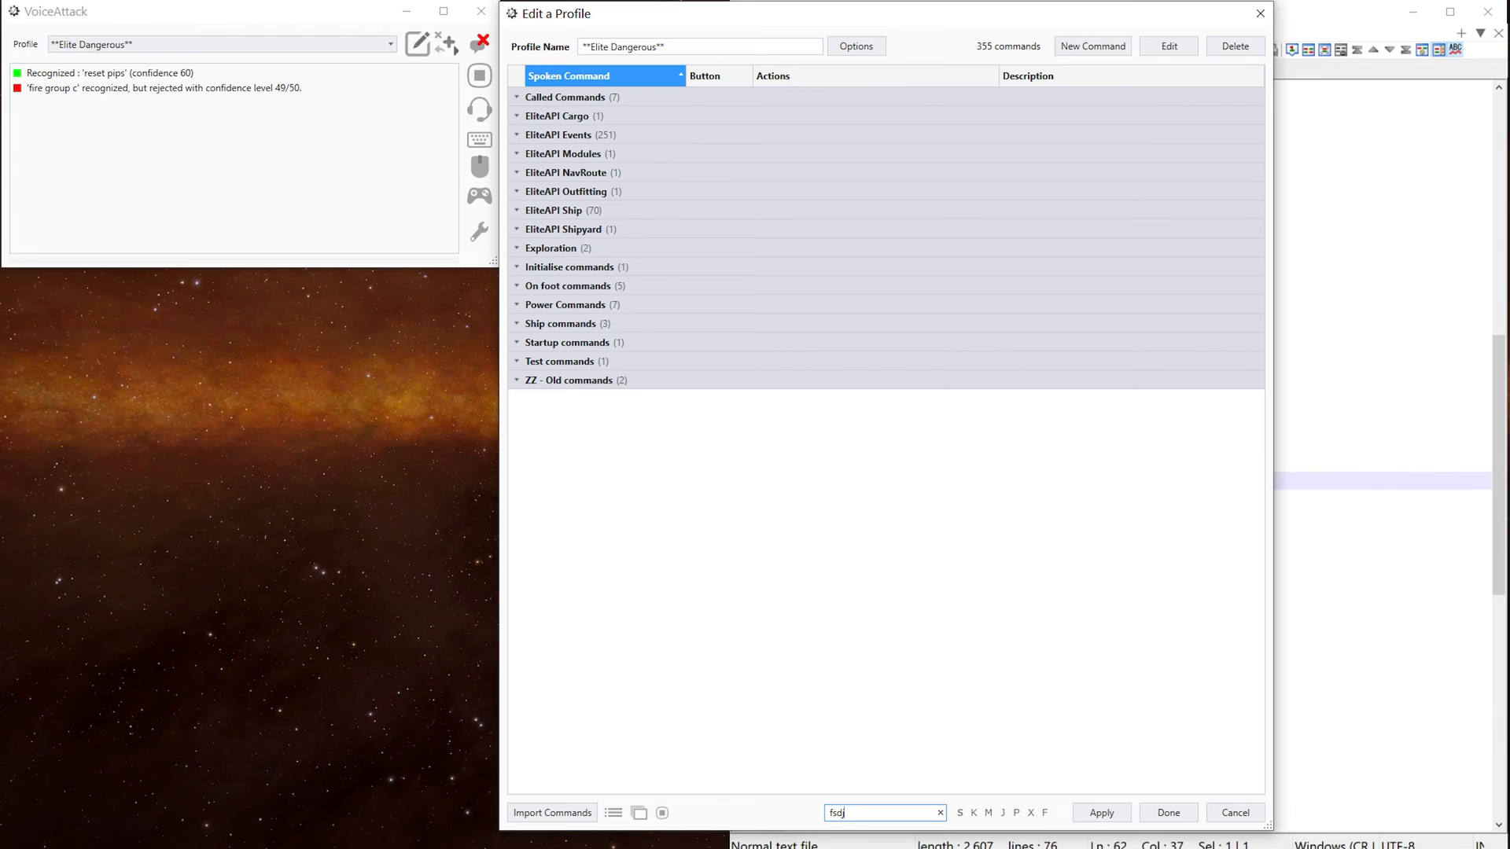
{"action": "left_click", "coordinate": [1099, 812]}
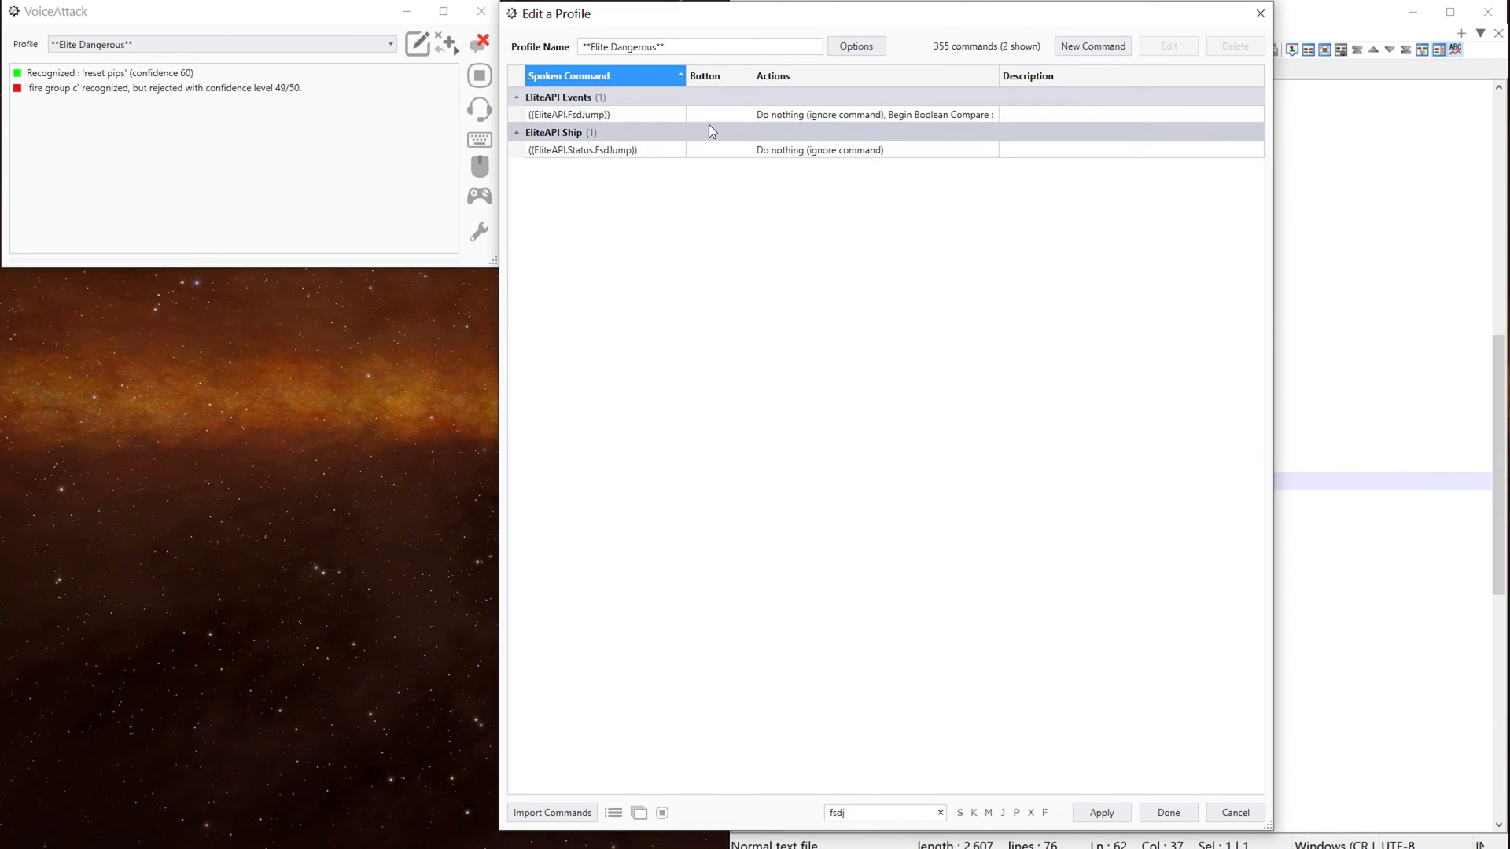
{"action": "double_click", "coordinate": [568, 114]}
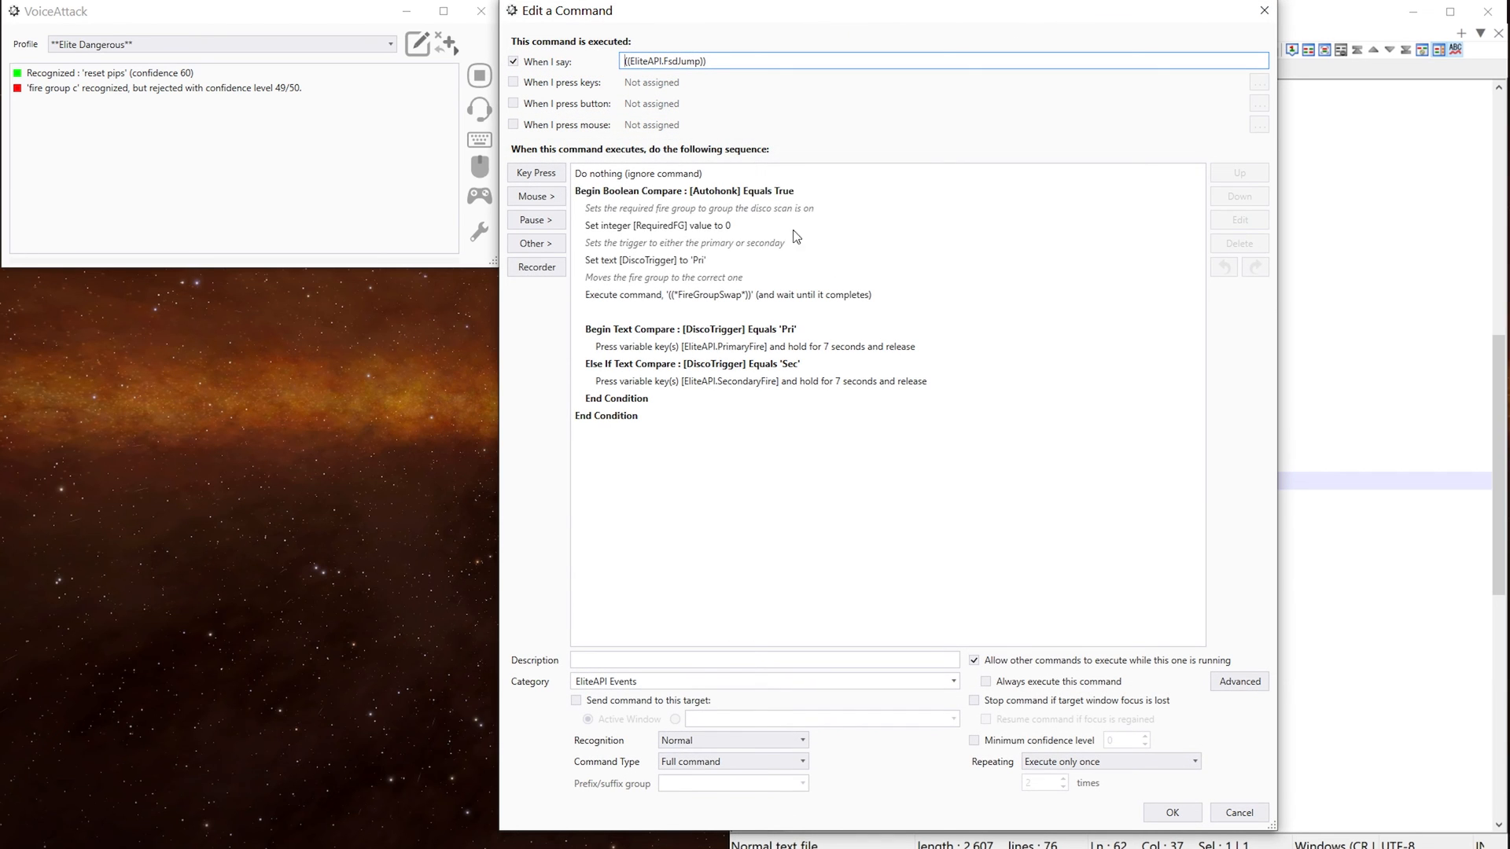
Inspect the Autohonk condition, Pri/Sec trigger comparisons and SecondaryFire key press actions.
{"action": "left_click", "coordinate": [683, 190]}
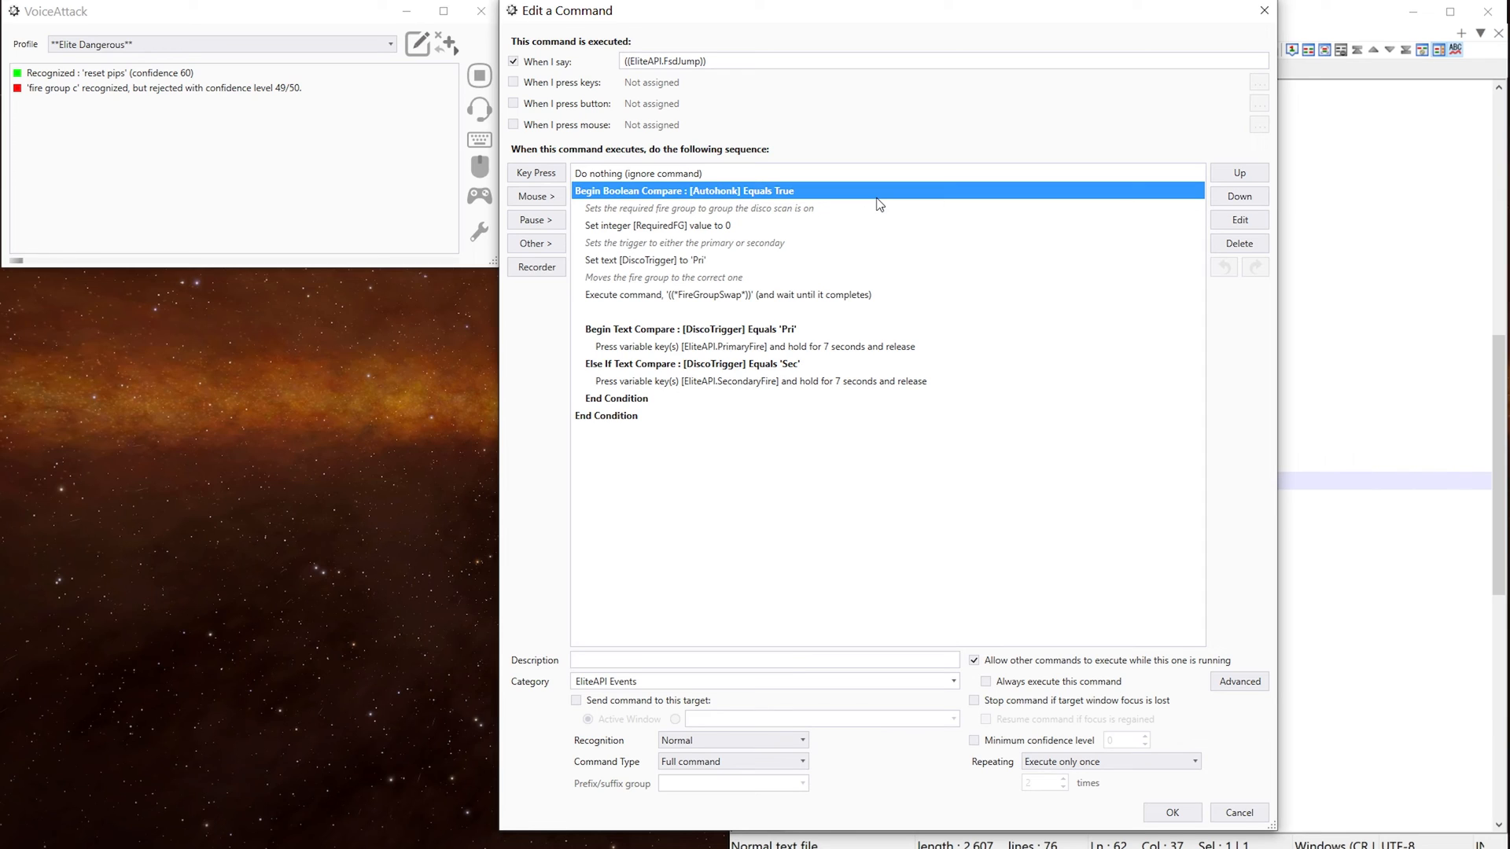
{"action": "mouse_move", "coordinate": [723, 197]}
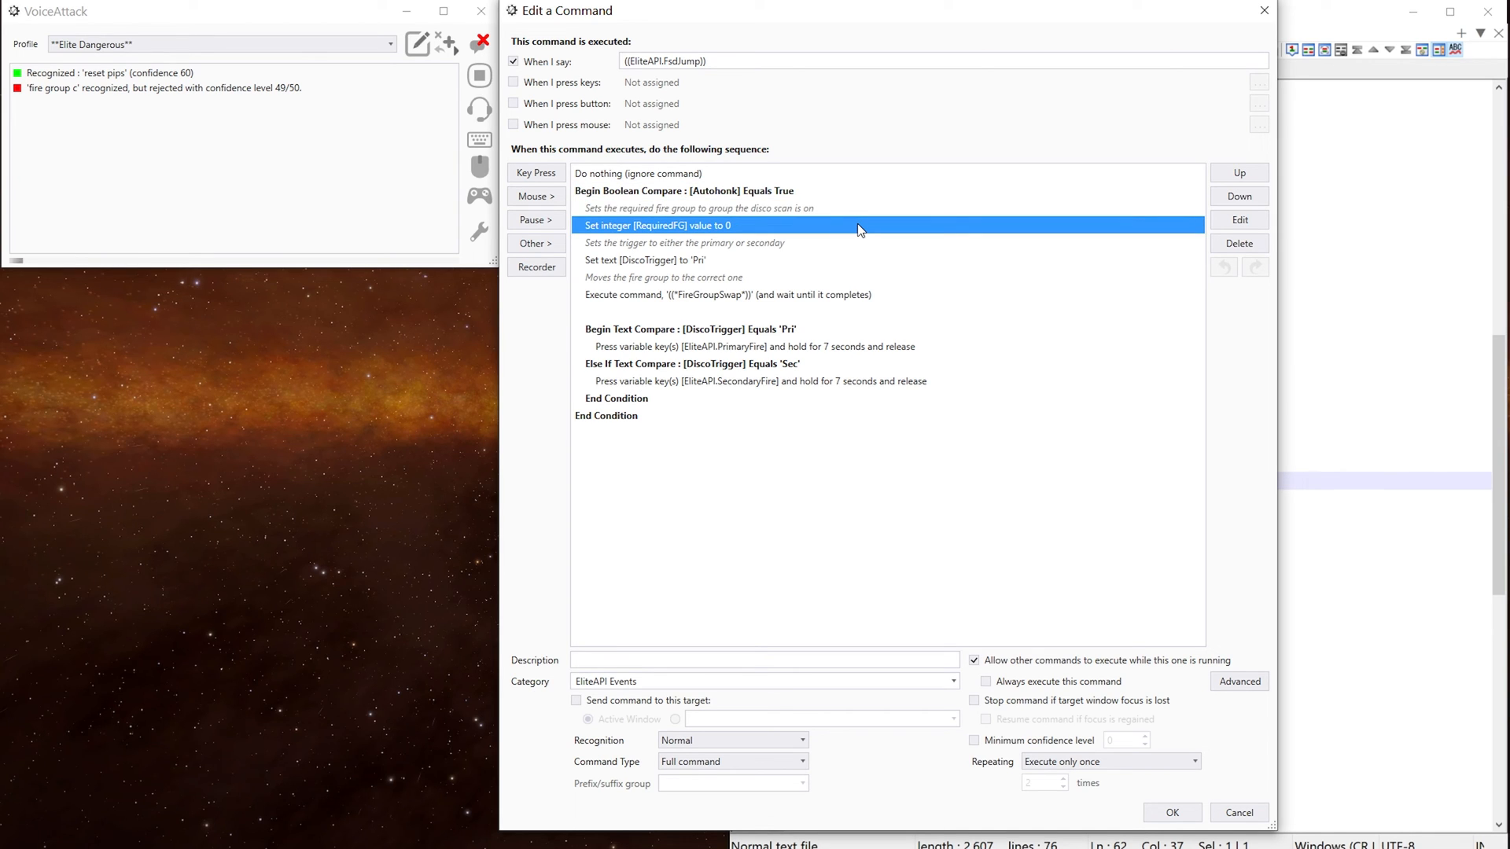
{"action": "mouse_move", "coordinate": [832, 243]}
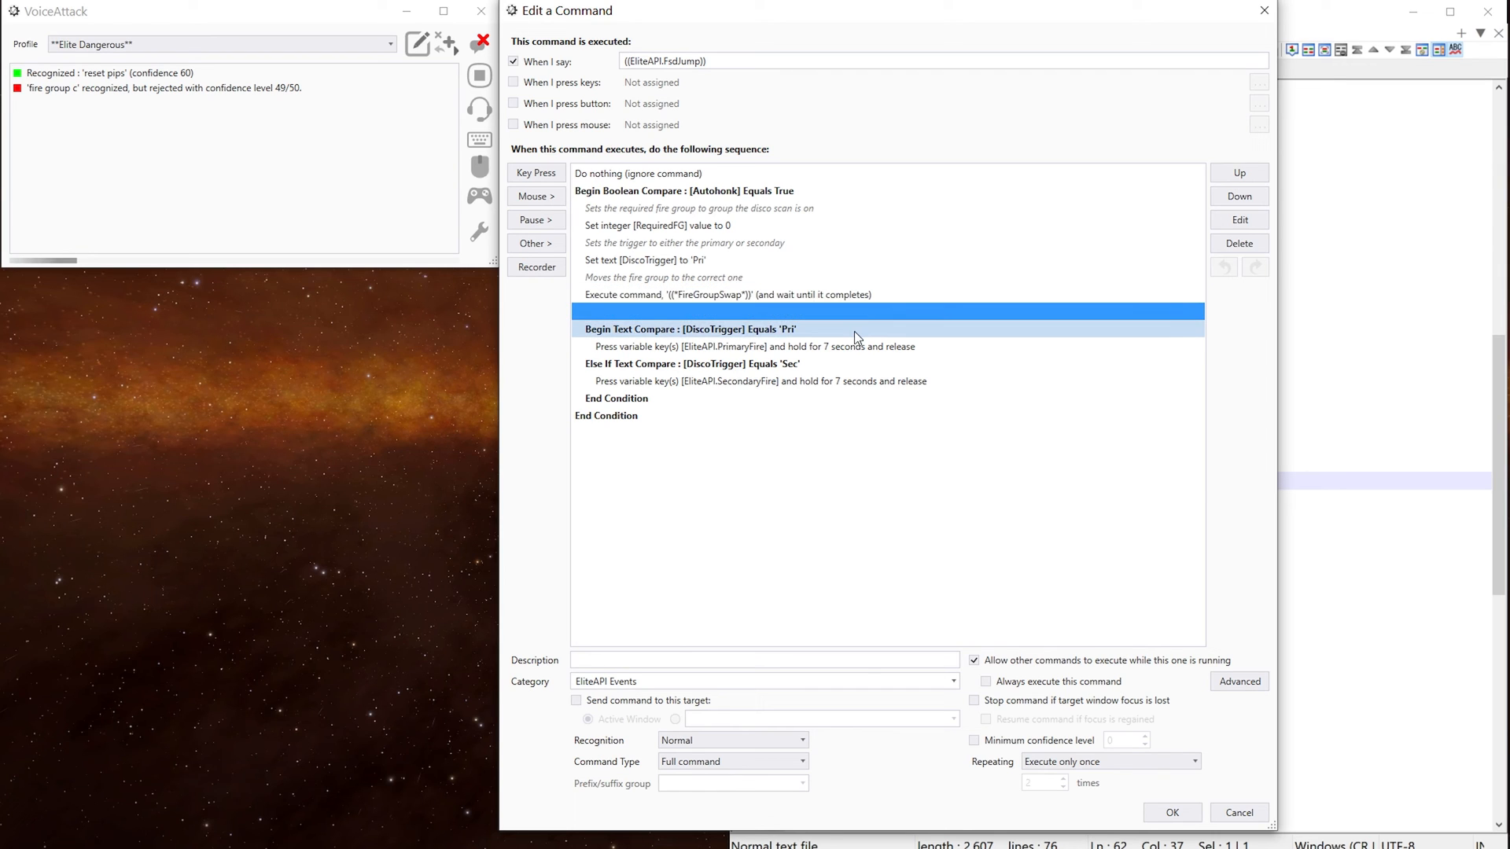
{"action": "left_click", "coordinate": [761, 380]}
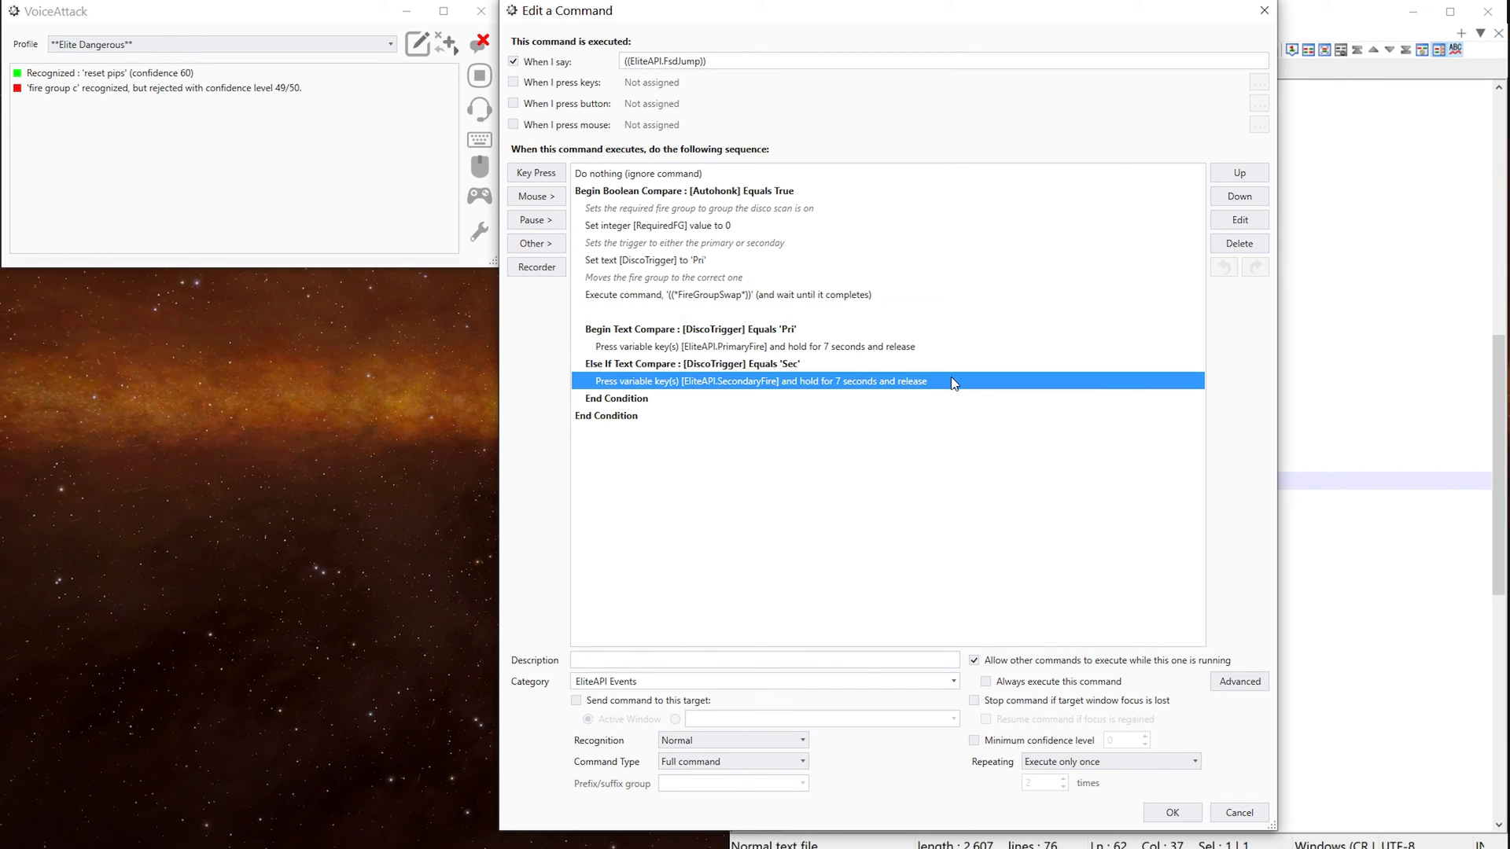
{"action": "left_click", "coordinate": [688, 329]}
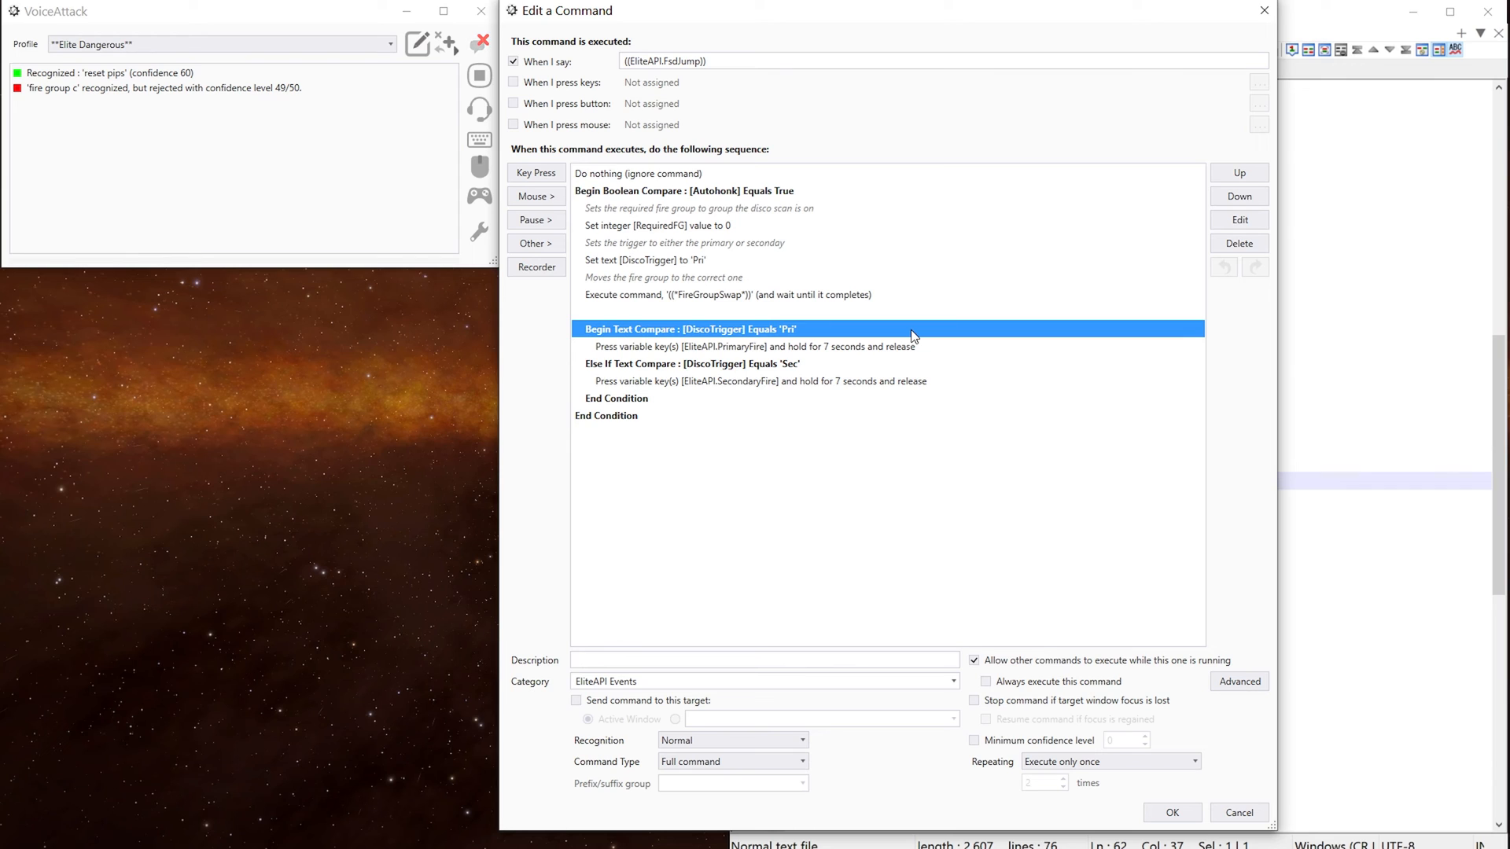
{"action": "left_click", "coordinate": [754, 346]}
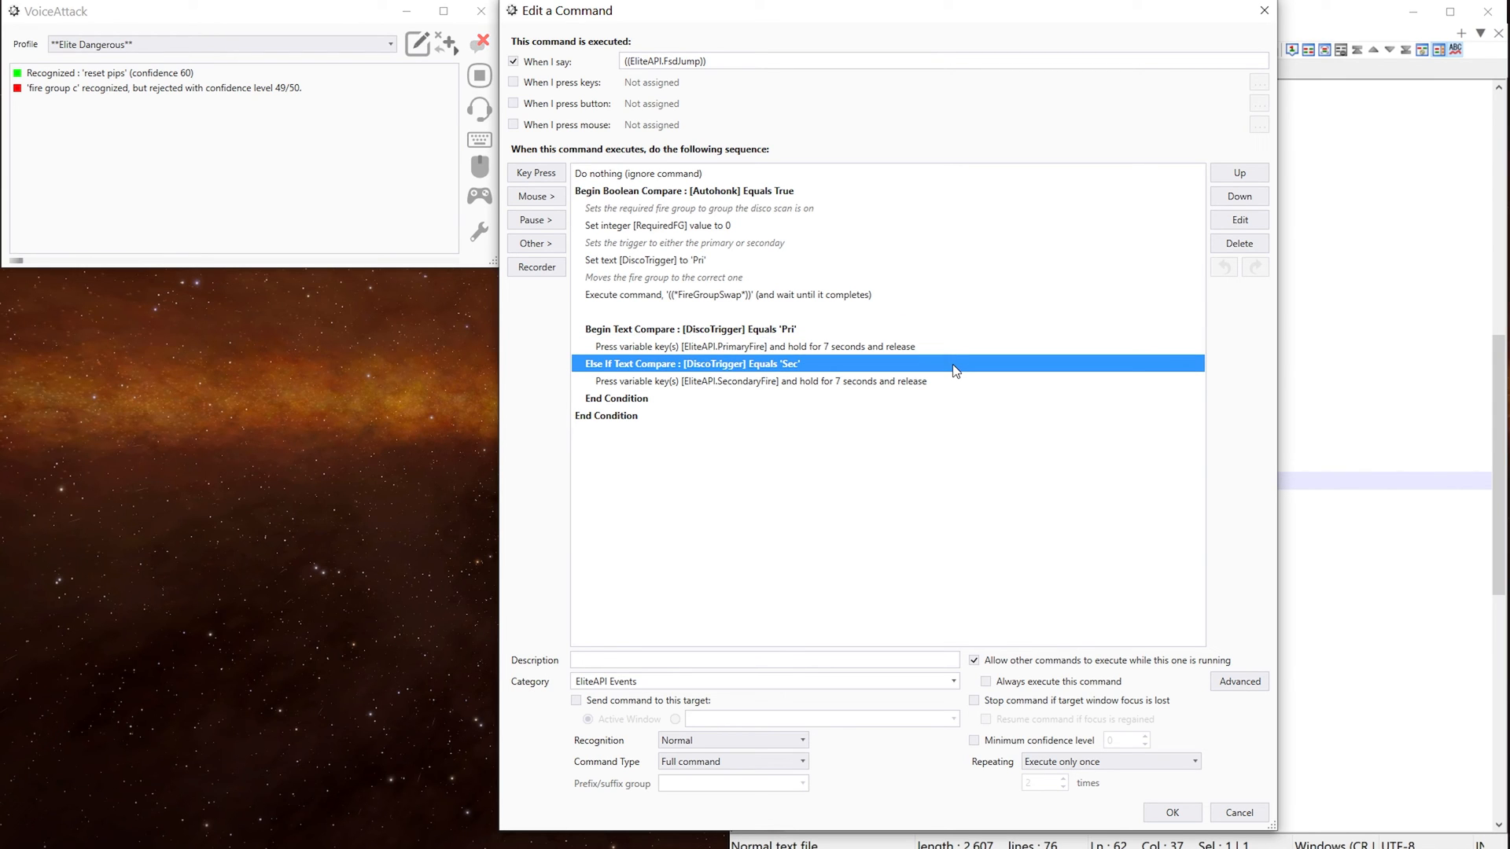
{"action": "left_click", "coordinate": [759, 381]}
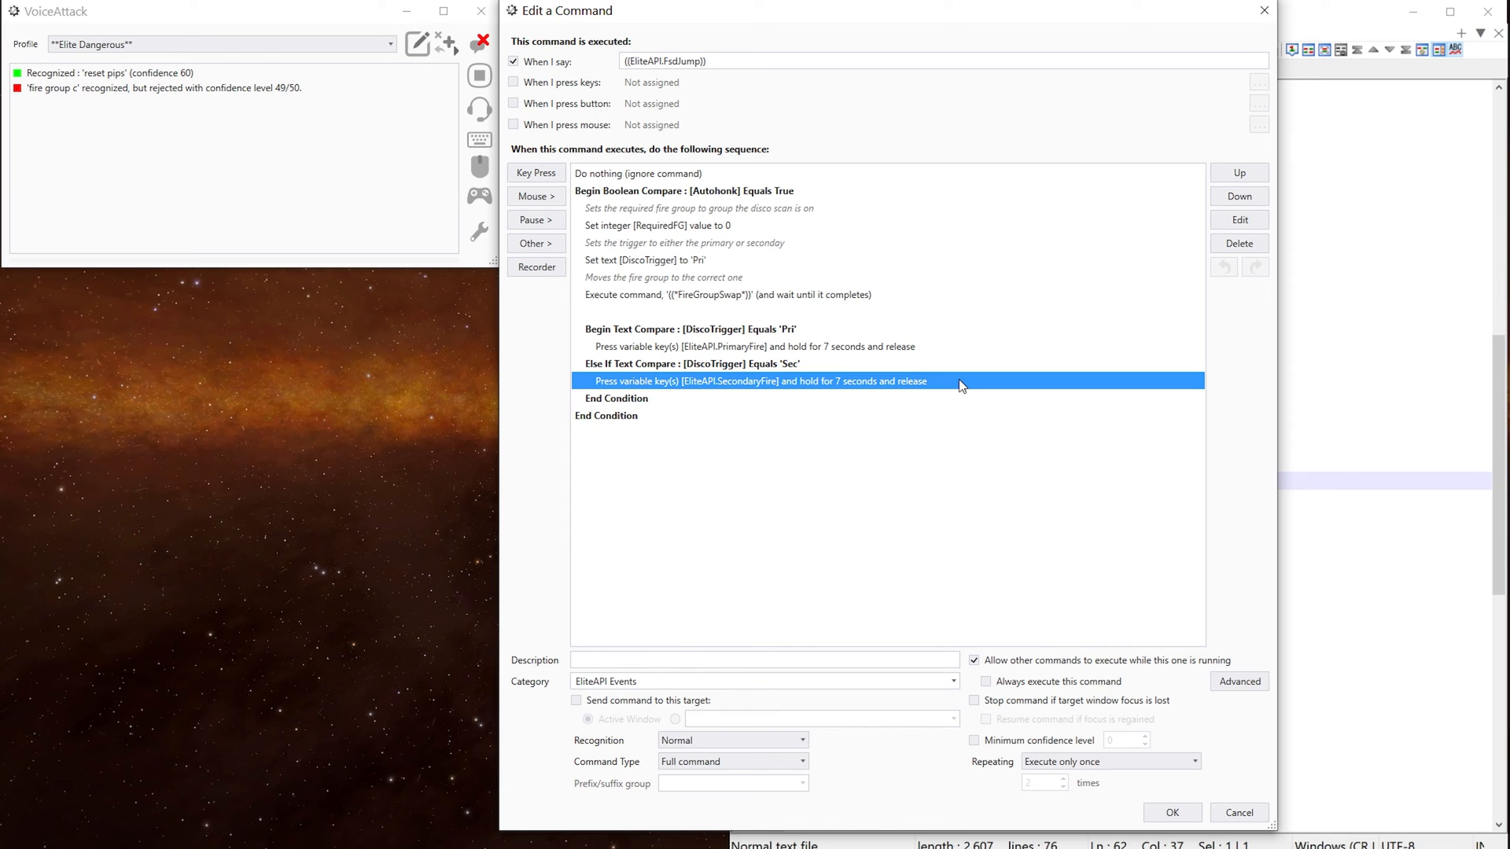
{"action": "mouse_move", "coordinate": [931, 470]}
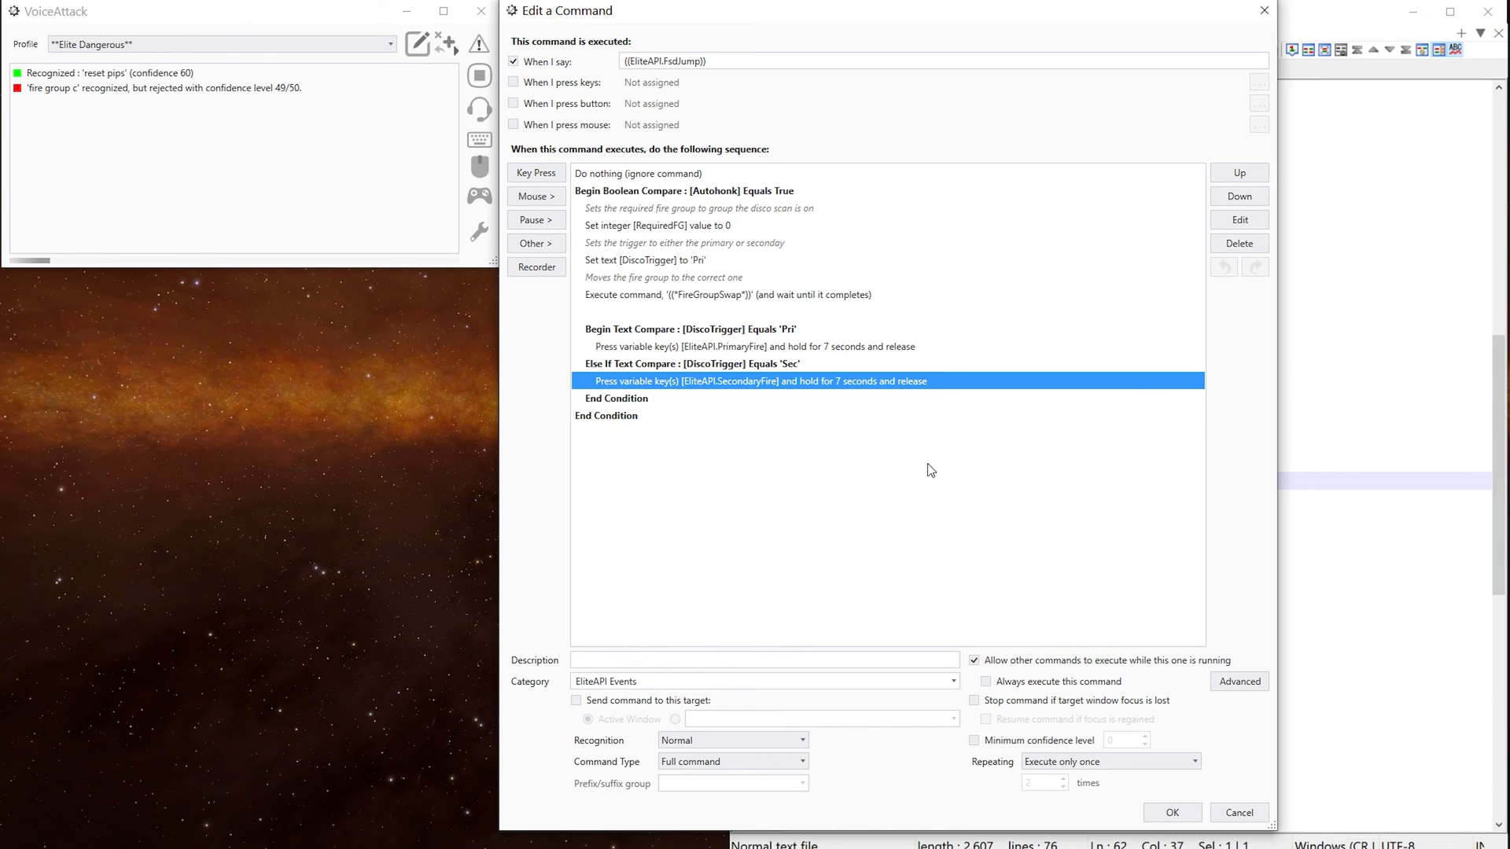